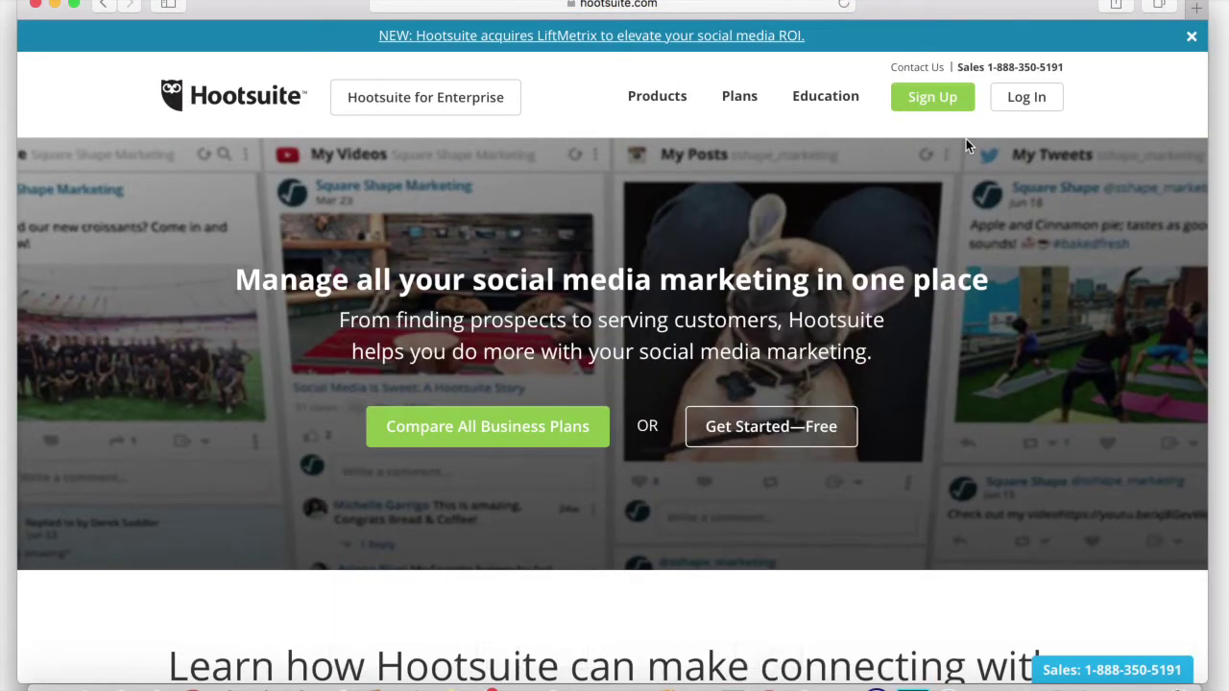
- Open the pricing plans page and start signing up for the Free individual plan
click(738, 95)
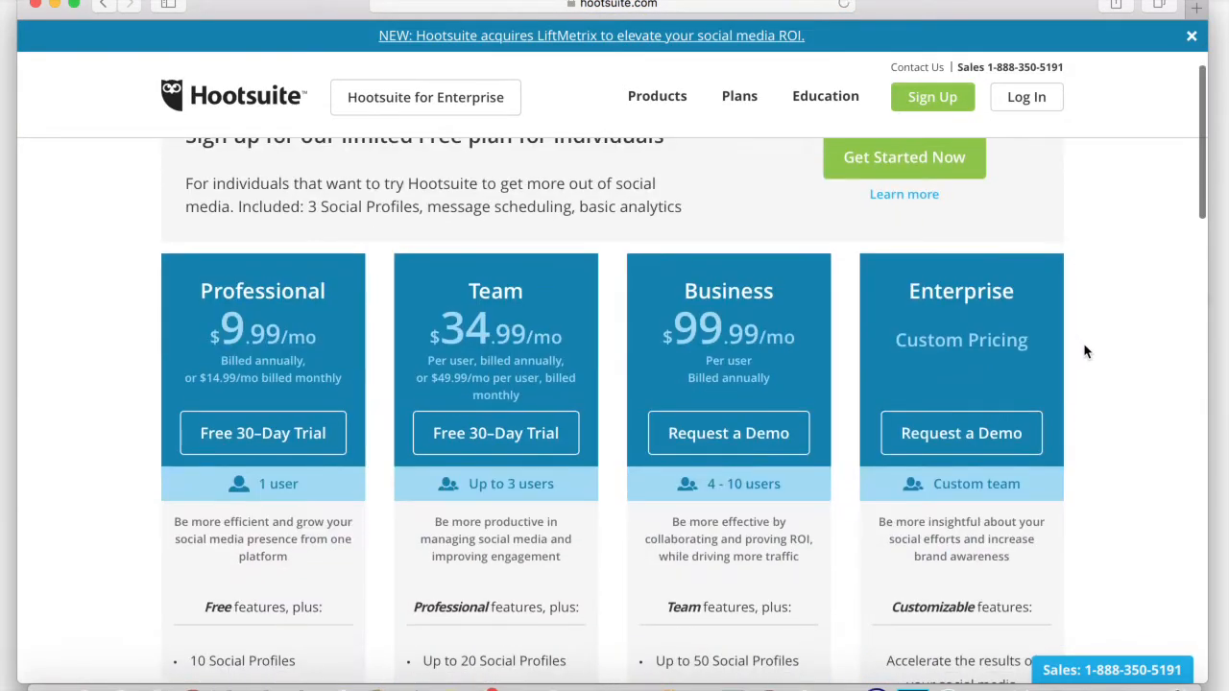
mouse_move(192, 477)
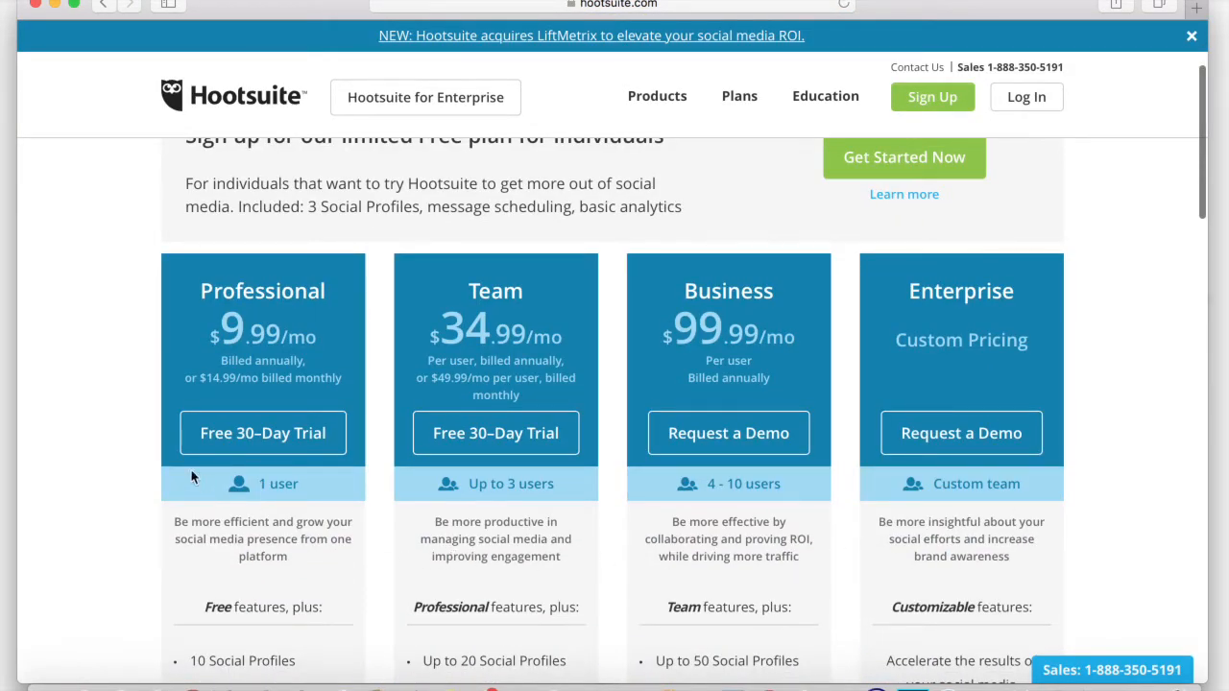
mouse_move(985, 267)
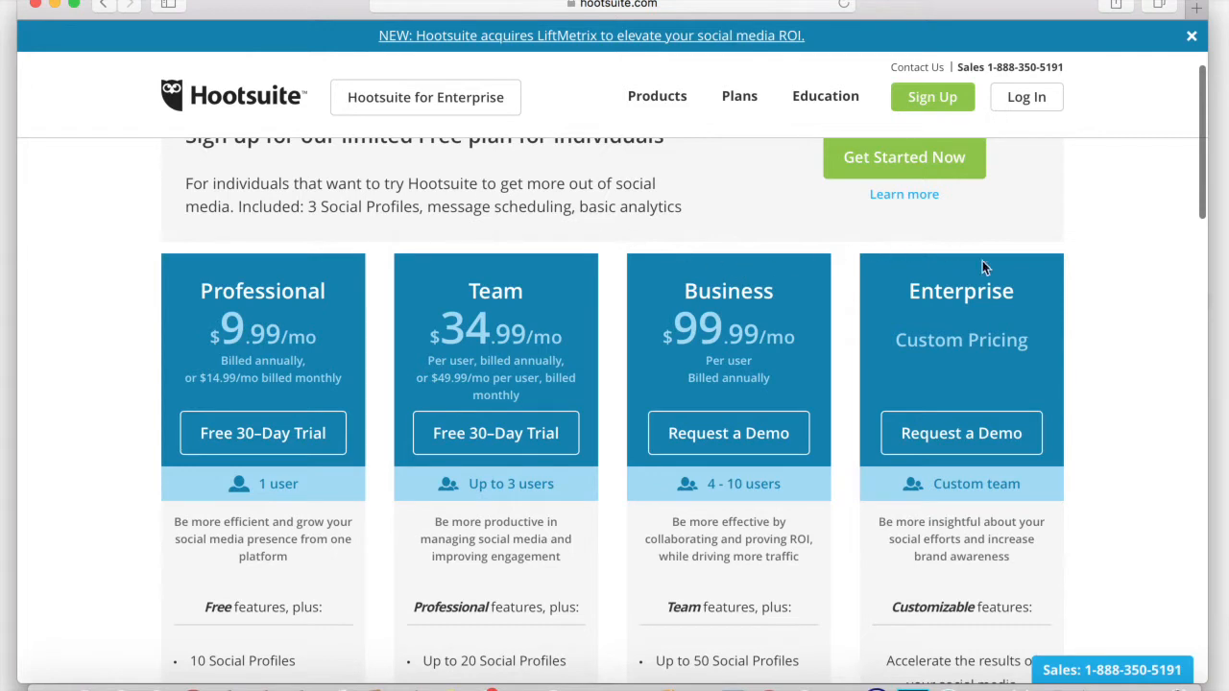
scroll(up, 3)
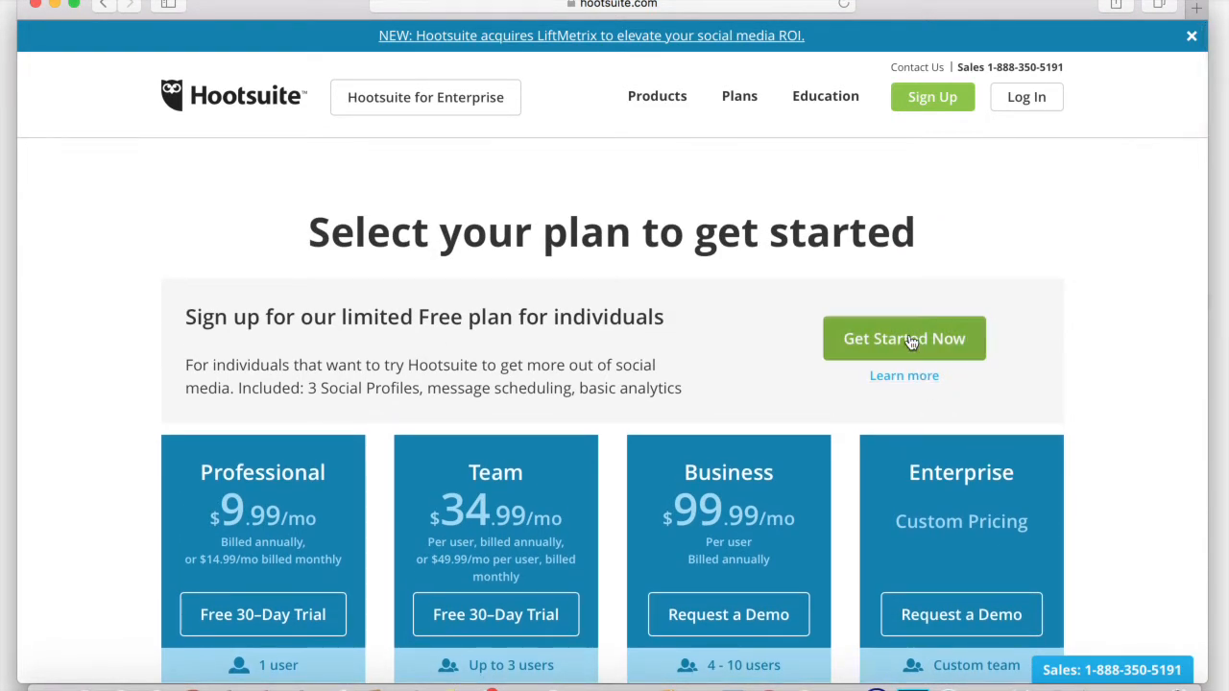
click(904, 338)
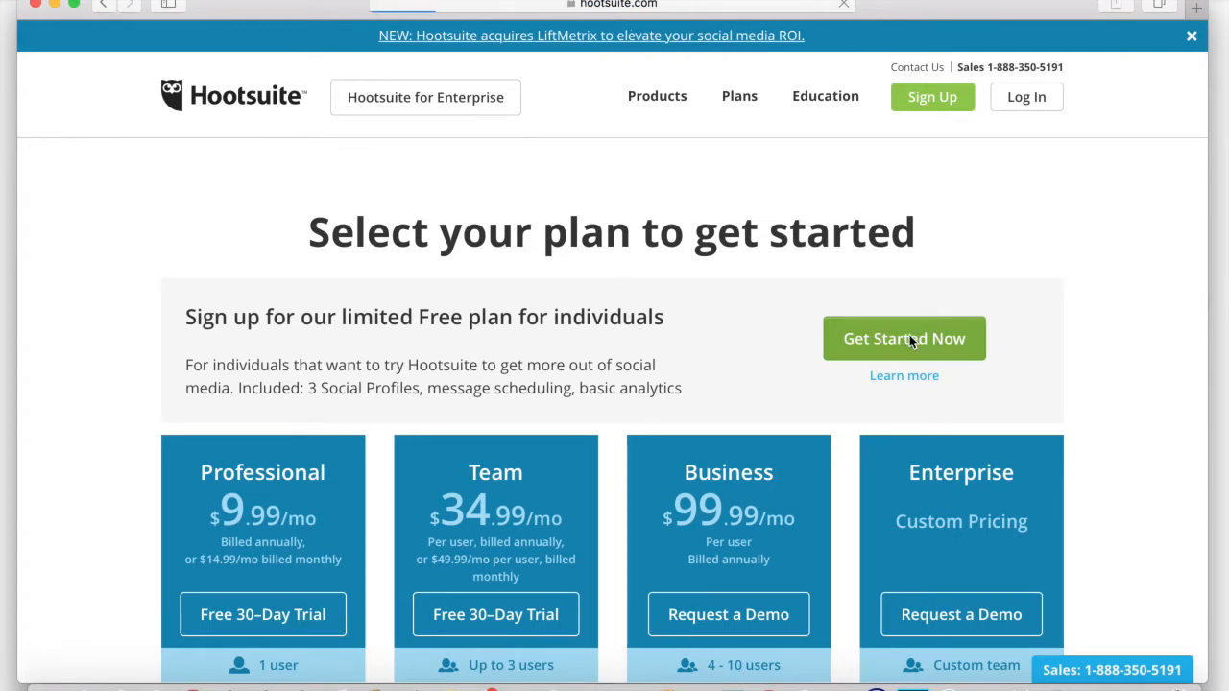
click(903, 338)
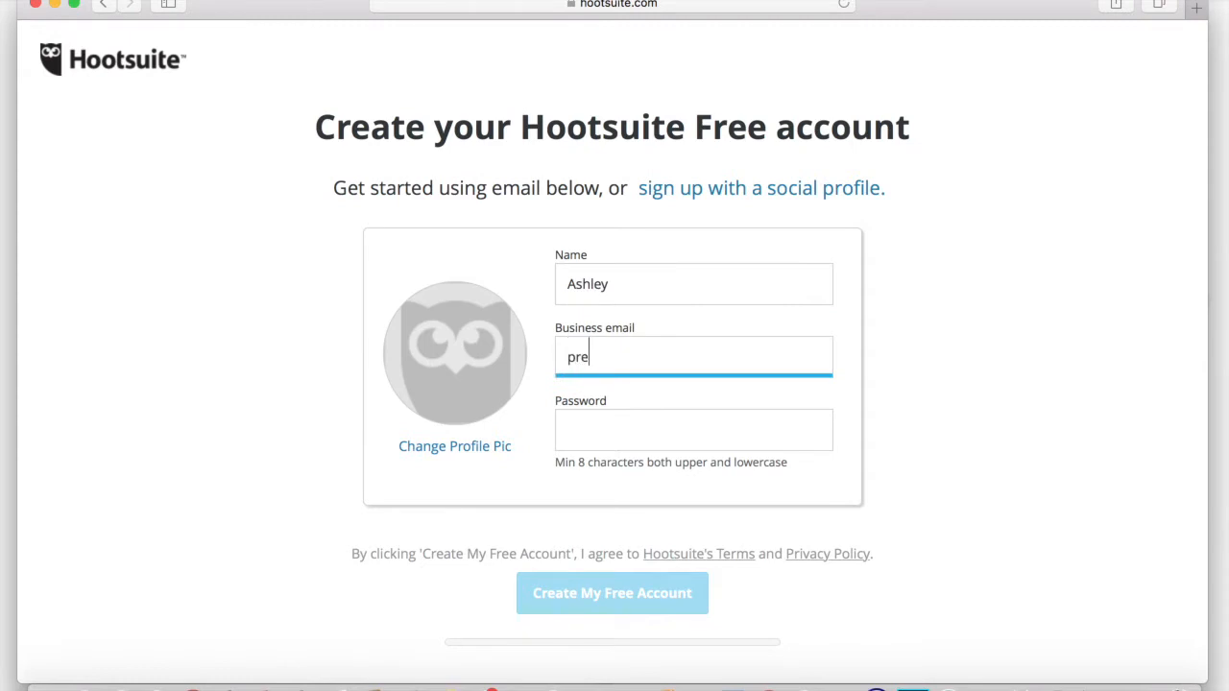
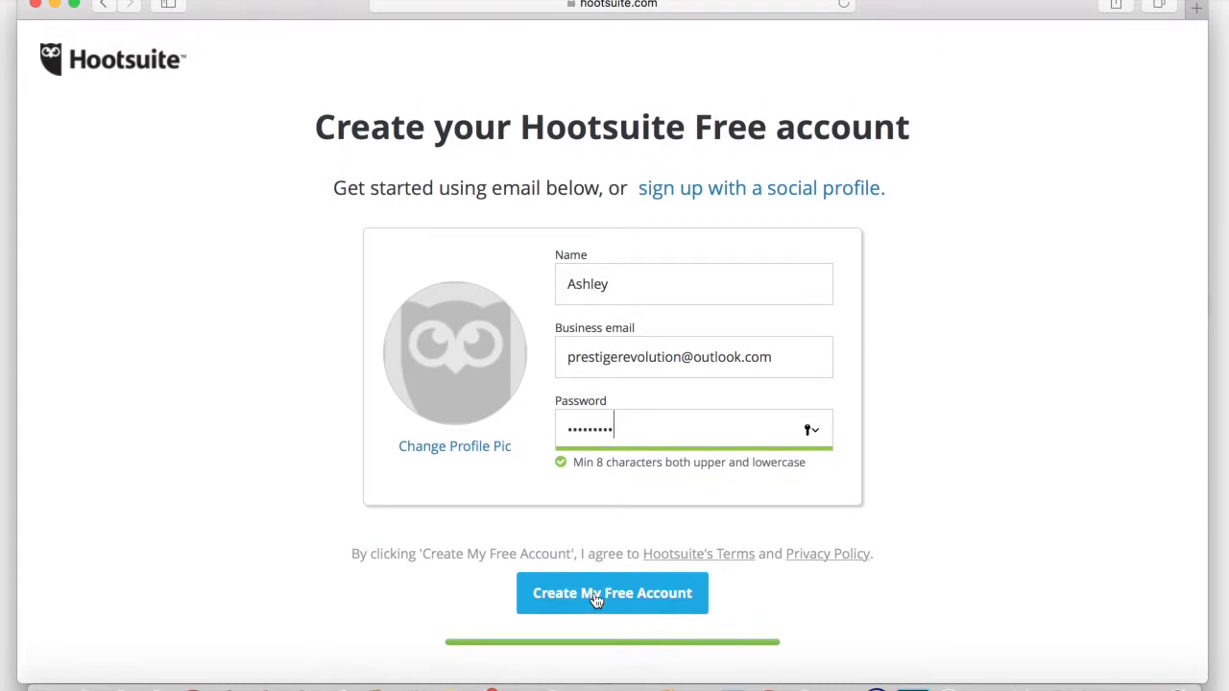
click(612, 592)
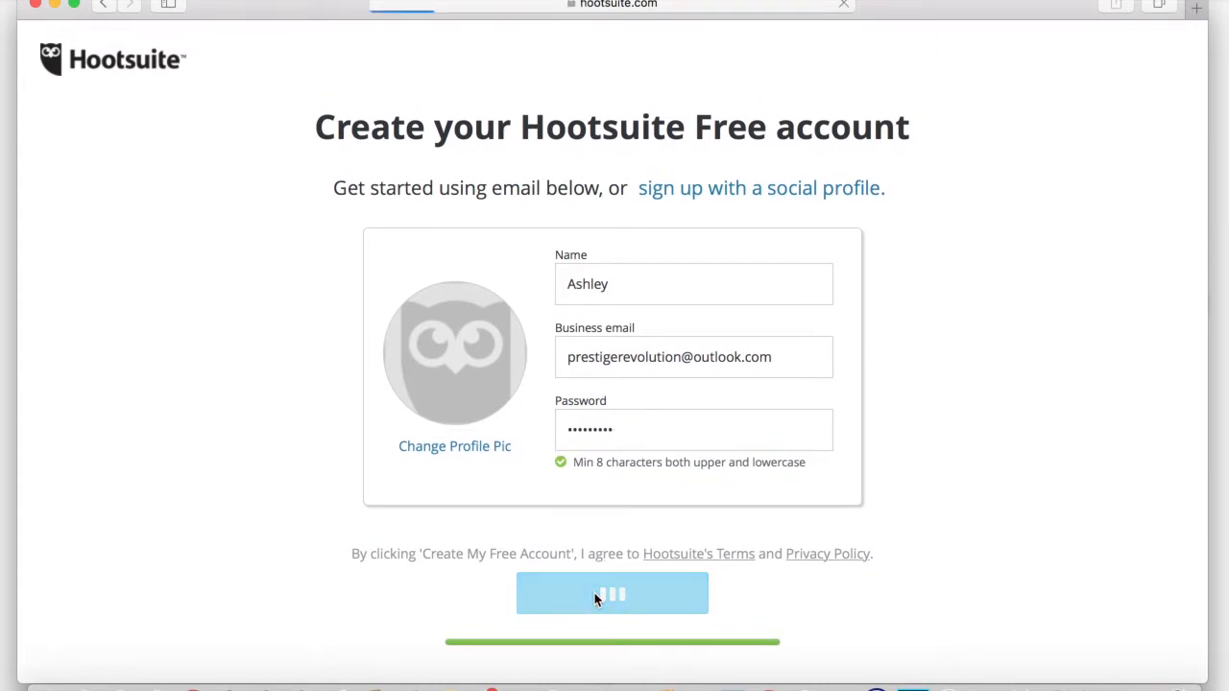
click(612, 593)
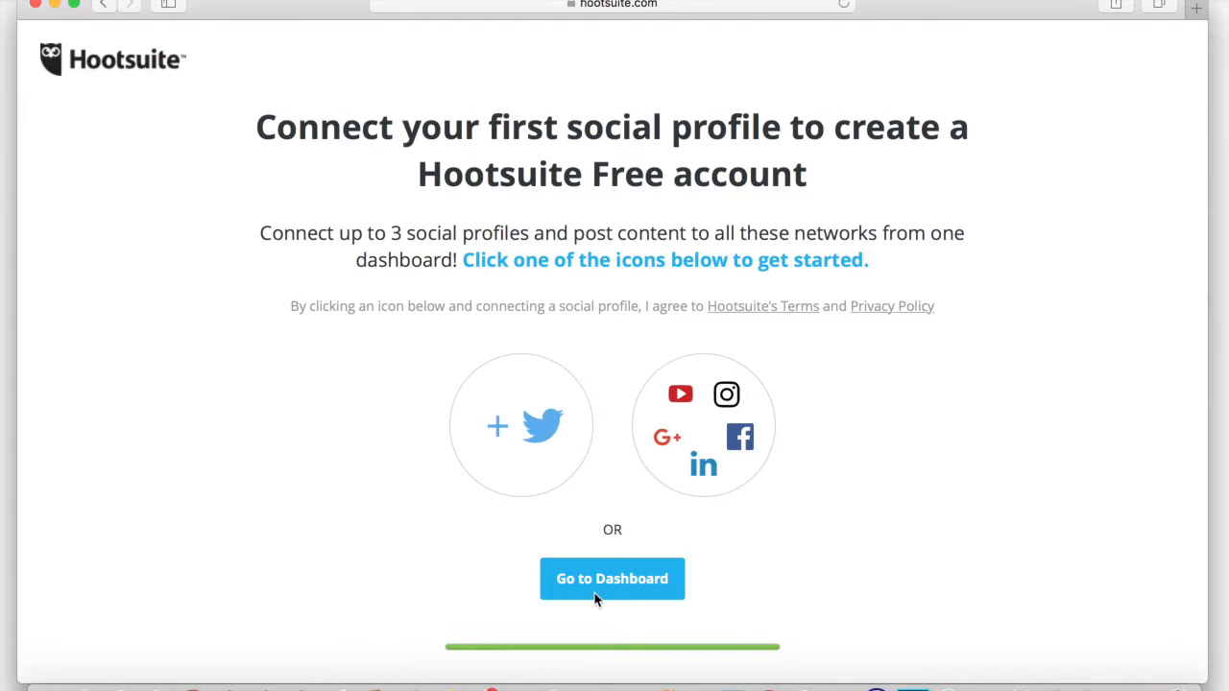
mouse_move(599, 581)
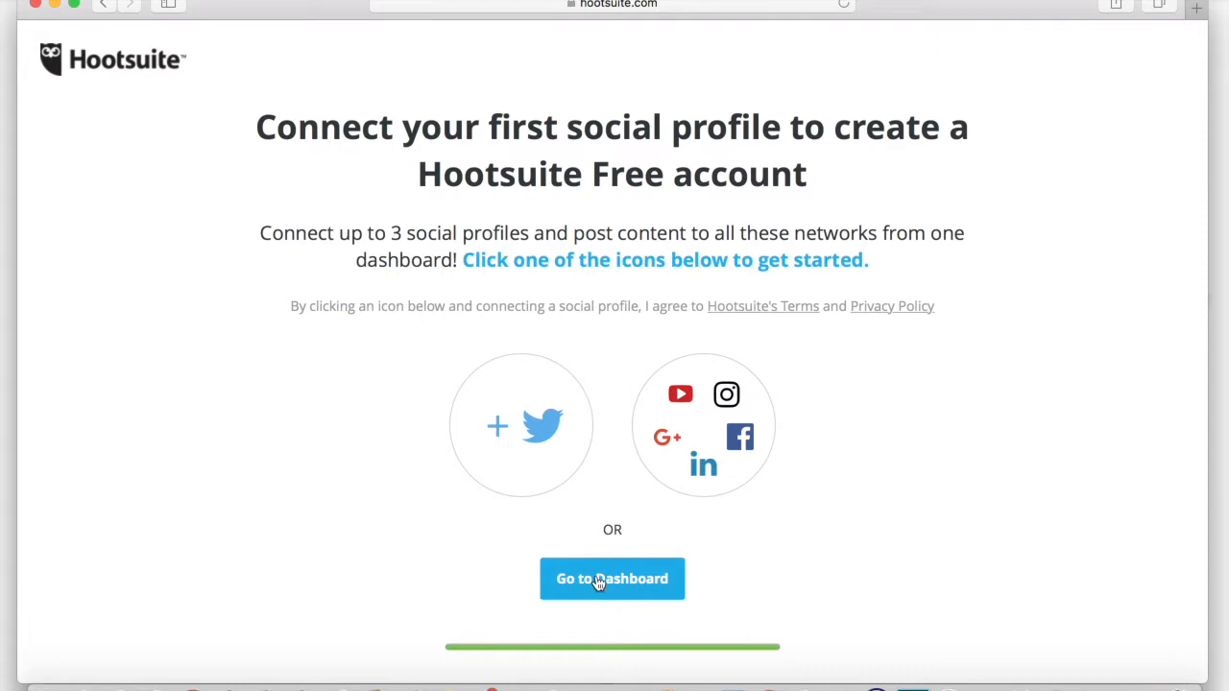
- Skip profile connection via Go to Dashboard and scroll through the Wise Guide tips
click(612, 578)
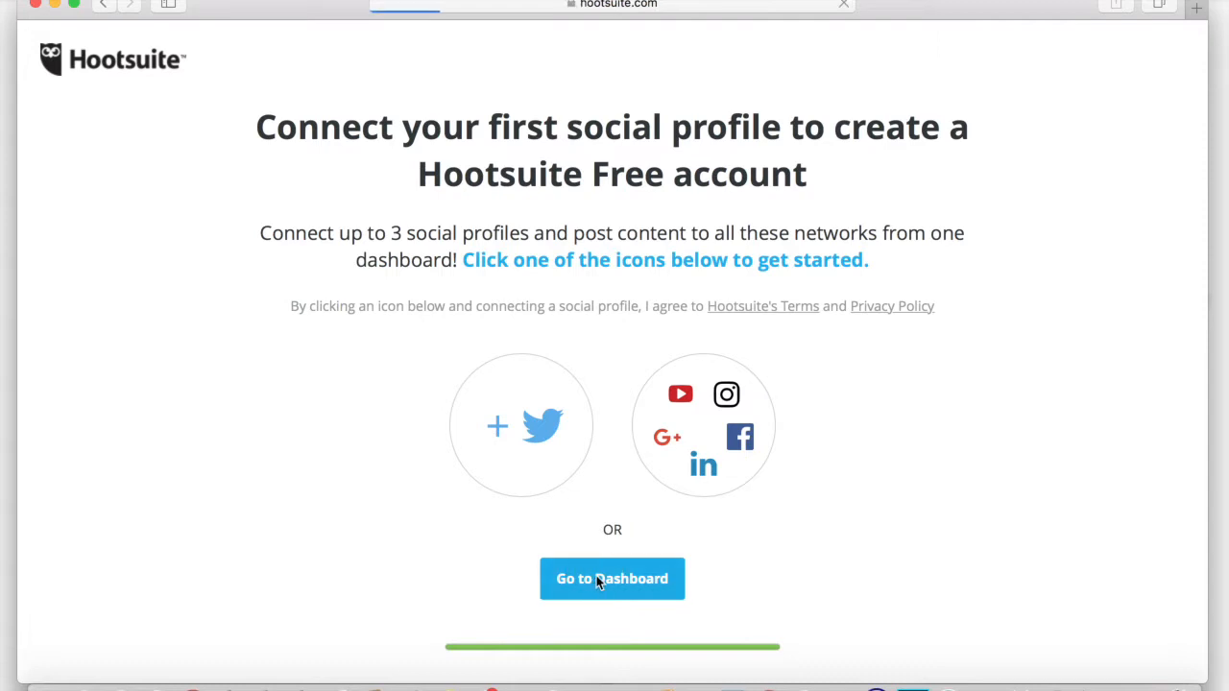
click(612, 578)
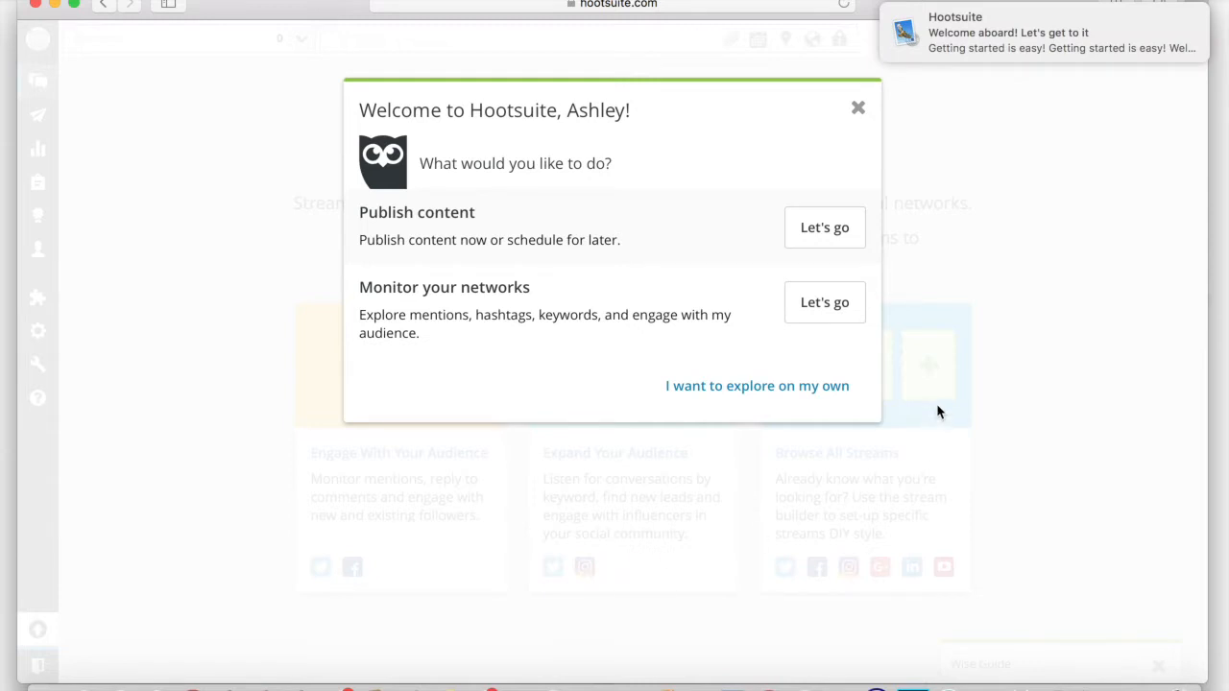
mouse_move(994, 235)
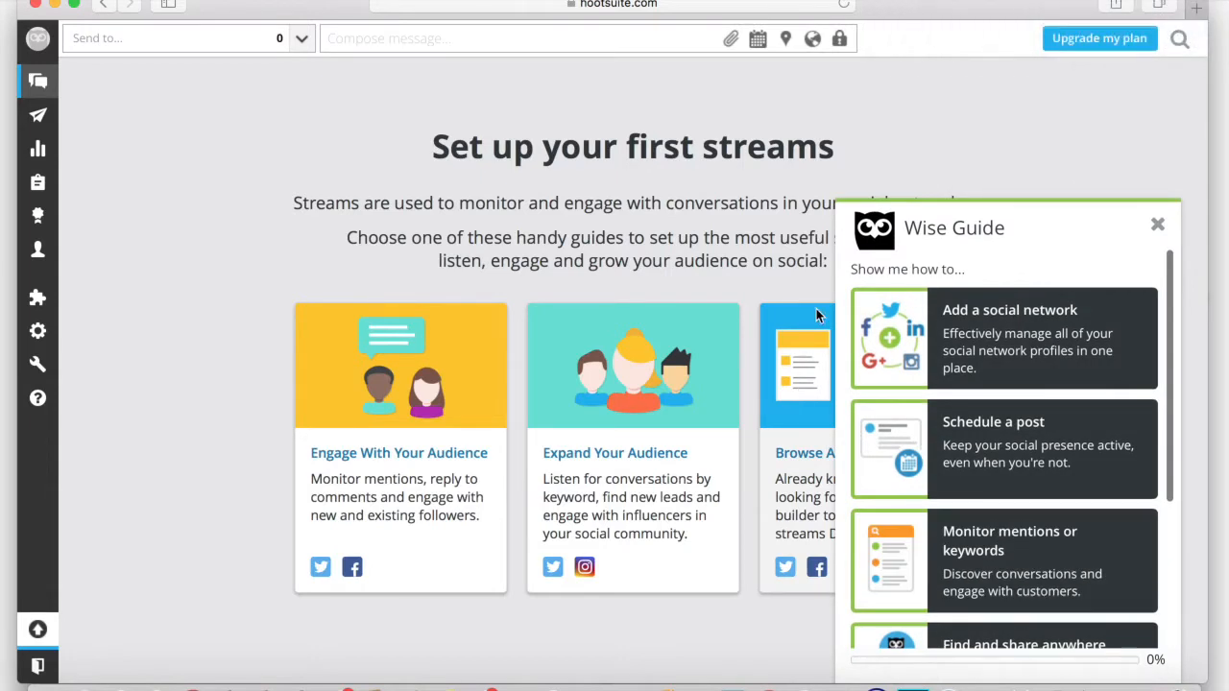
scroll(down, 3)
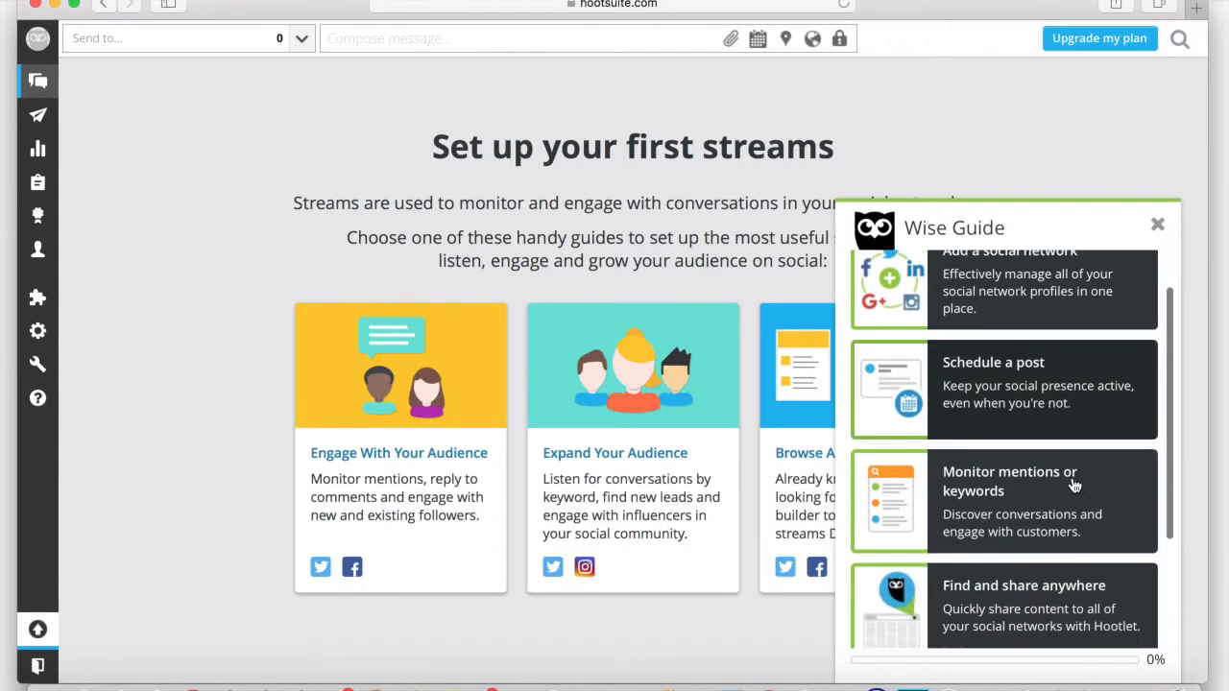
scroll(down, 3)
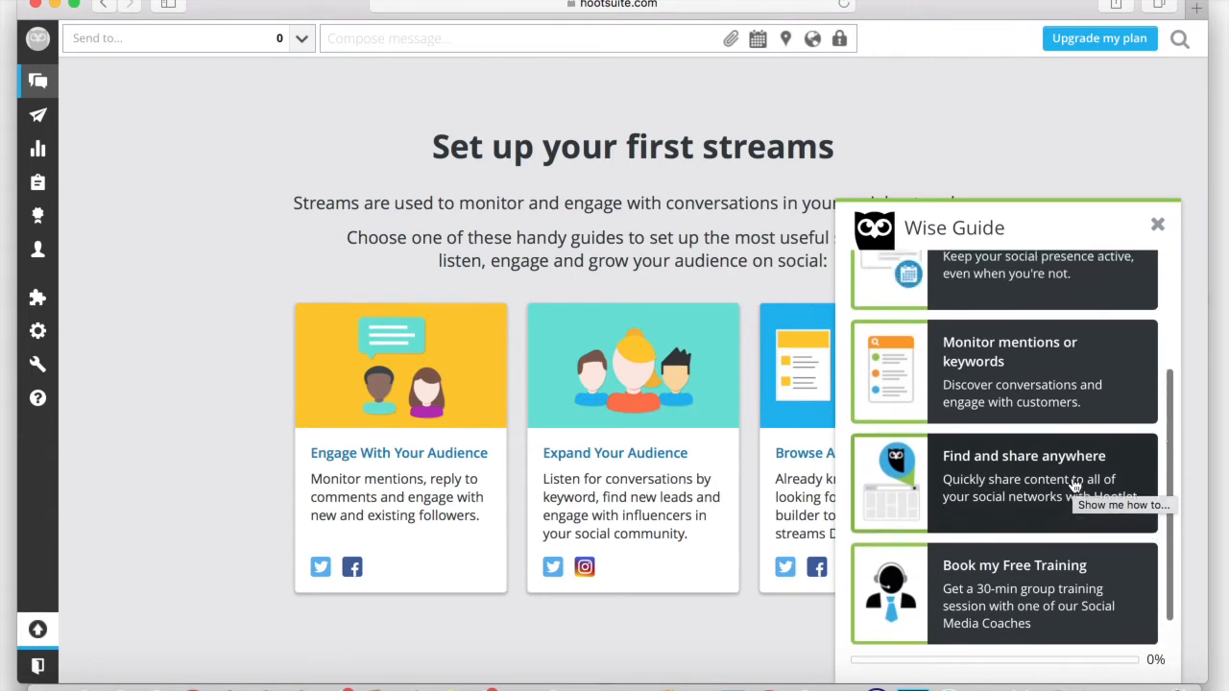
scroll(up, 3)
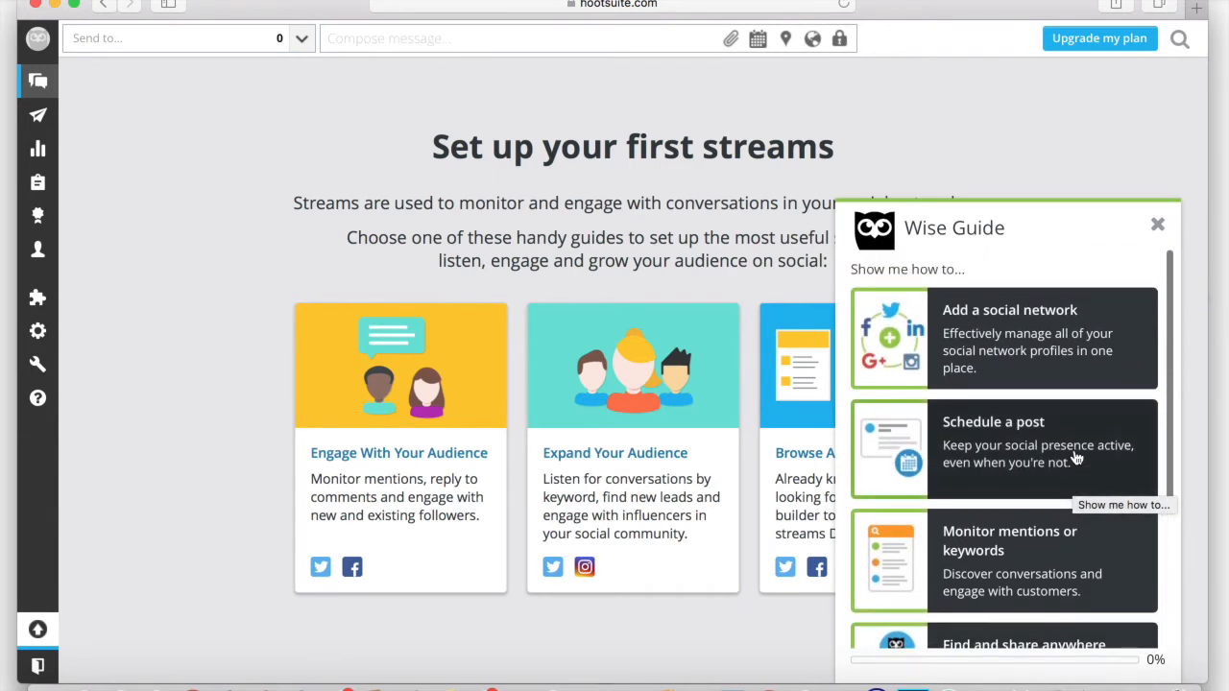
scroll(down, 3)
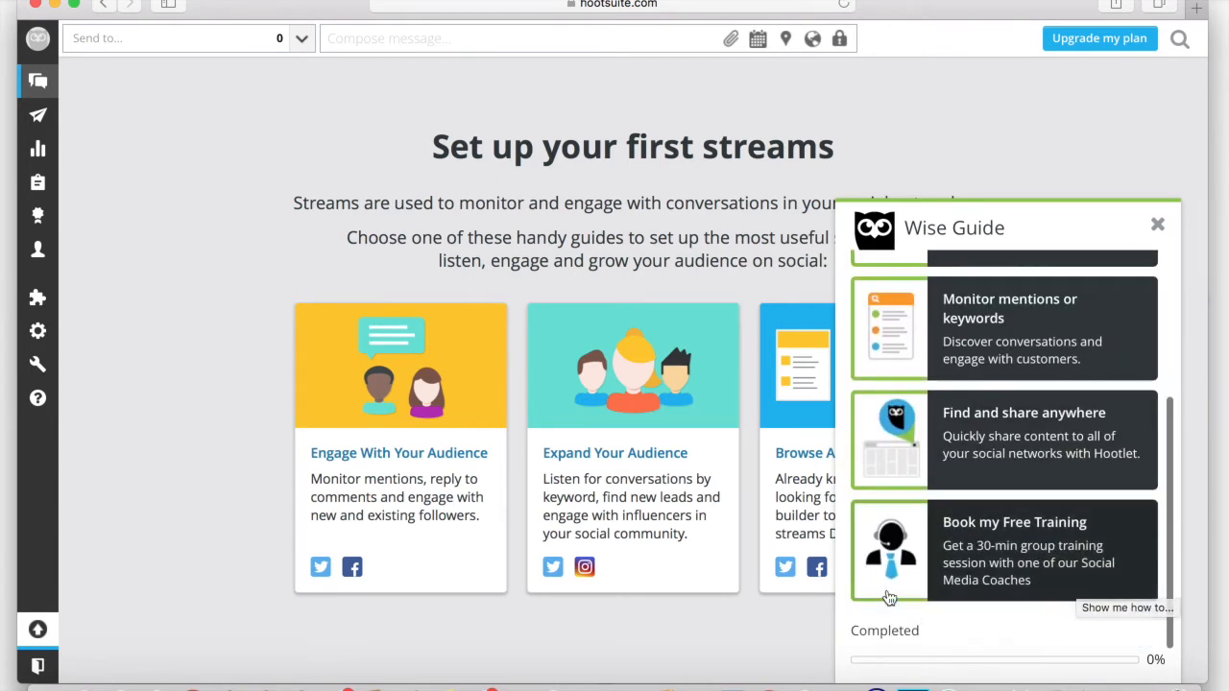
mouse_move(1070, 632)
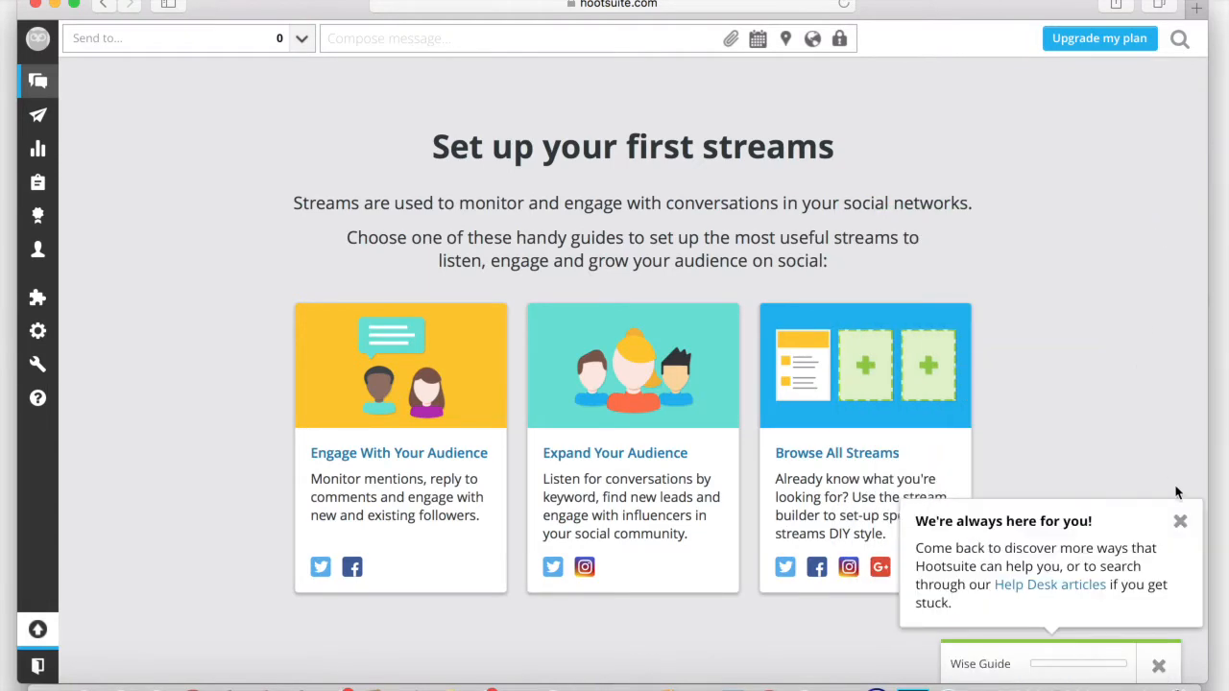
- Expand the left sidebar to show section names, then collapse it back to icons
click(1180, 521)
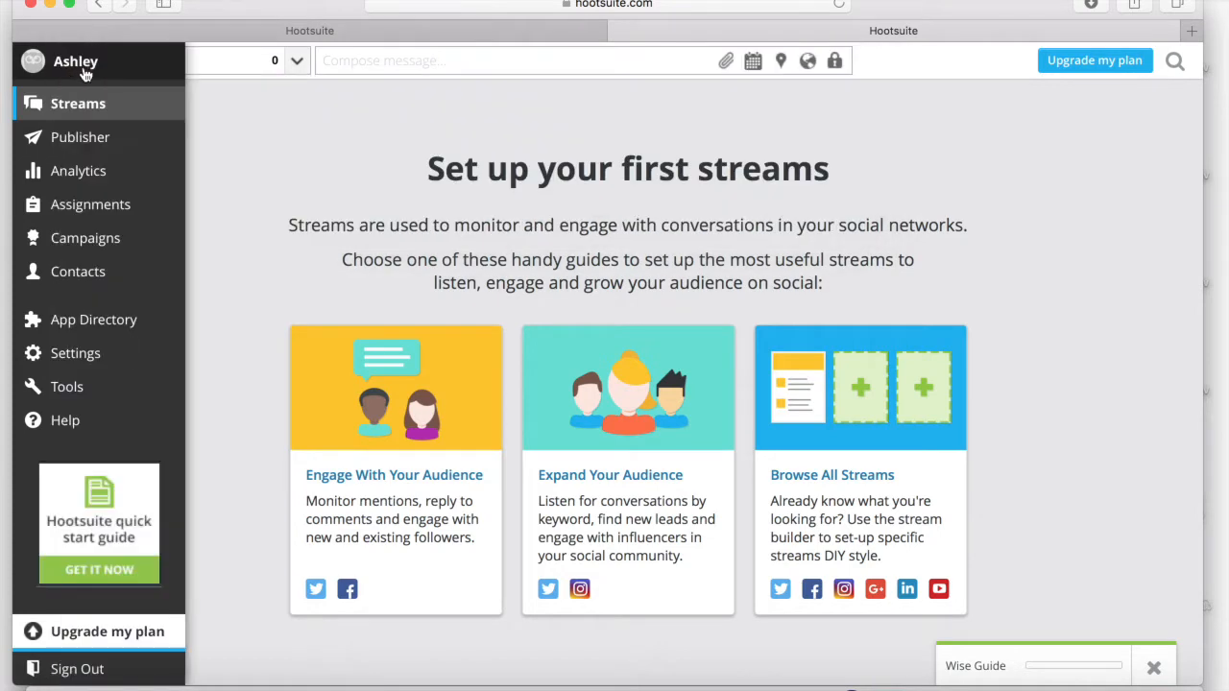
mouse_move(96, 137)
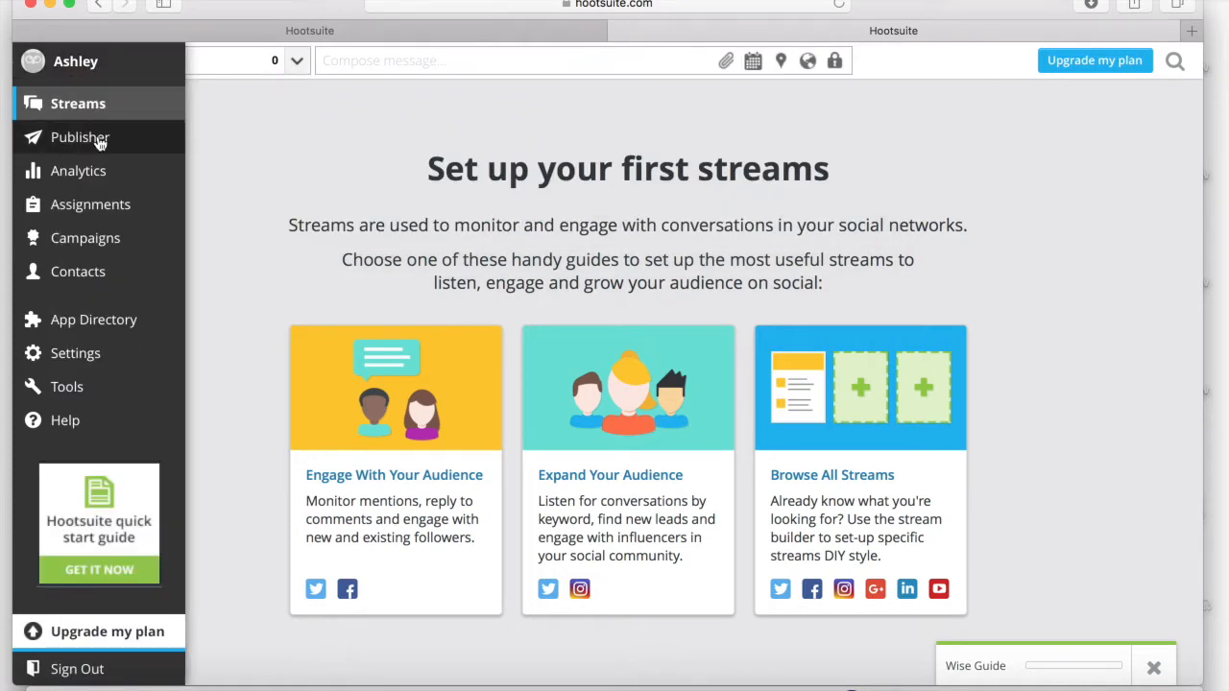
mouse_move(90, 211)
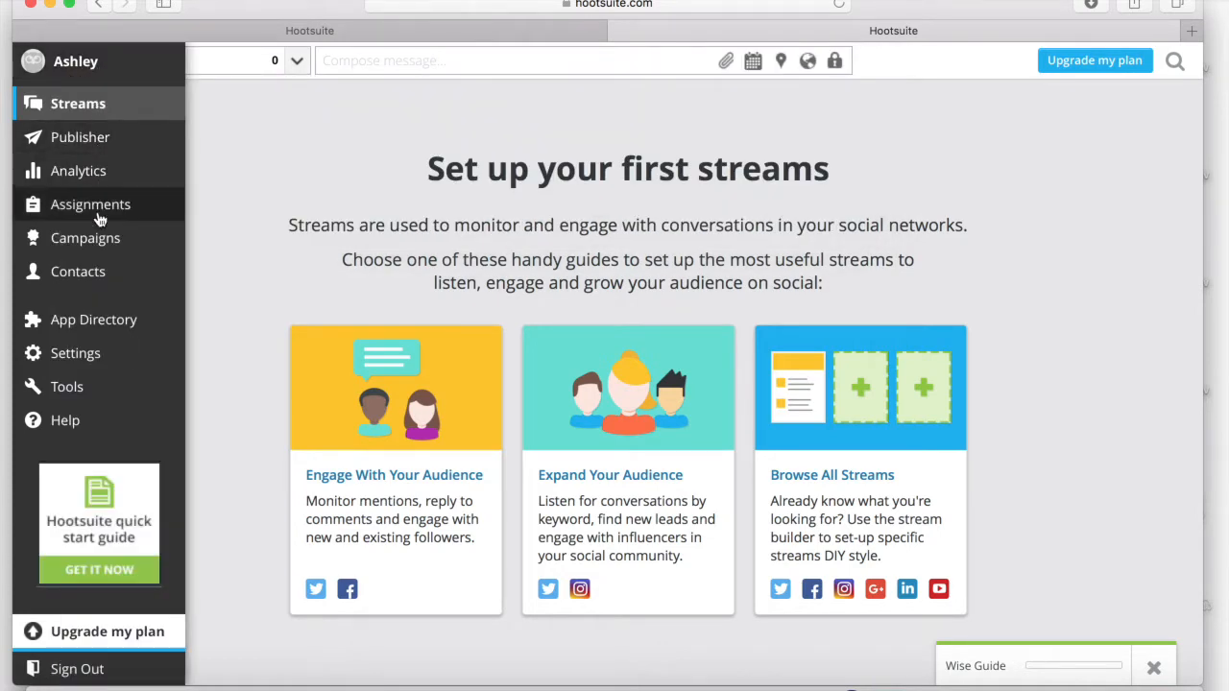
mouse_move(101, 280)
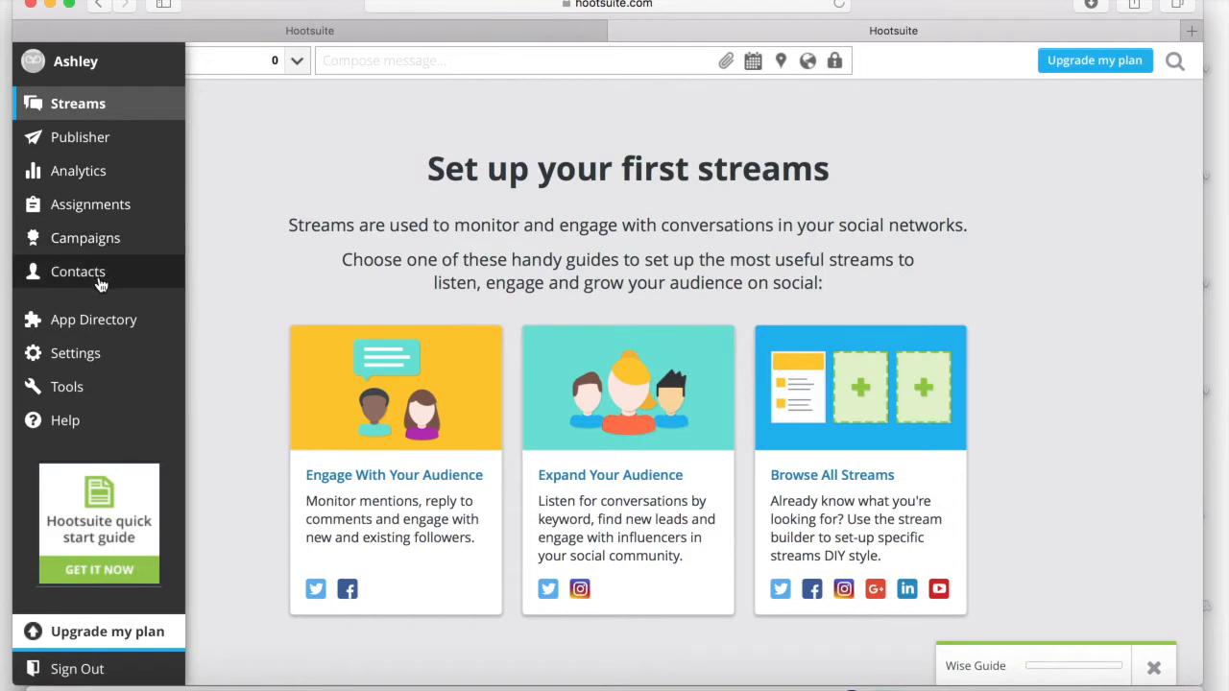
click(66, 386)
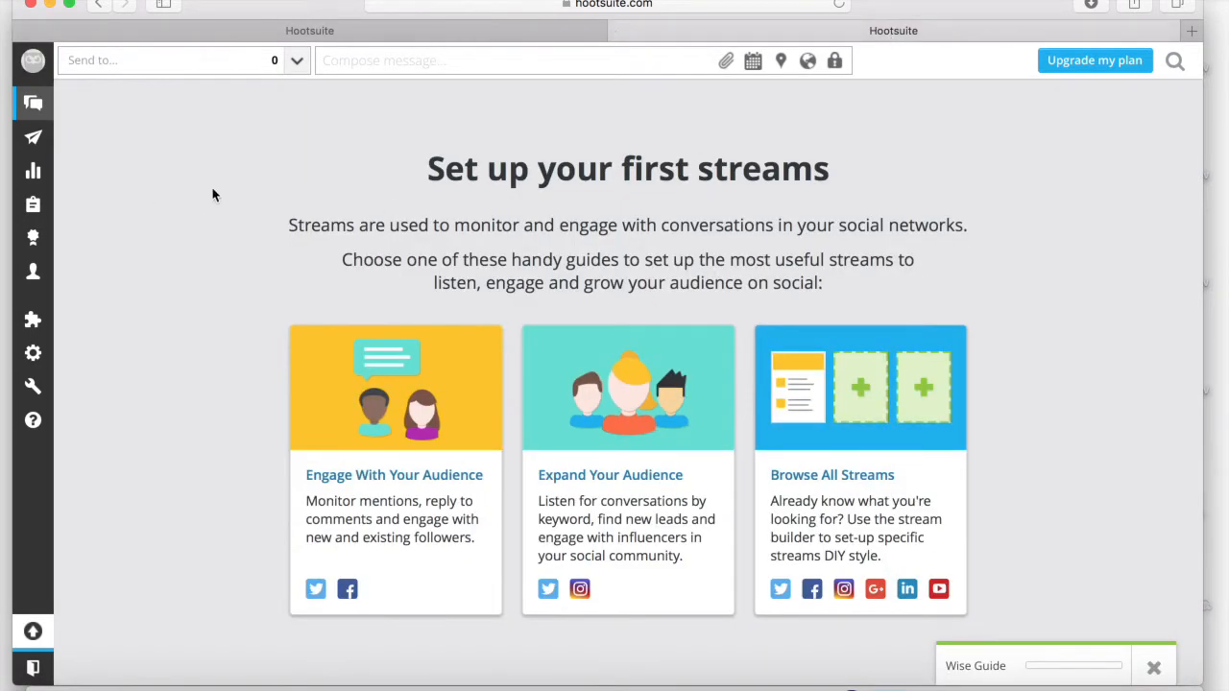
mouse_move(720, 608)
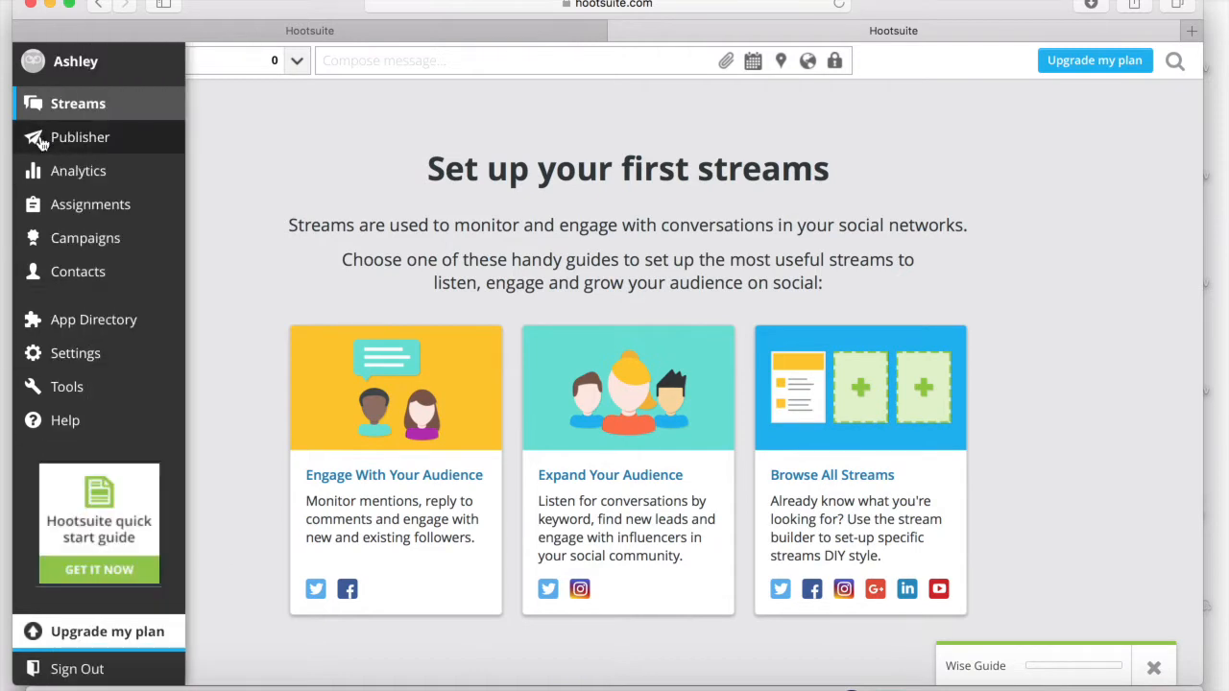
- Add YouTube as a social network, authorizing it with the first Google account
click(297, 60)
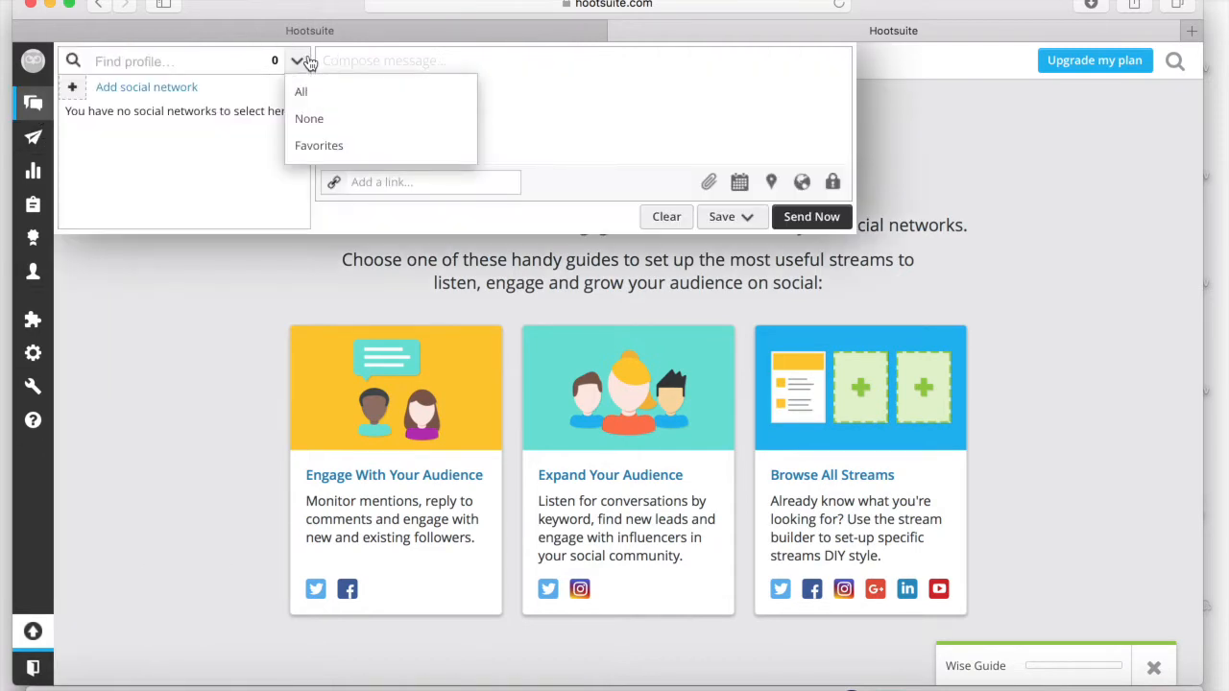
click(146, 87)
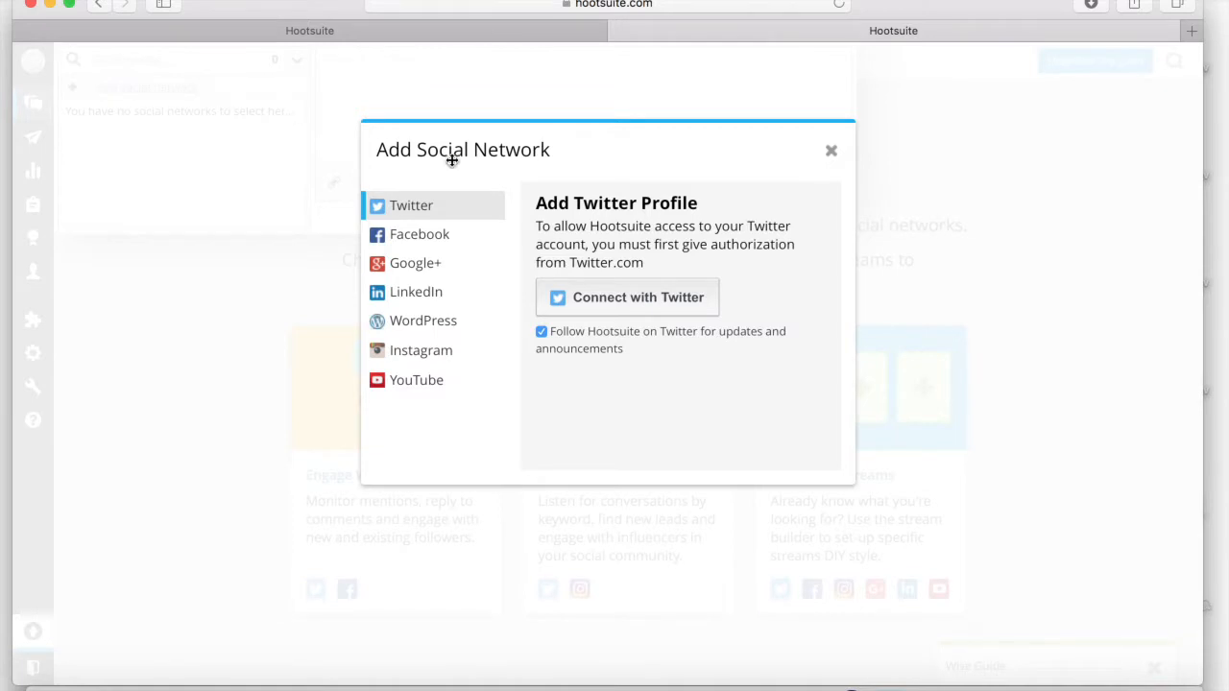
click(416, 379)
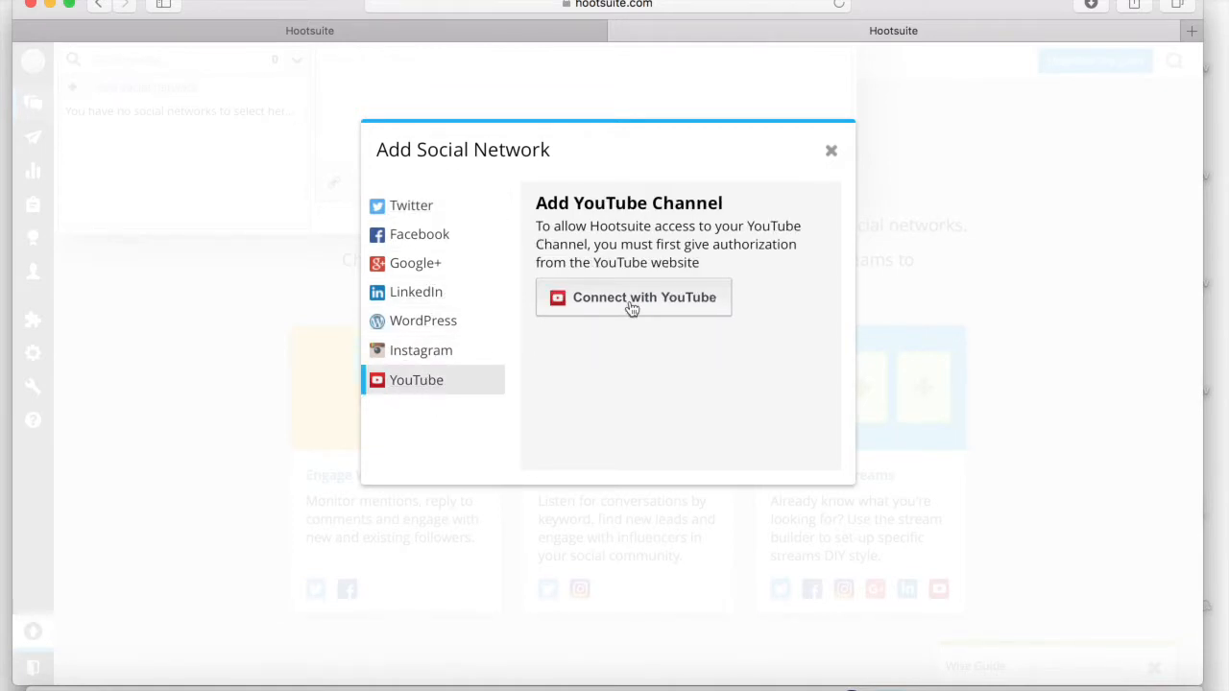
click(633, 297)
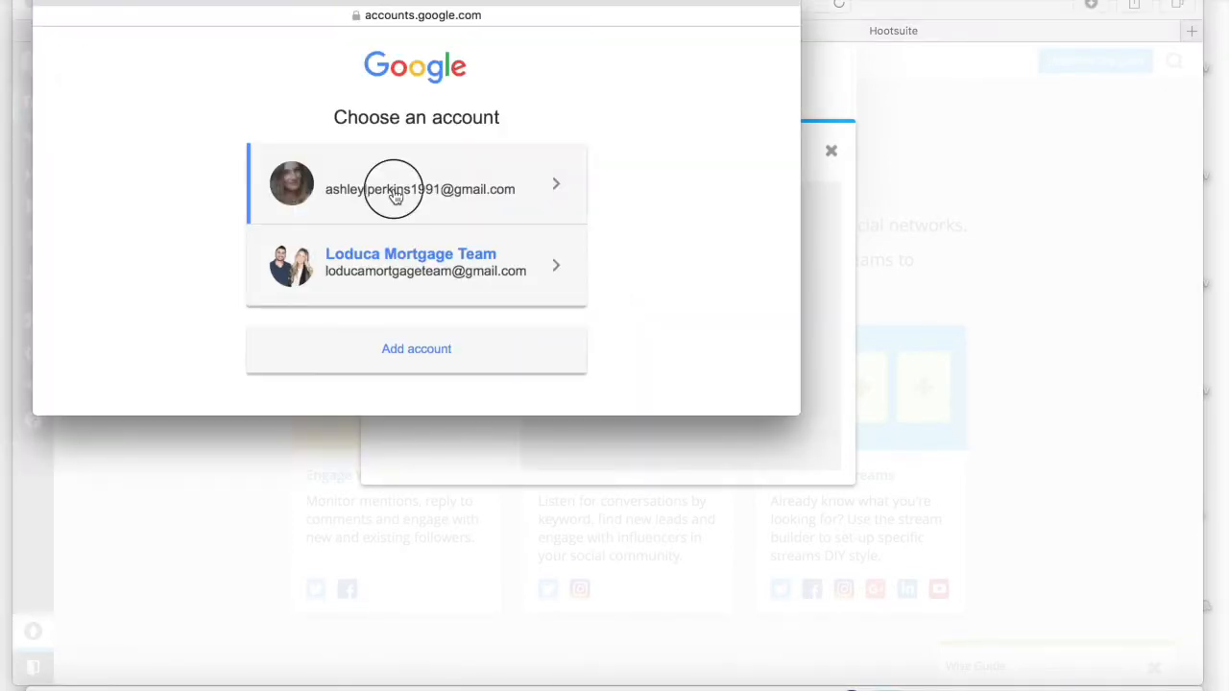
click(417, 184)
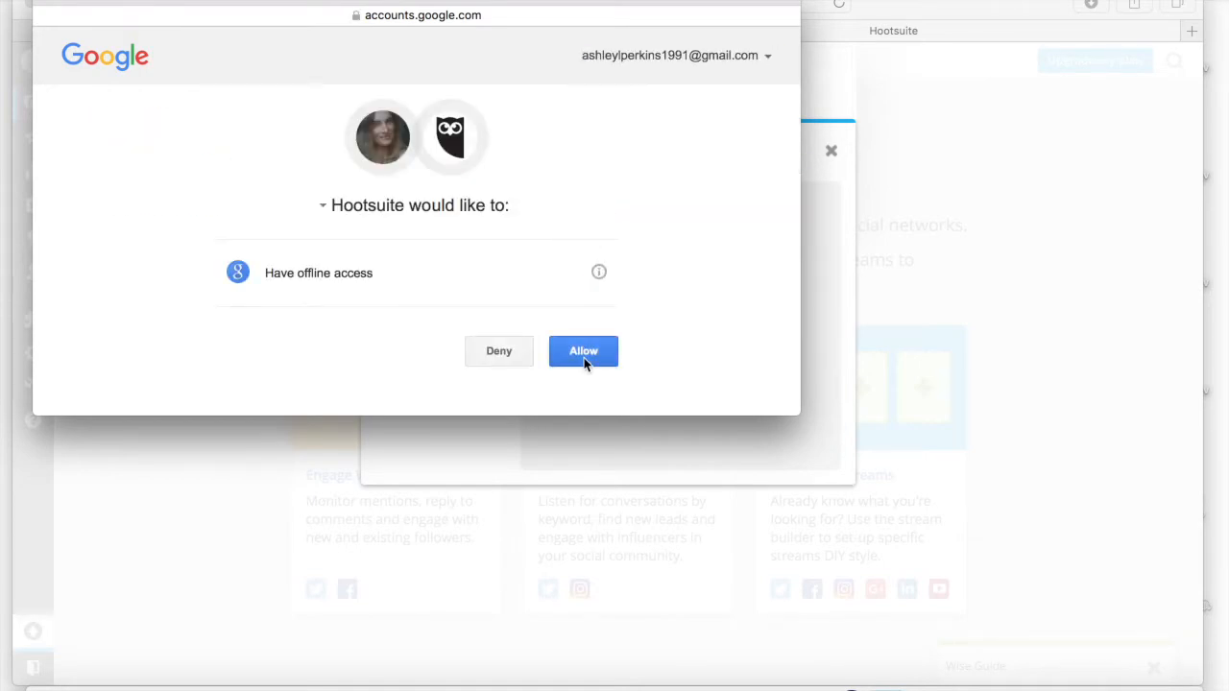
click(583, 351)
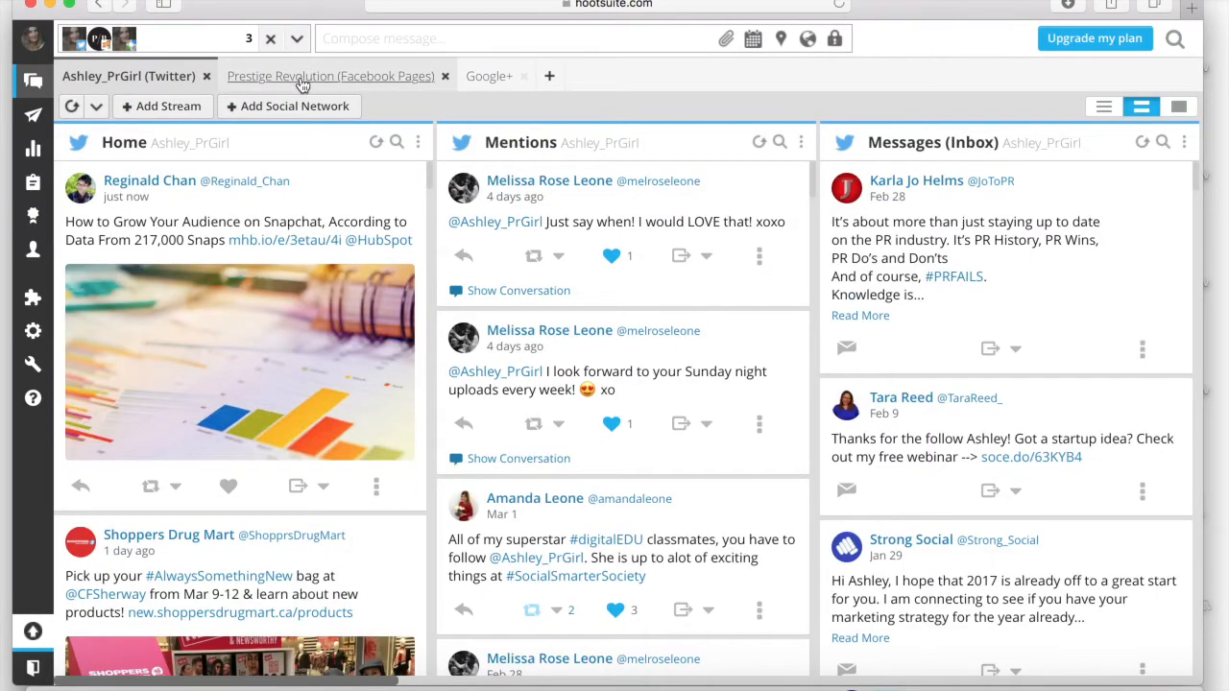
- Add an Events stream to the Prestige Revolution Facebook Pages board
click(330, 76)
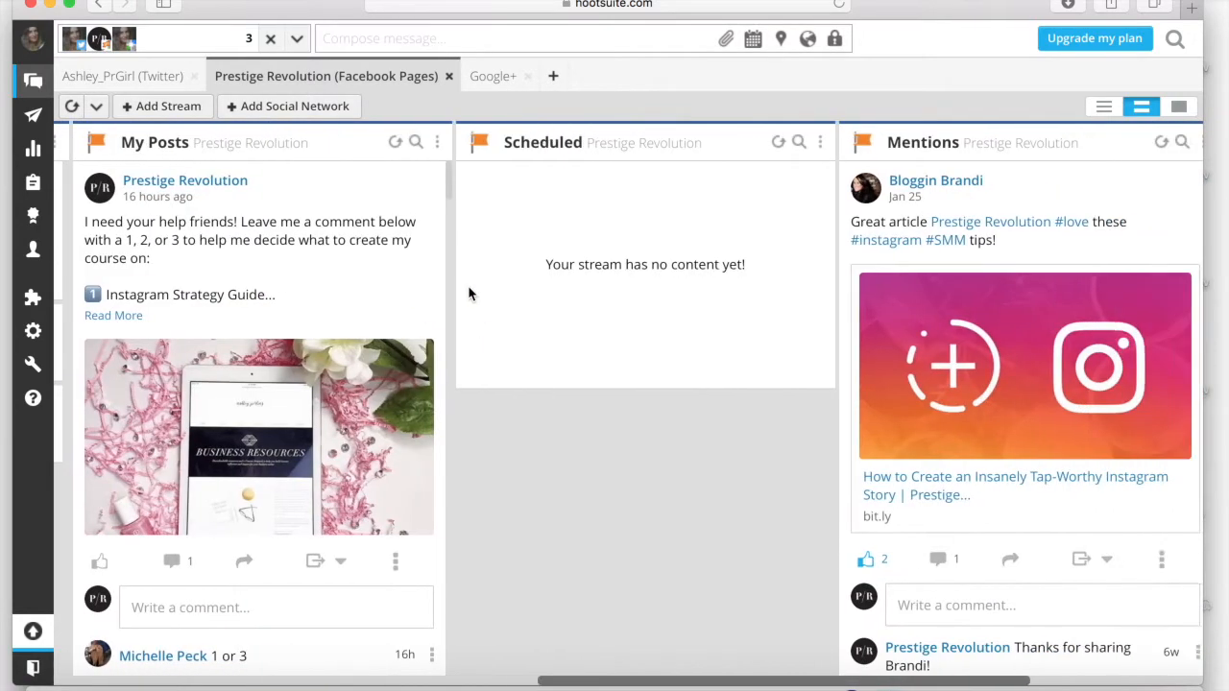
click(162, 105)
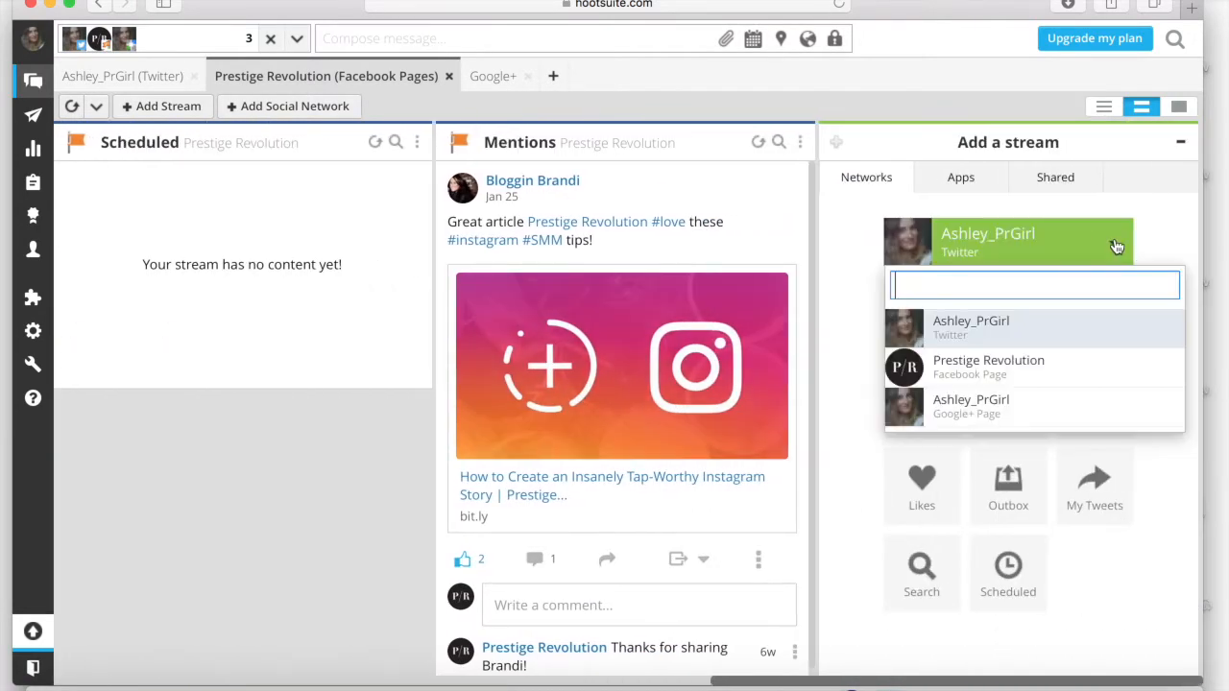
mouse_move(1023, 367)
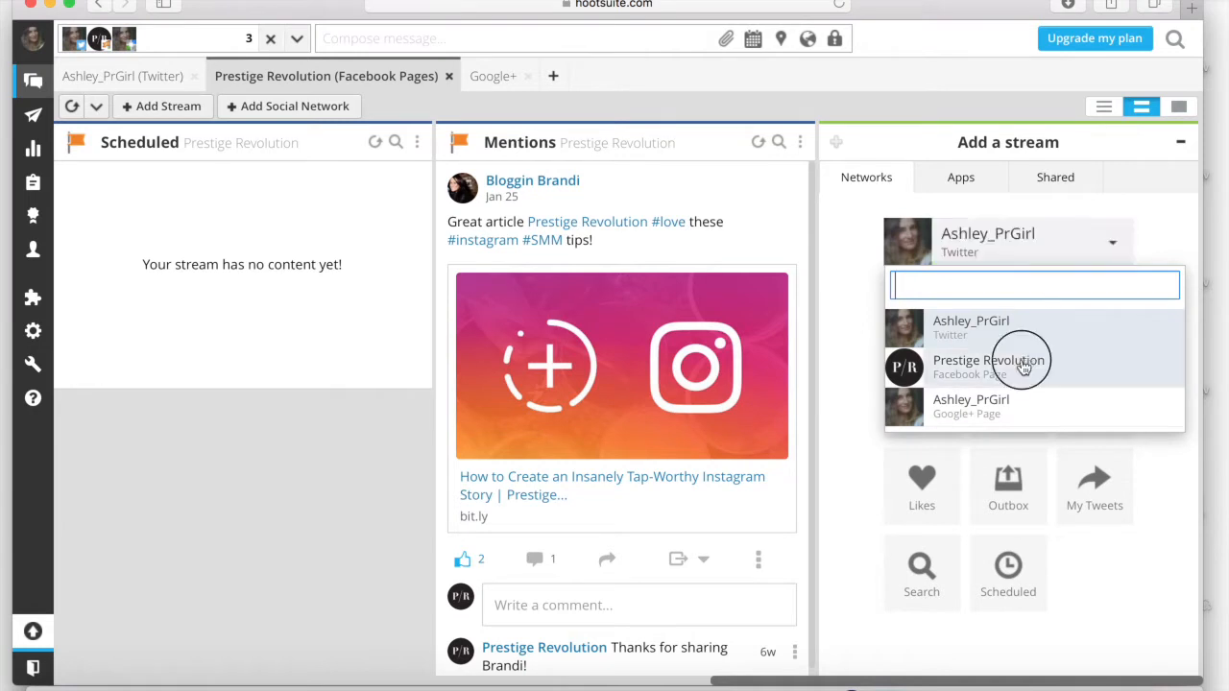
click(961, 176)
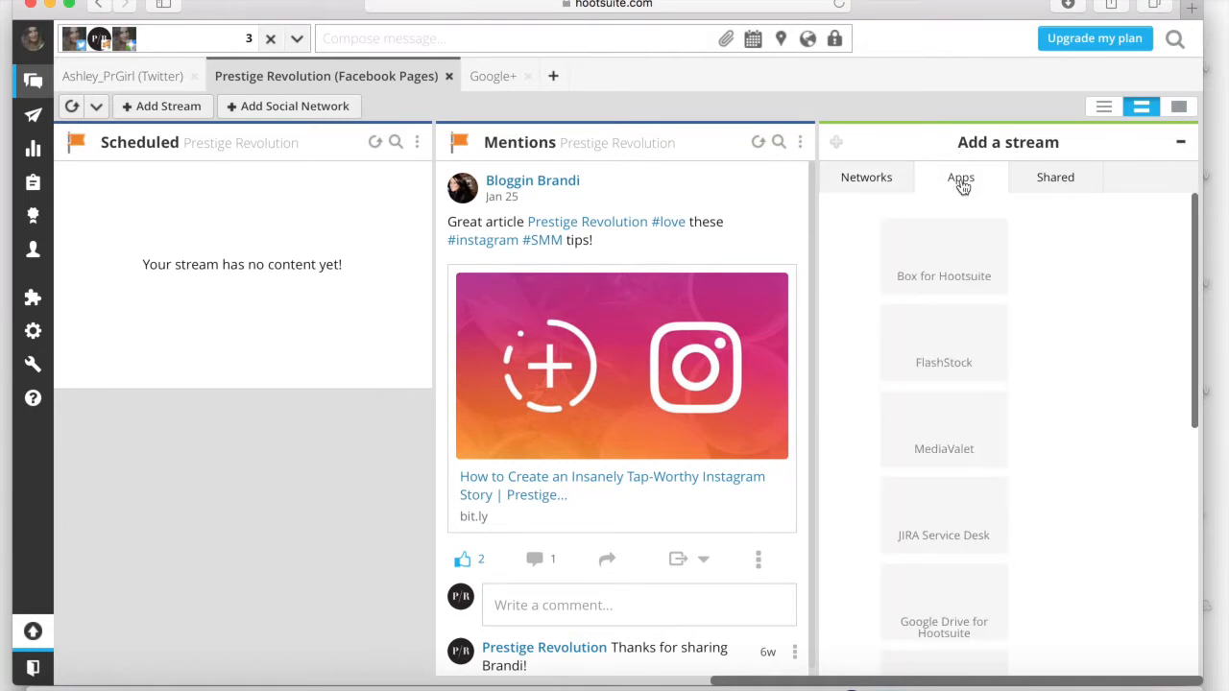
scroll(down, 3)
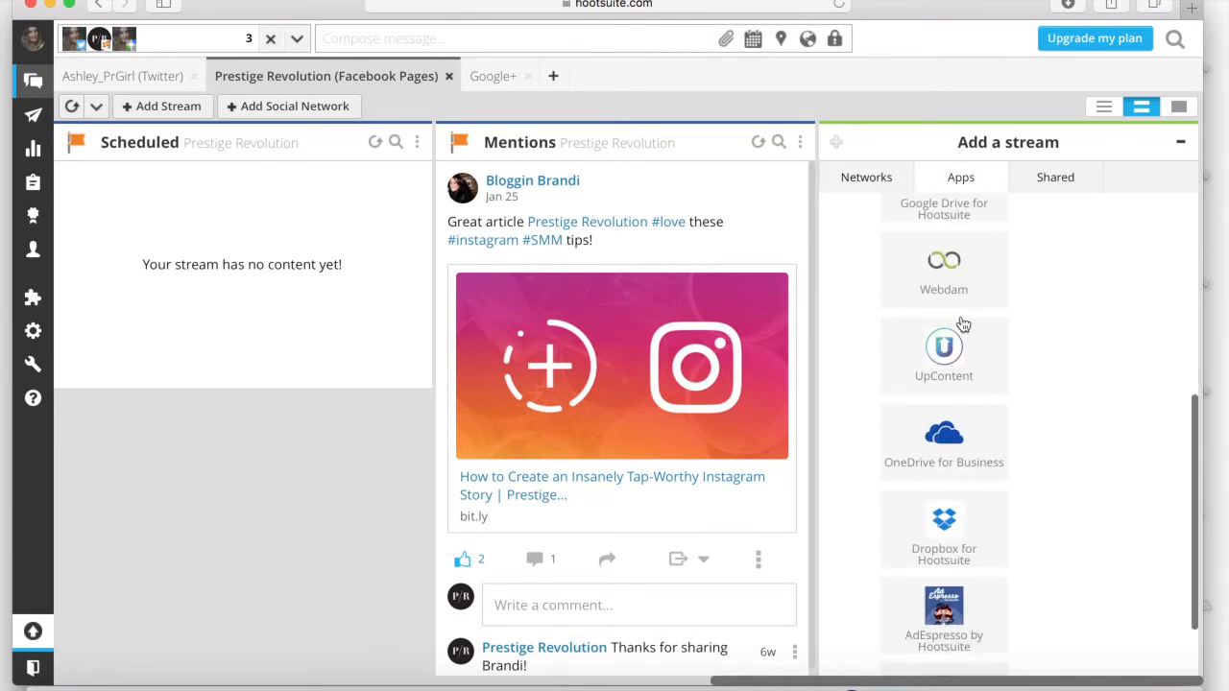
scroll(up, 3)
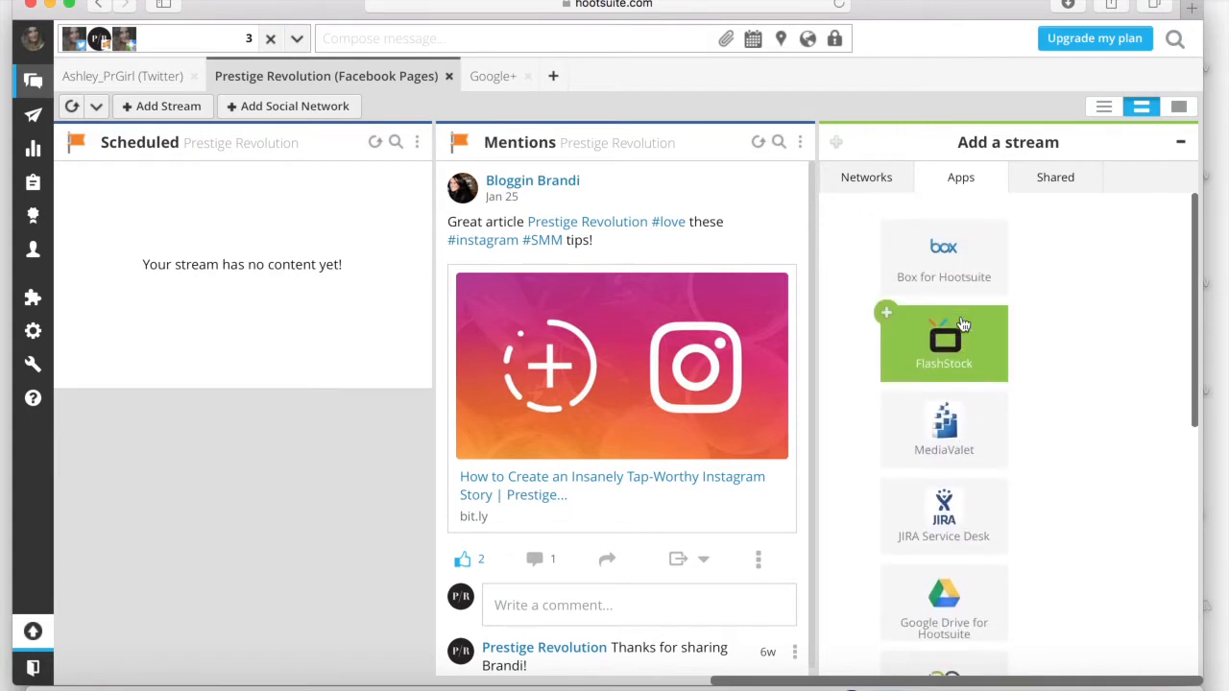
click(1056, 176)
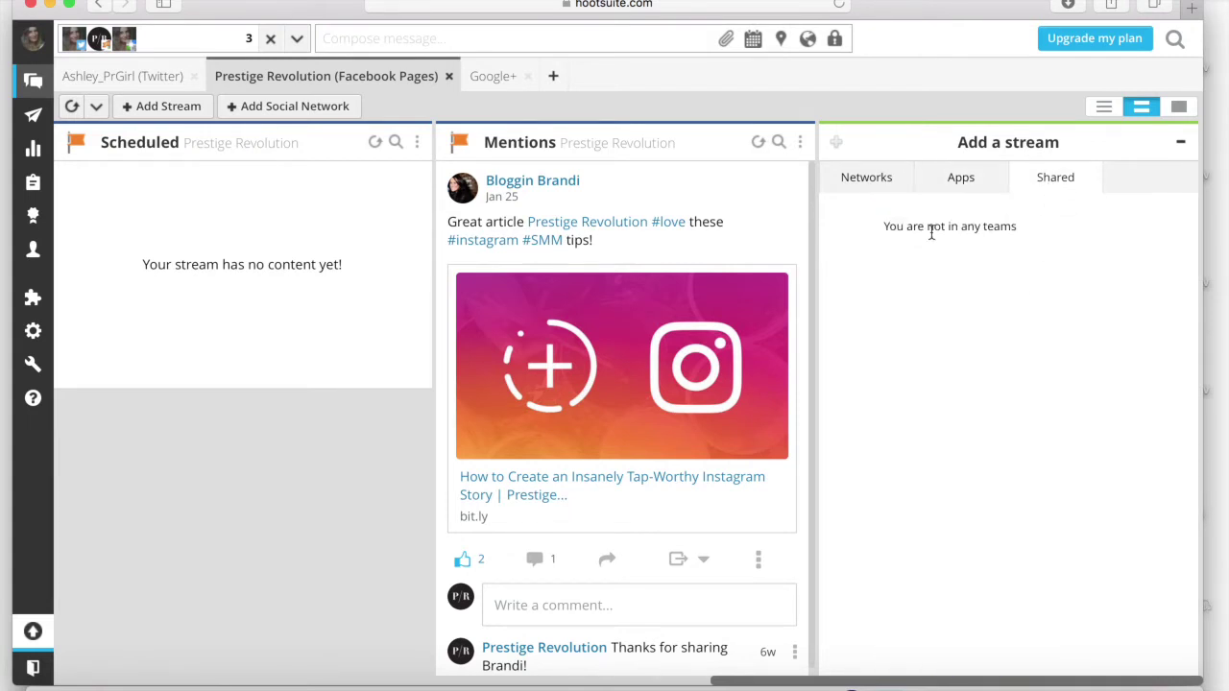
click(865, 177)
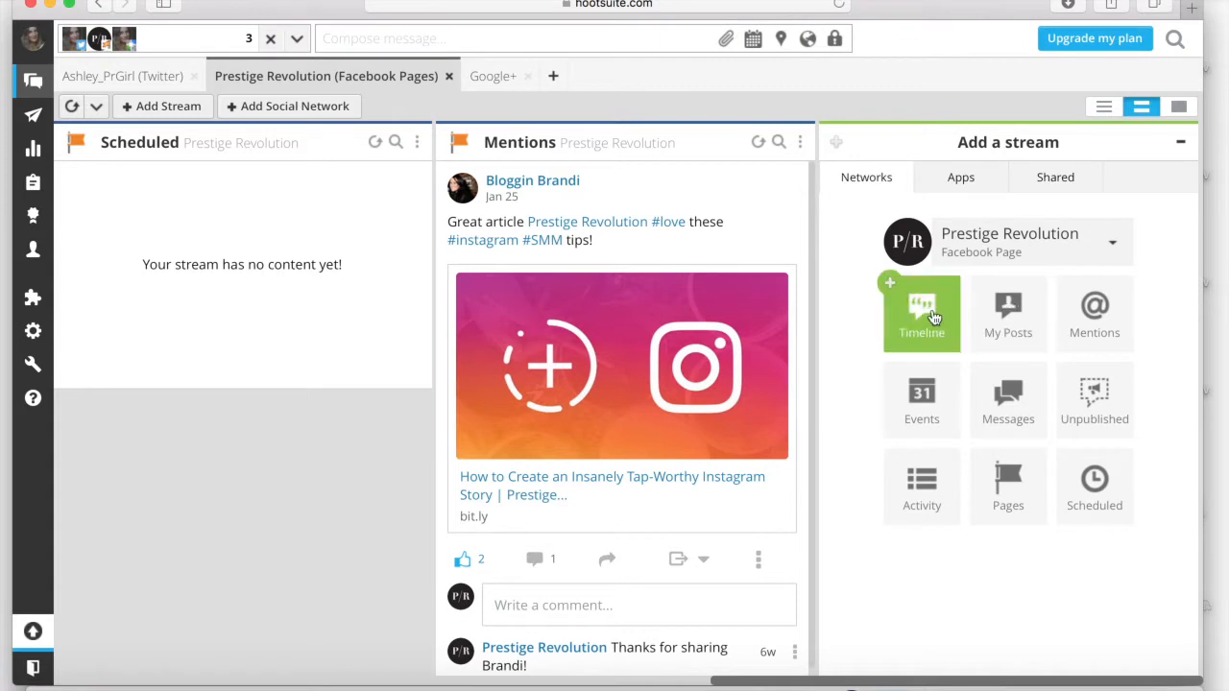
mouse_move(1095, 486)
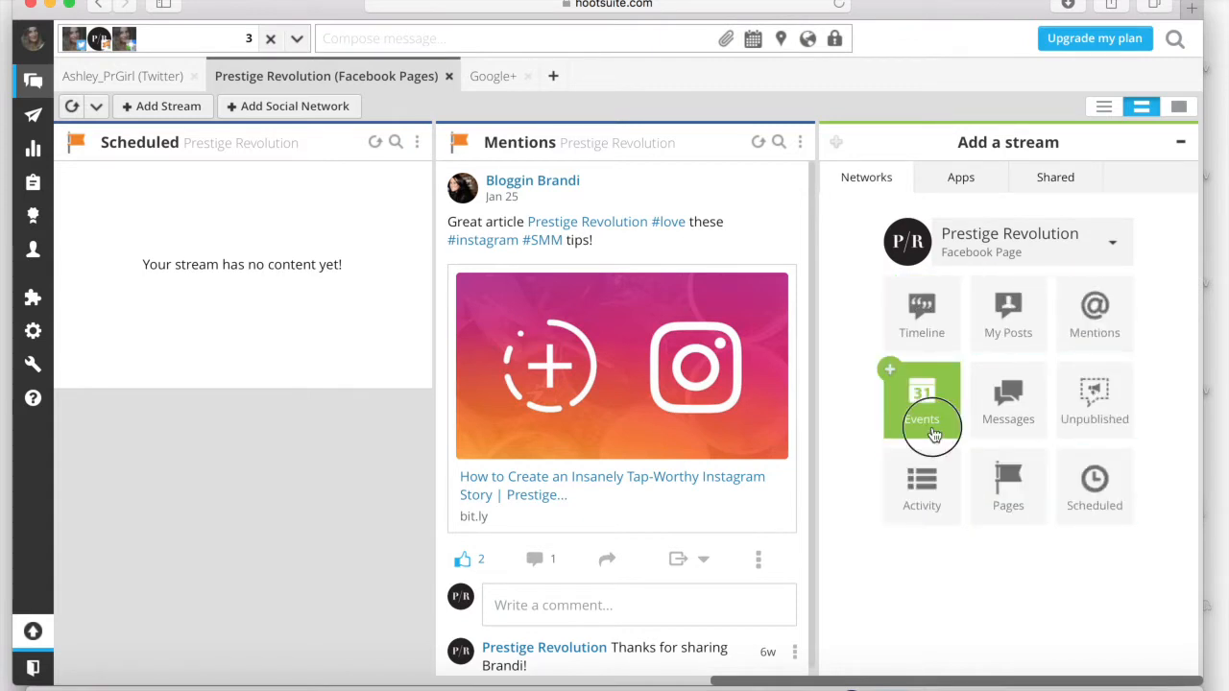
click(921, 400)
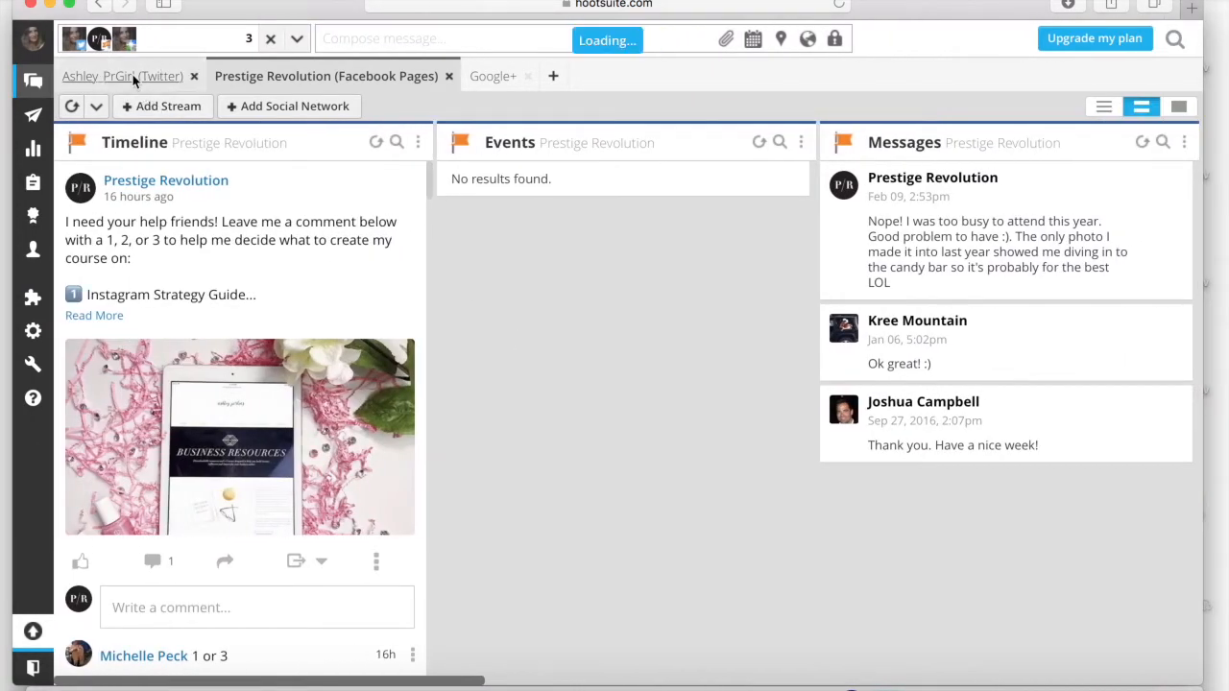
- Return to the Twitter streams and go to the Publisher area
click(122, 76)
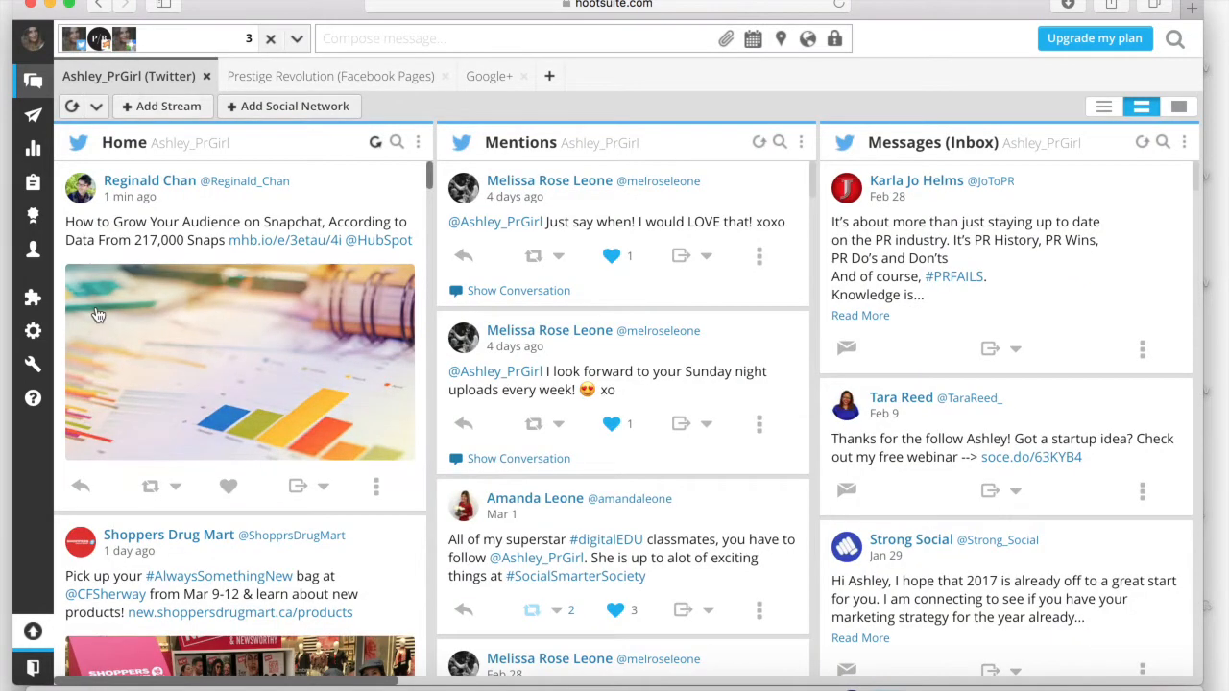
click(31, 38)
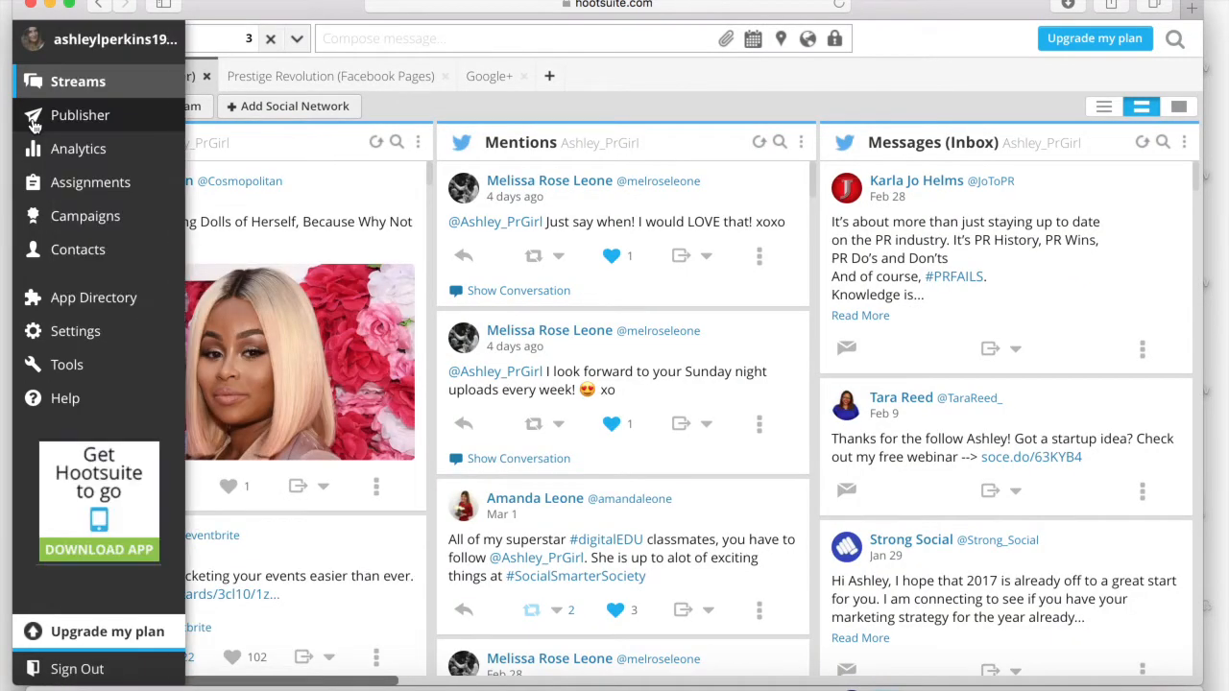
click(79, 114)
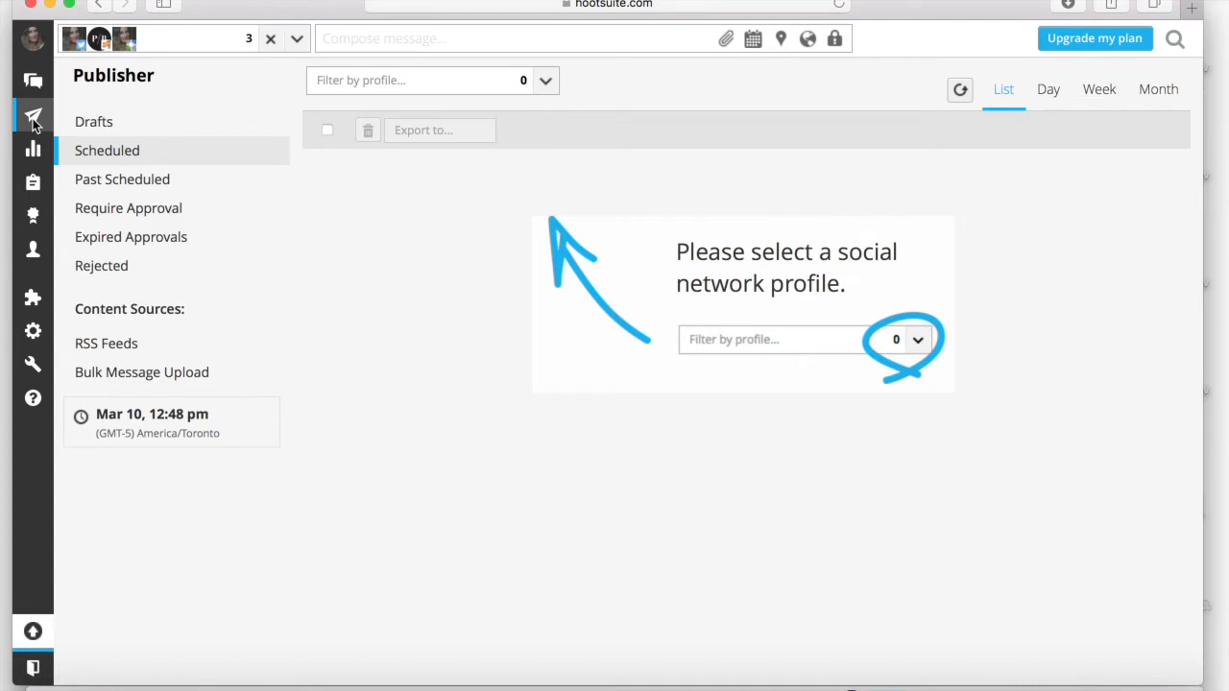
mouse_move(93, 121)
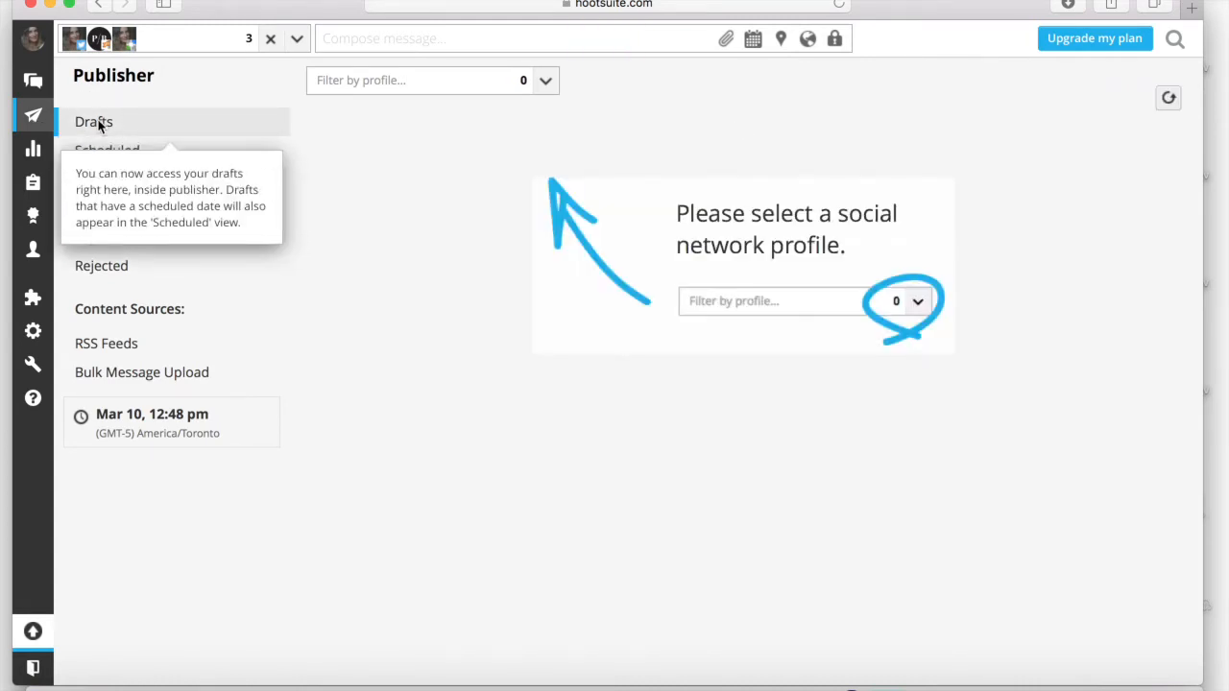
- Review saved drafts and past scheduled messages in the weekly calendar, including earlier weeks
click(545, 80)
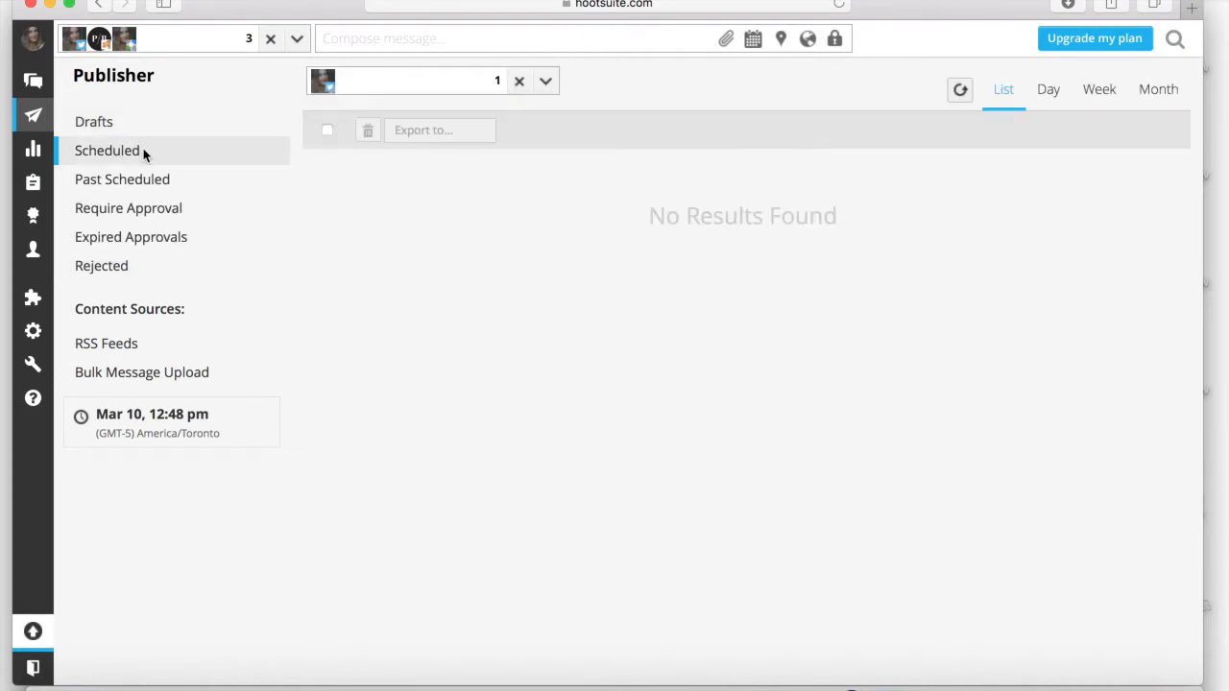
mouse_move(121, 179)
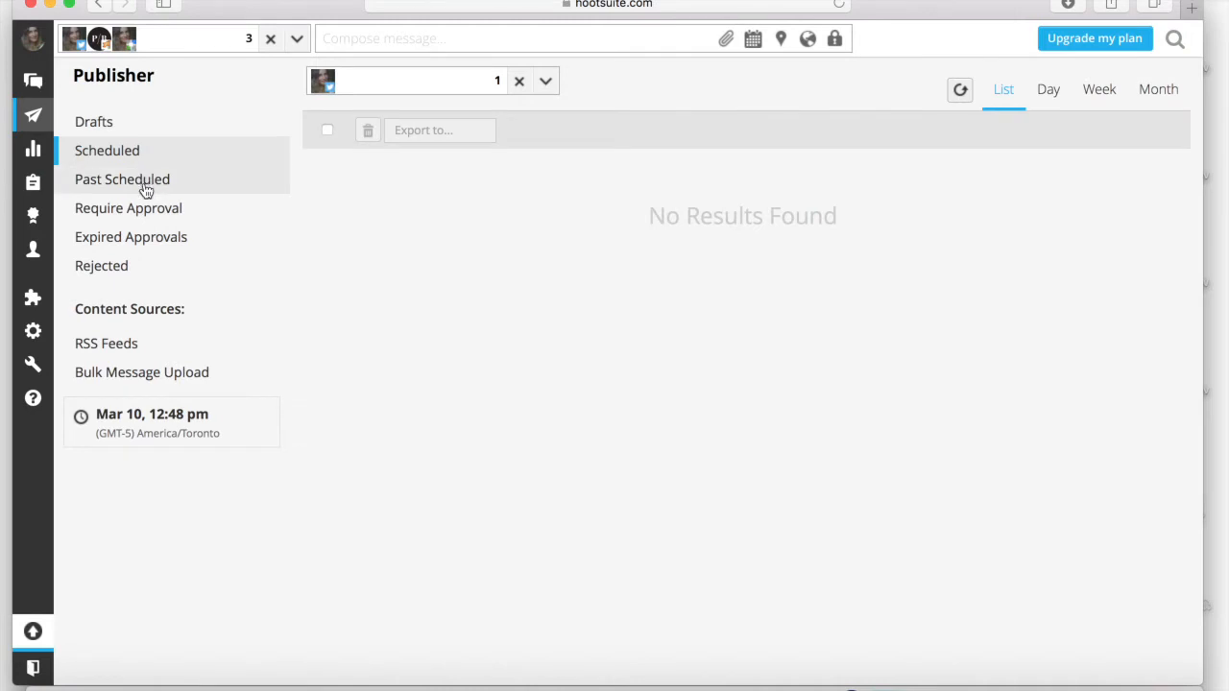
click(1098, 88)
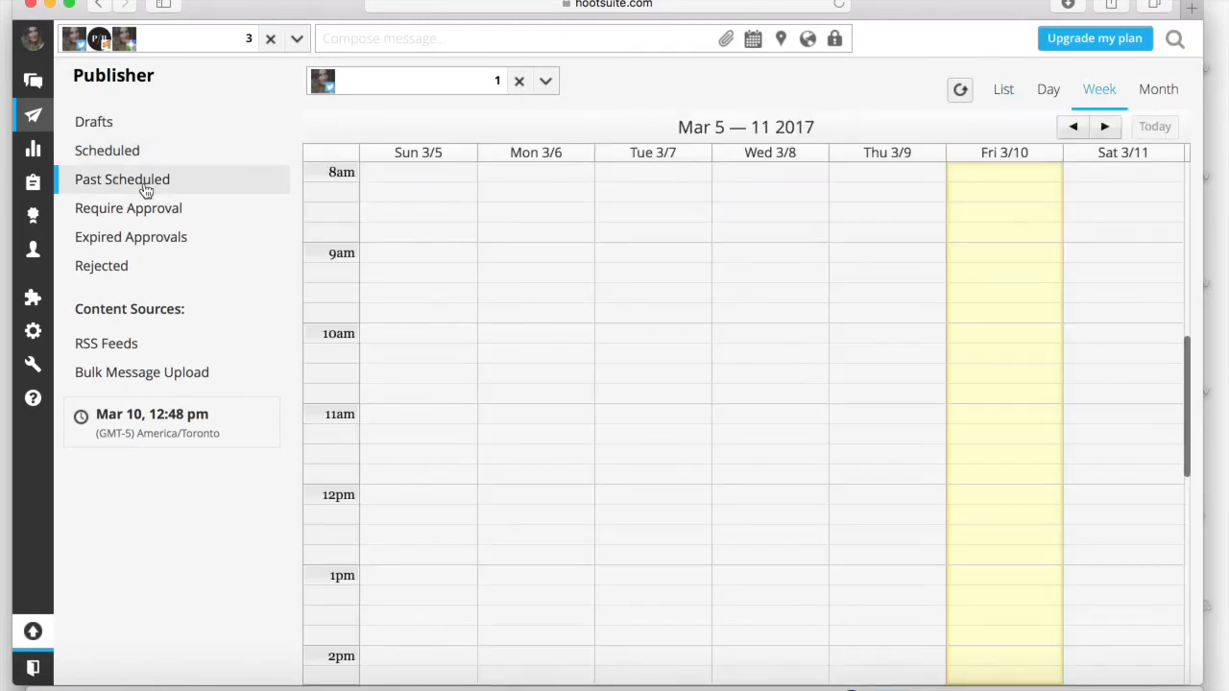
scroll(down, 3)
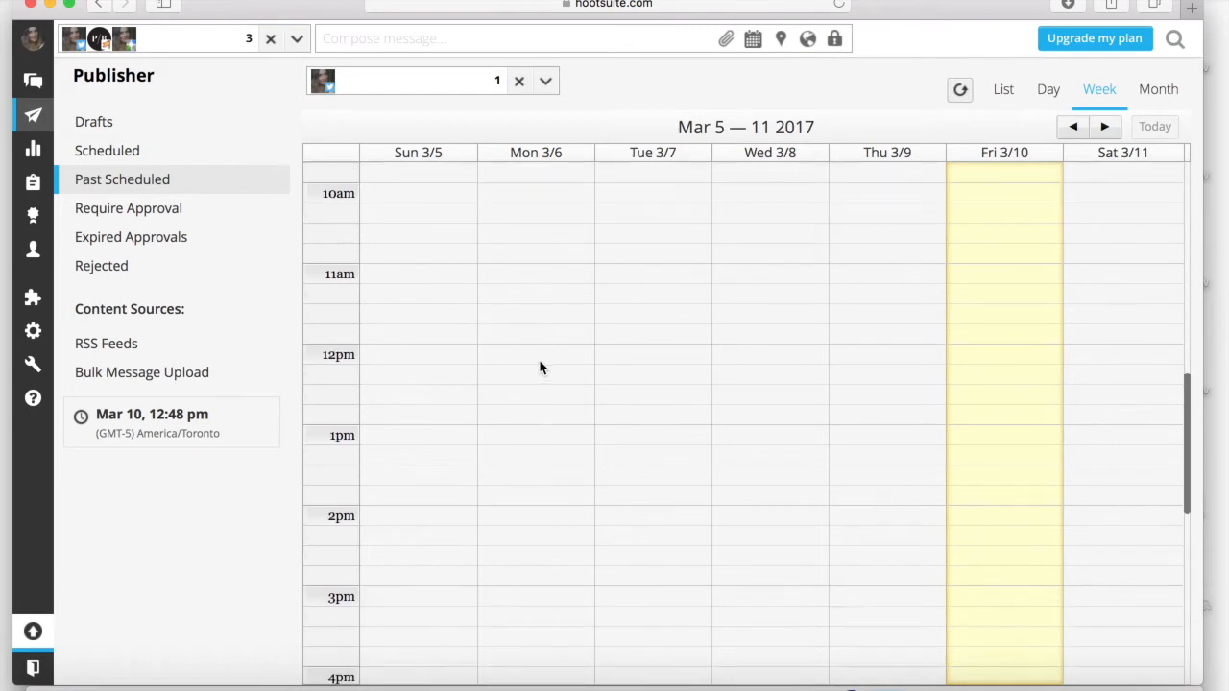
scroll(down, 3)
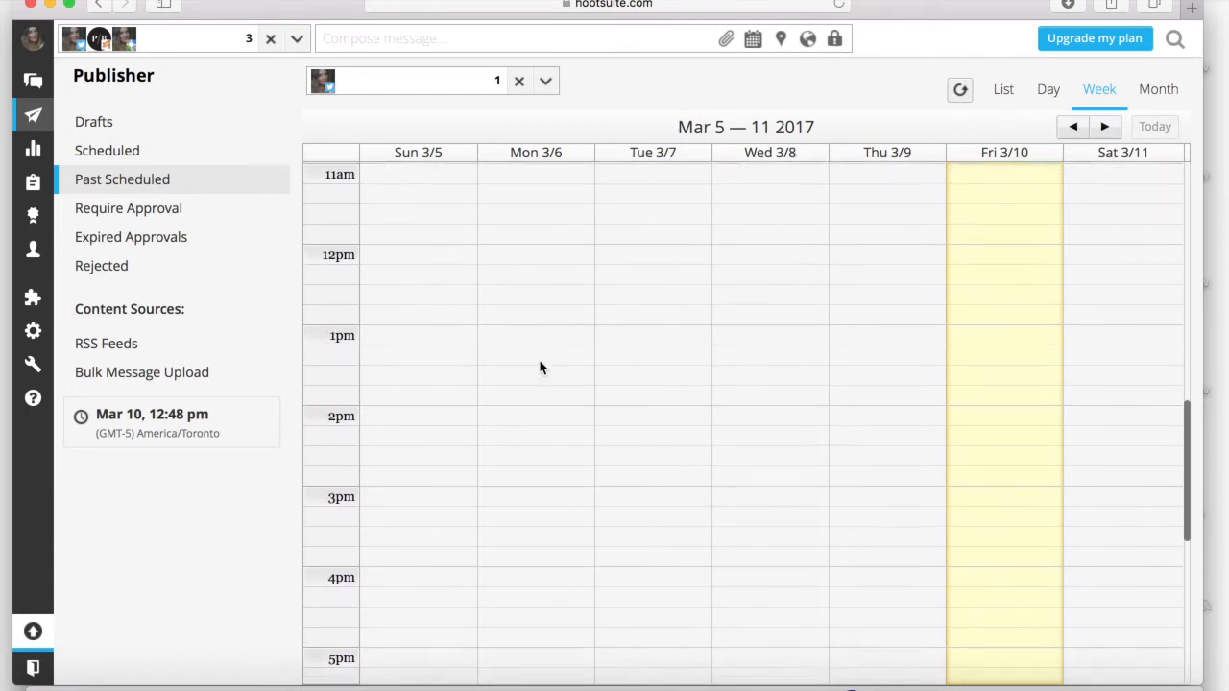
scroll(up, 3)
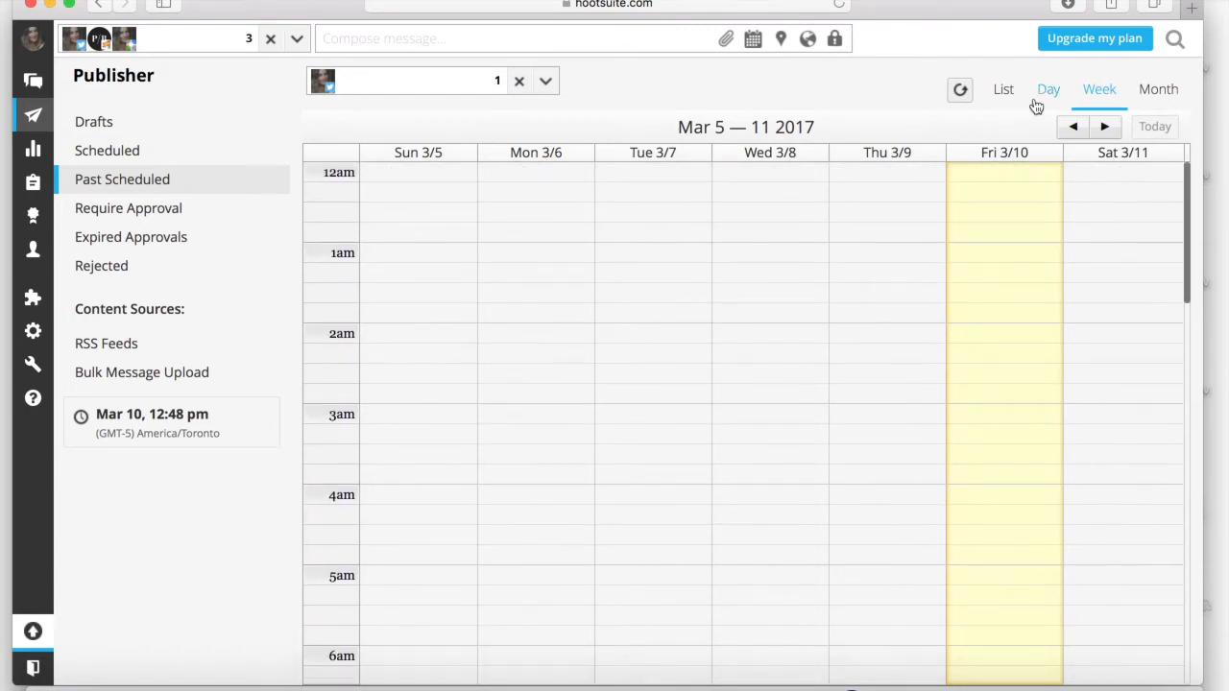
click(1073, 126)
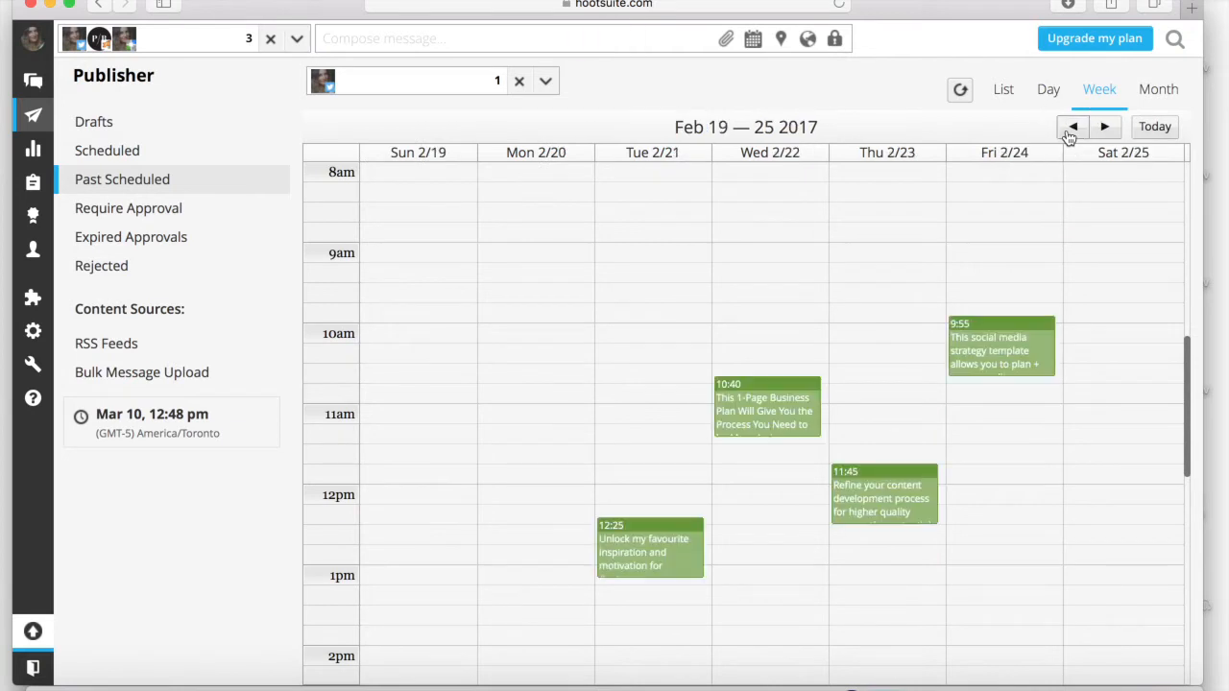
scroll(down, 3)
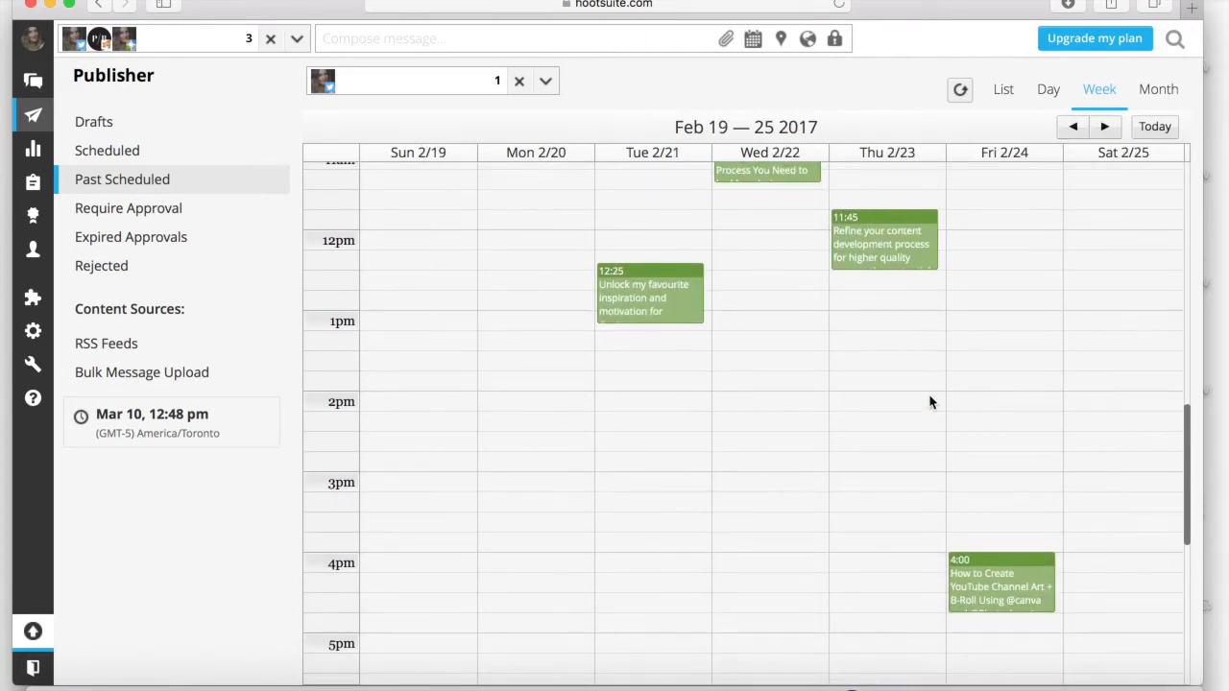
scroll(down, 3)
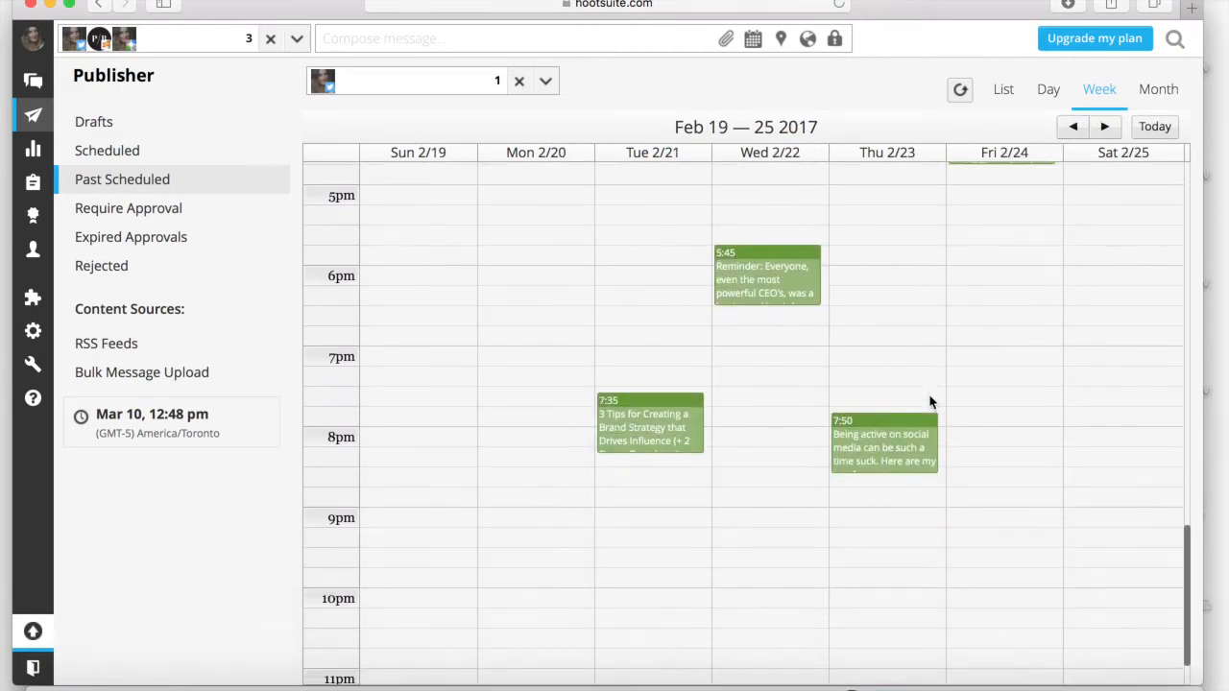
scroll(up, 3)
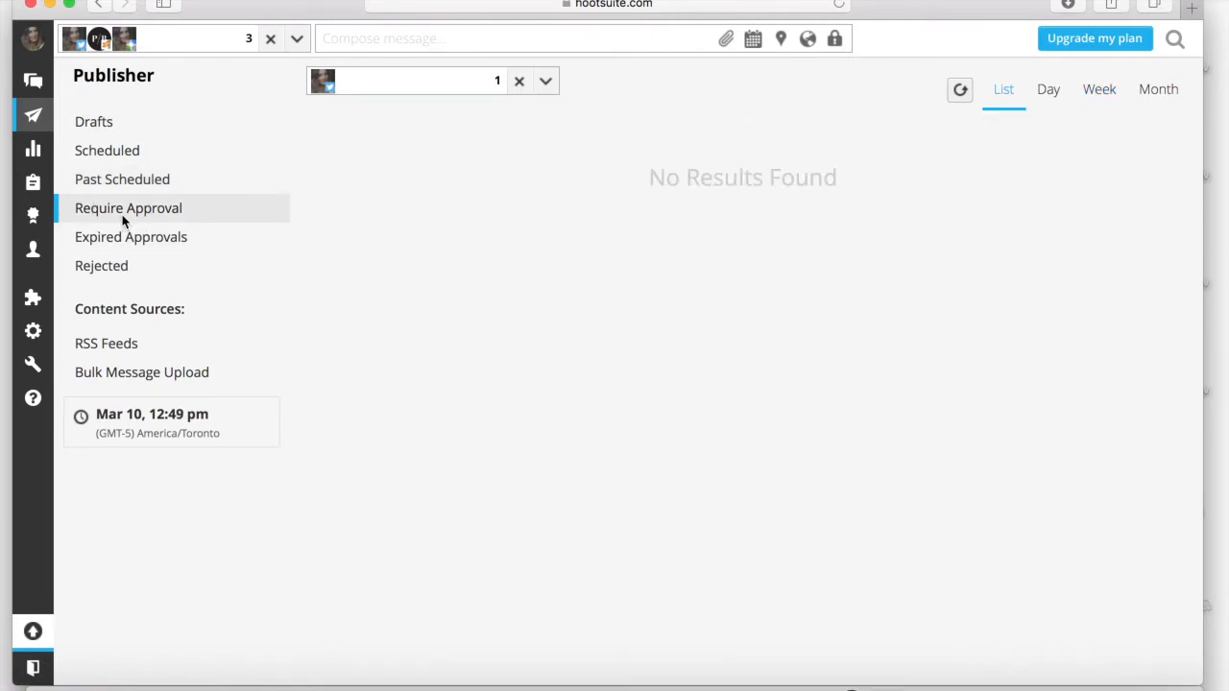
- Check the expired approvals and rejected message lists, then go to RSS feed settings
click(131, 237)
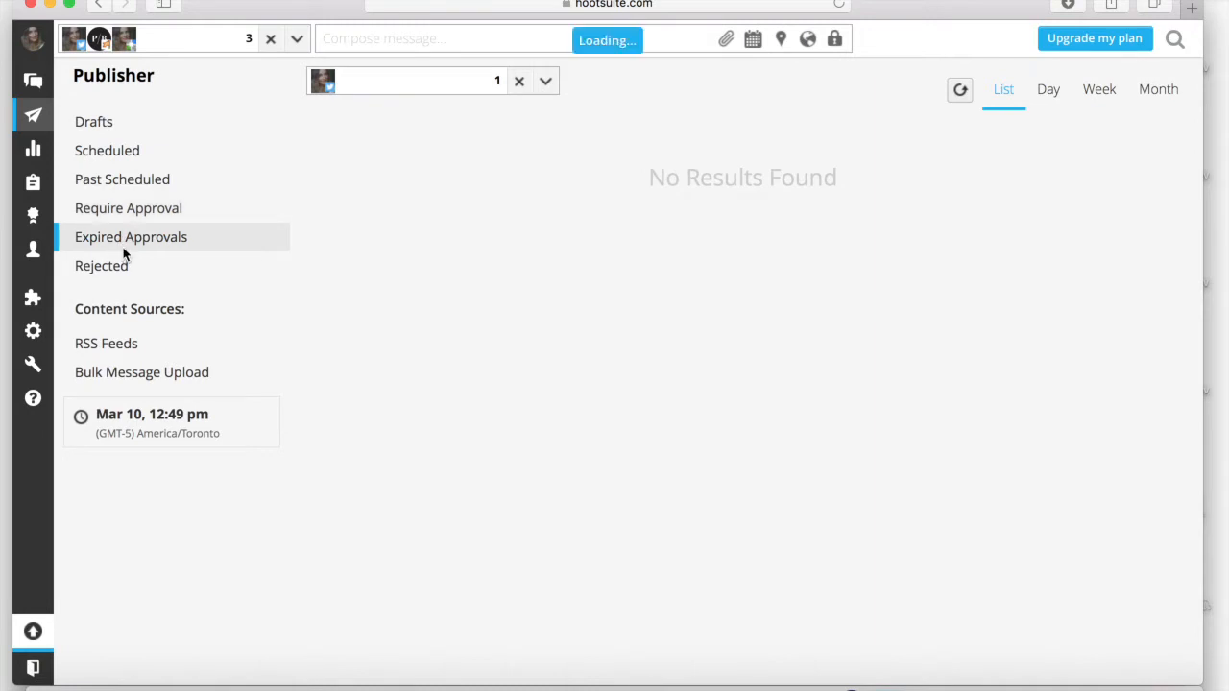
click(102, 266)
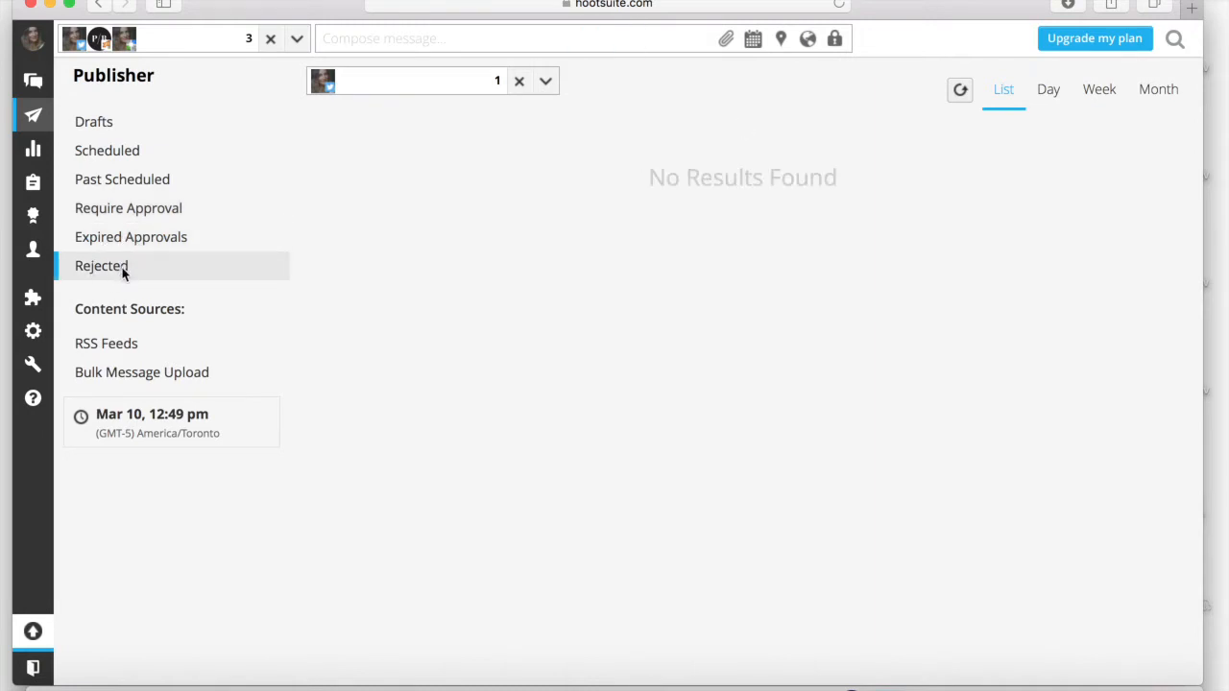
mouse_move(115, 299)
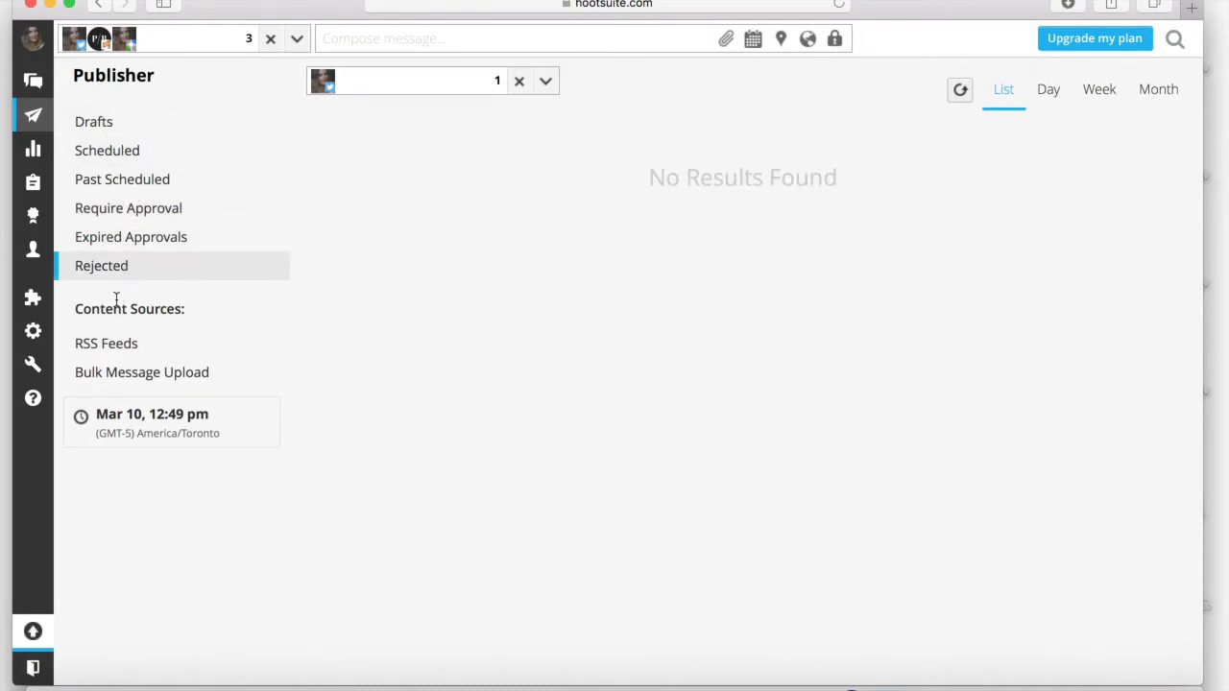
click(106, 343)
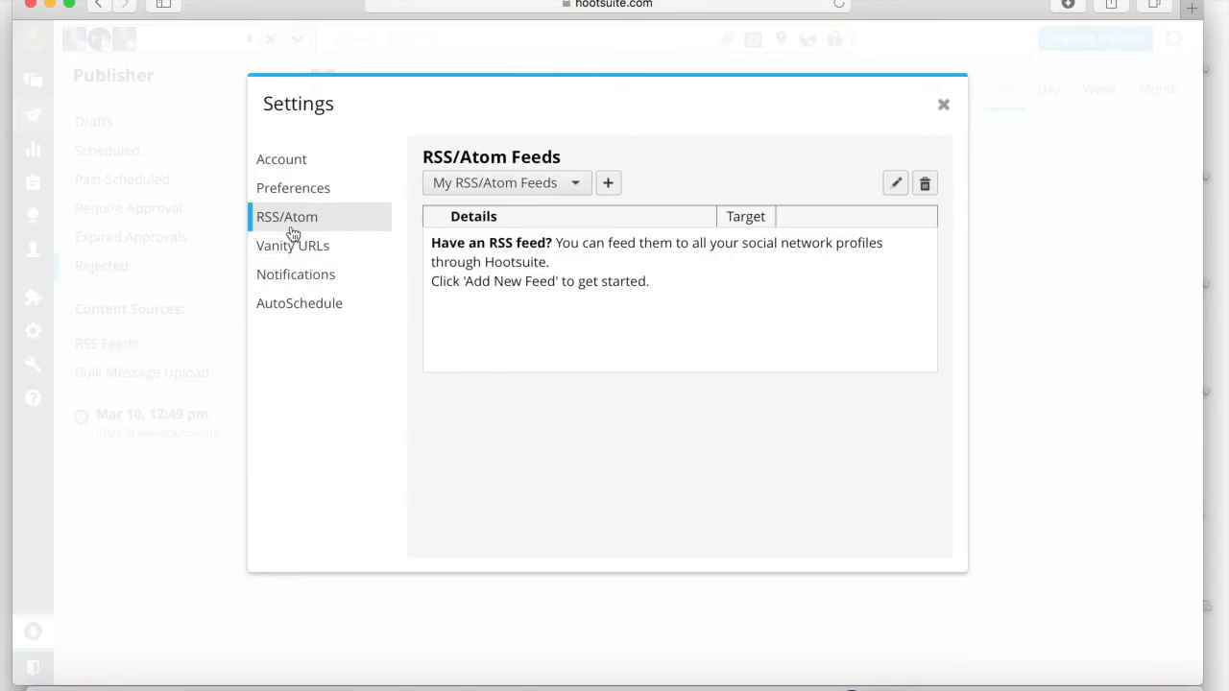
- View Vanity URLs and Notifications, then AutoSchedule, keeping the 8 AM start time
click(292, 245)
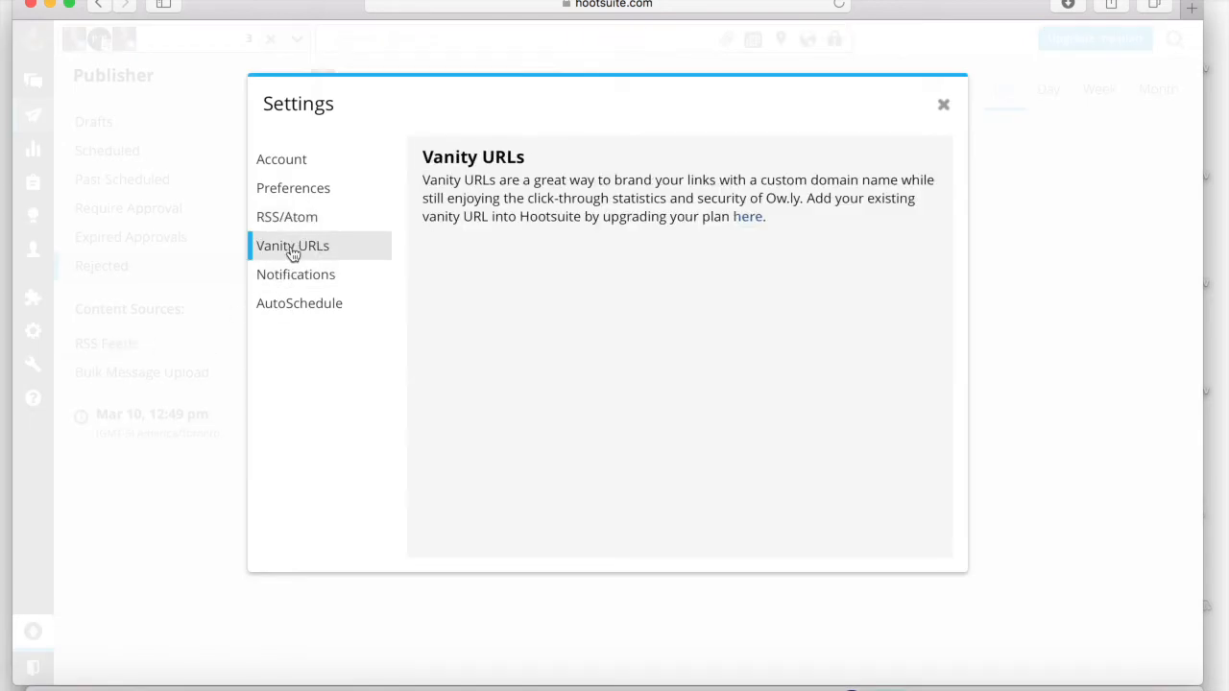
click(295, 274)
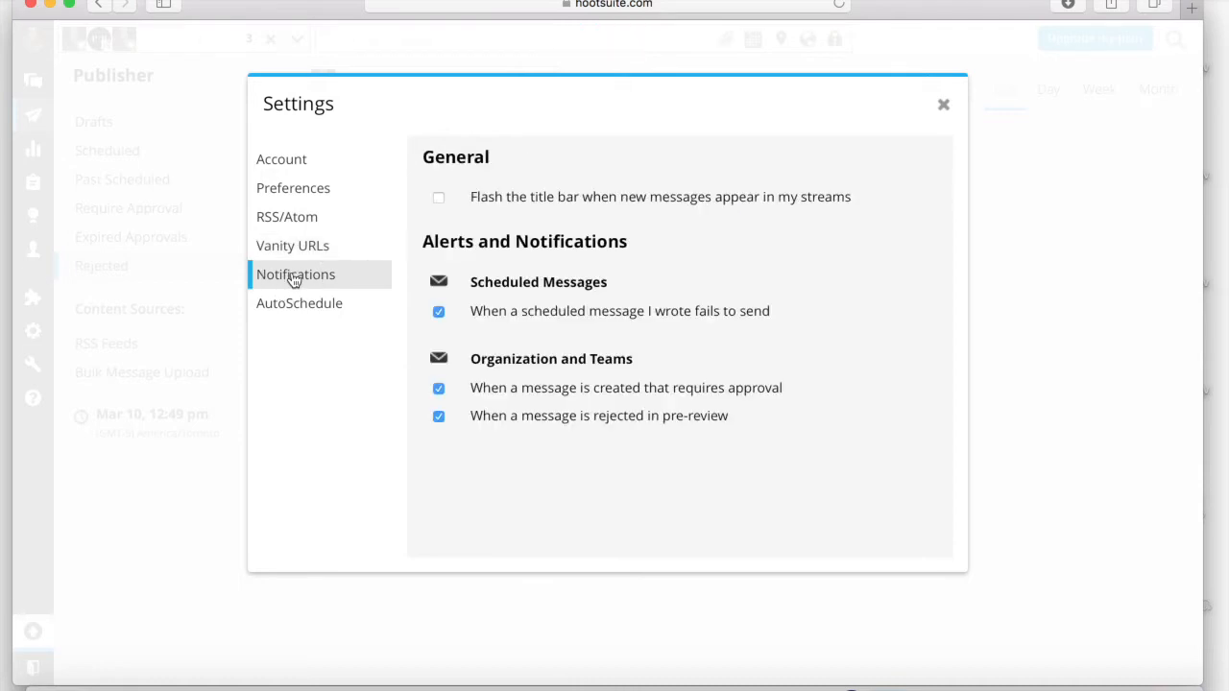
mouse_move(298, 303)
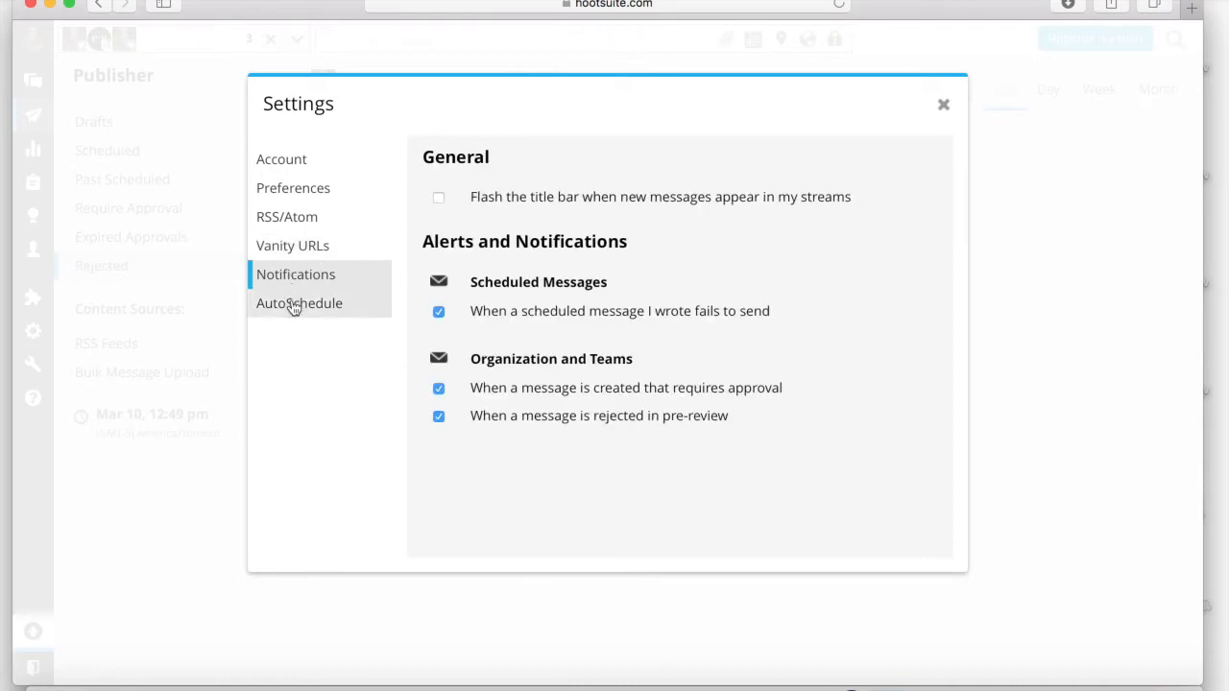
click(298, 303)
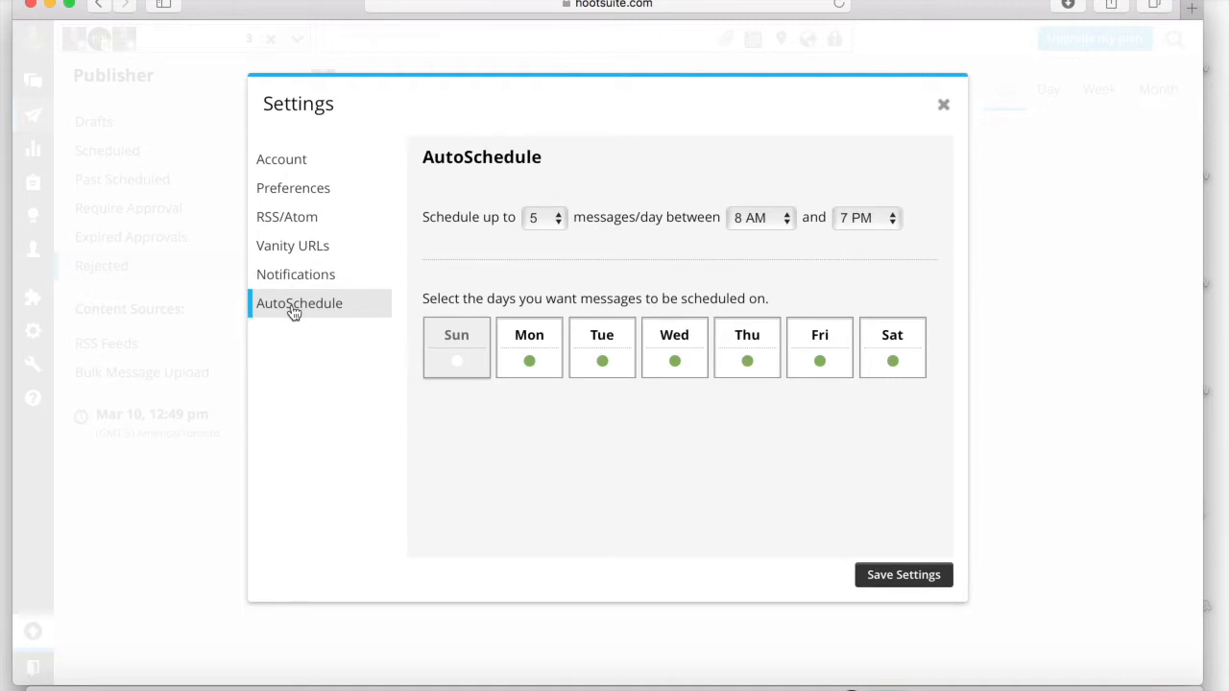
mouse_move(431, 350)
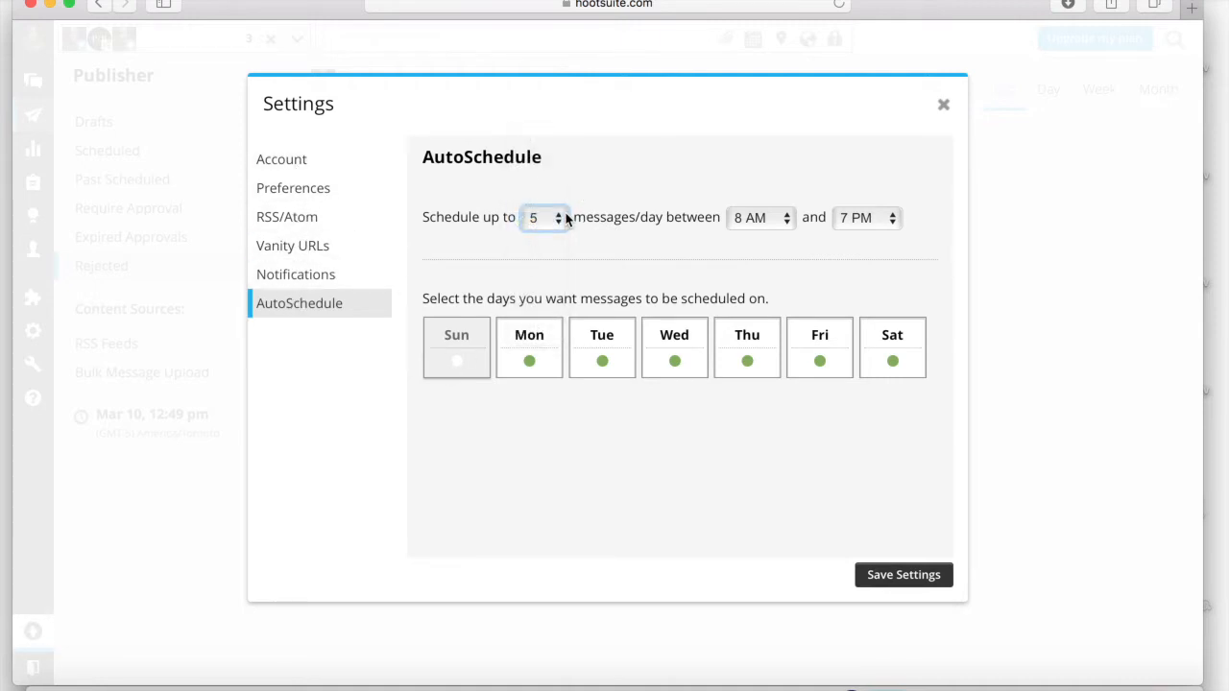
click(761, 217)
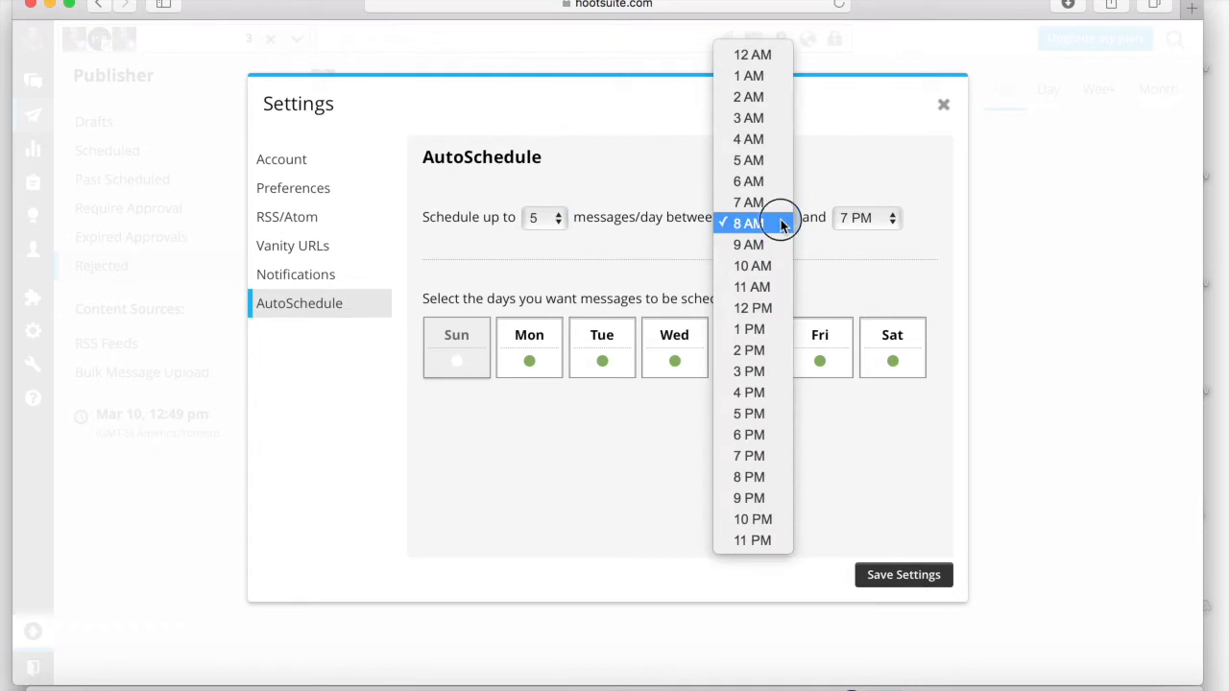
click(748, 223)
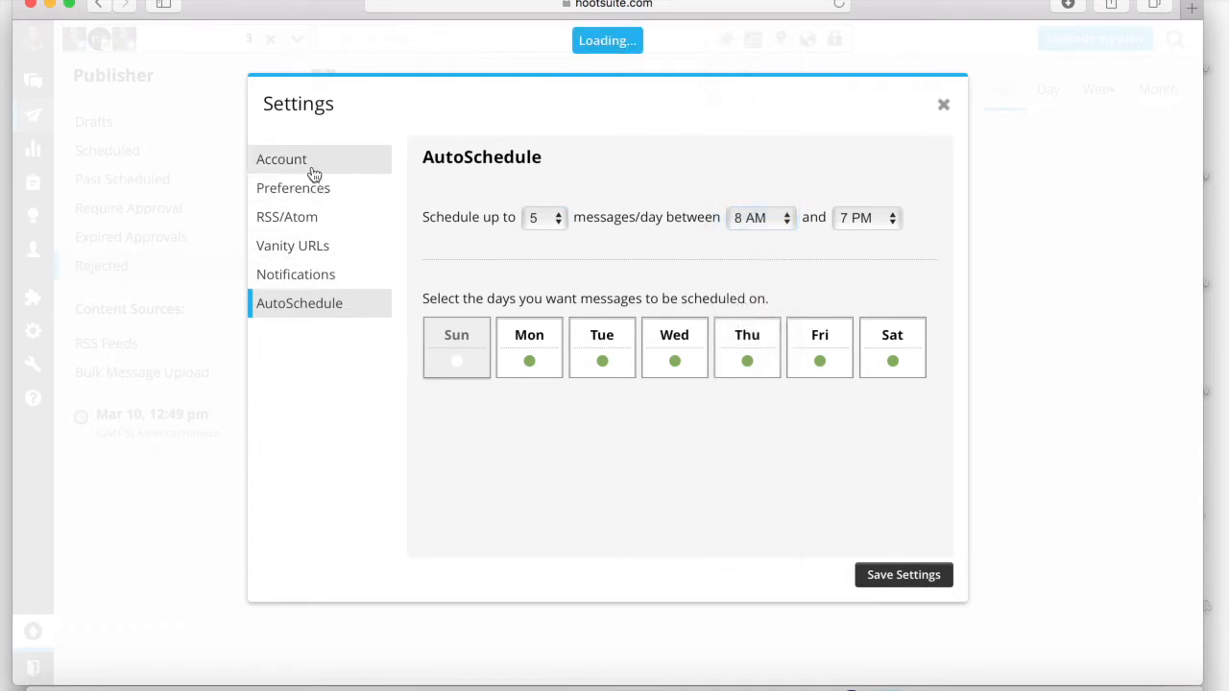
- Browse the account Profile, Authentication and Billing tabs, then close Settings
click(282, 159)
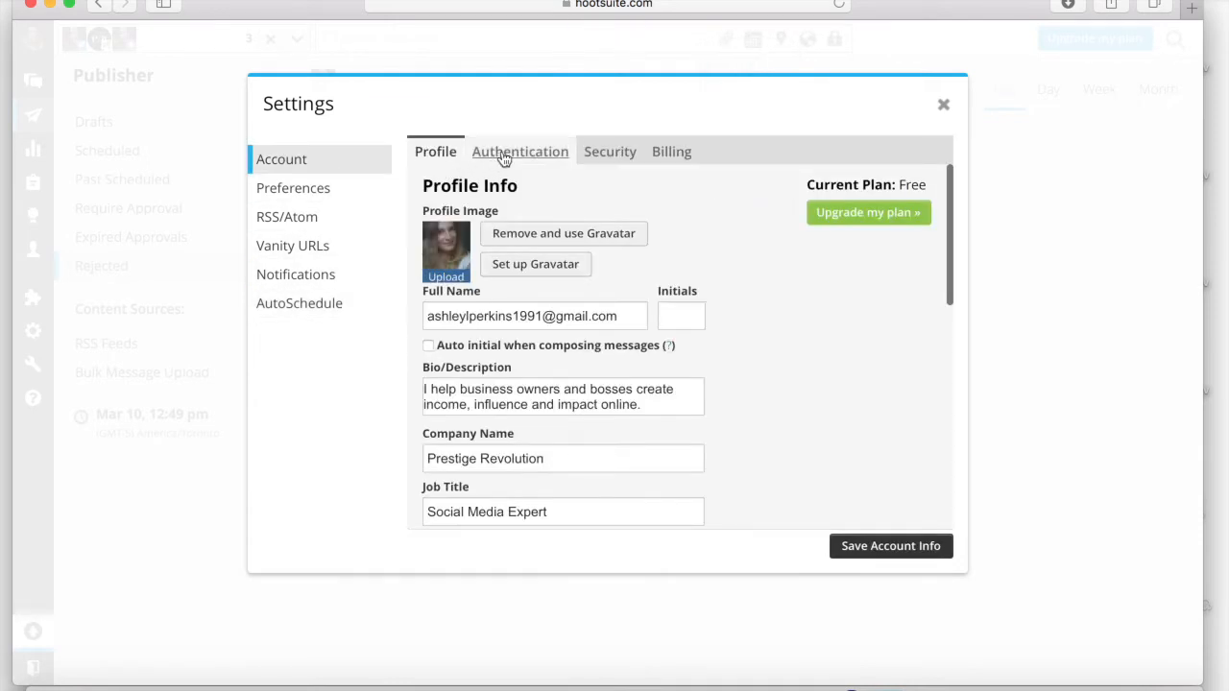
scroll(down, 3)
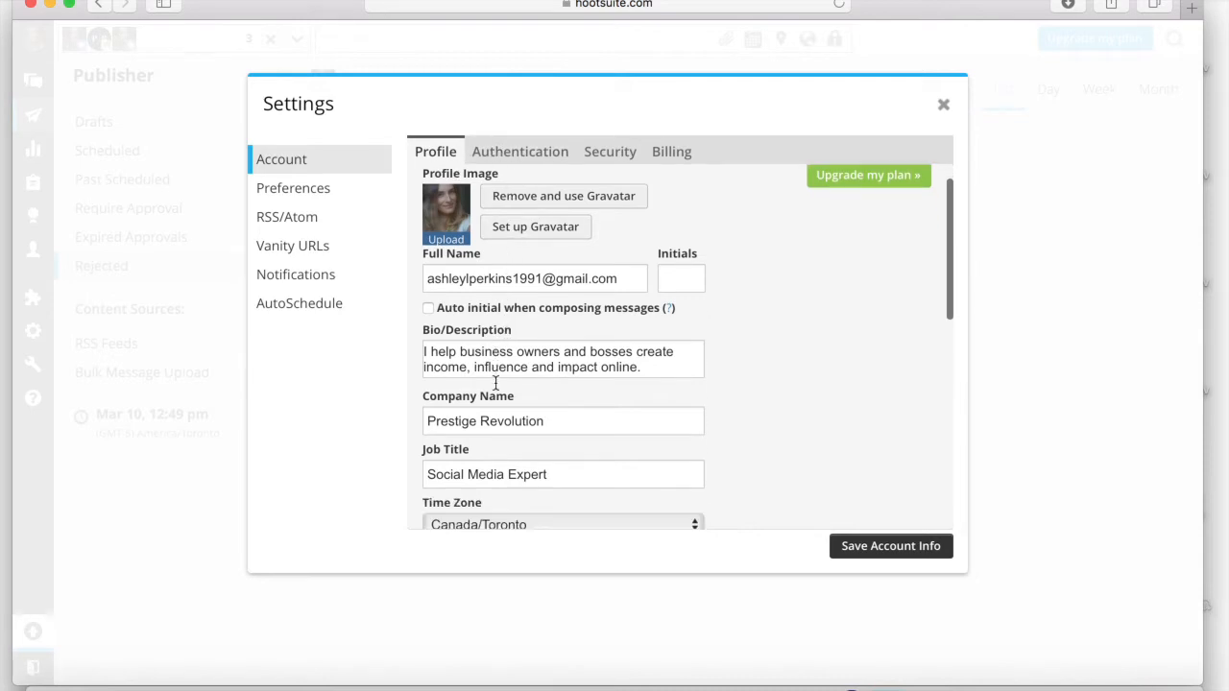
scroll(down, 3)
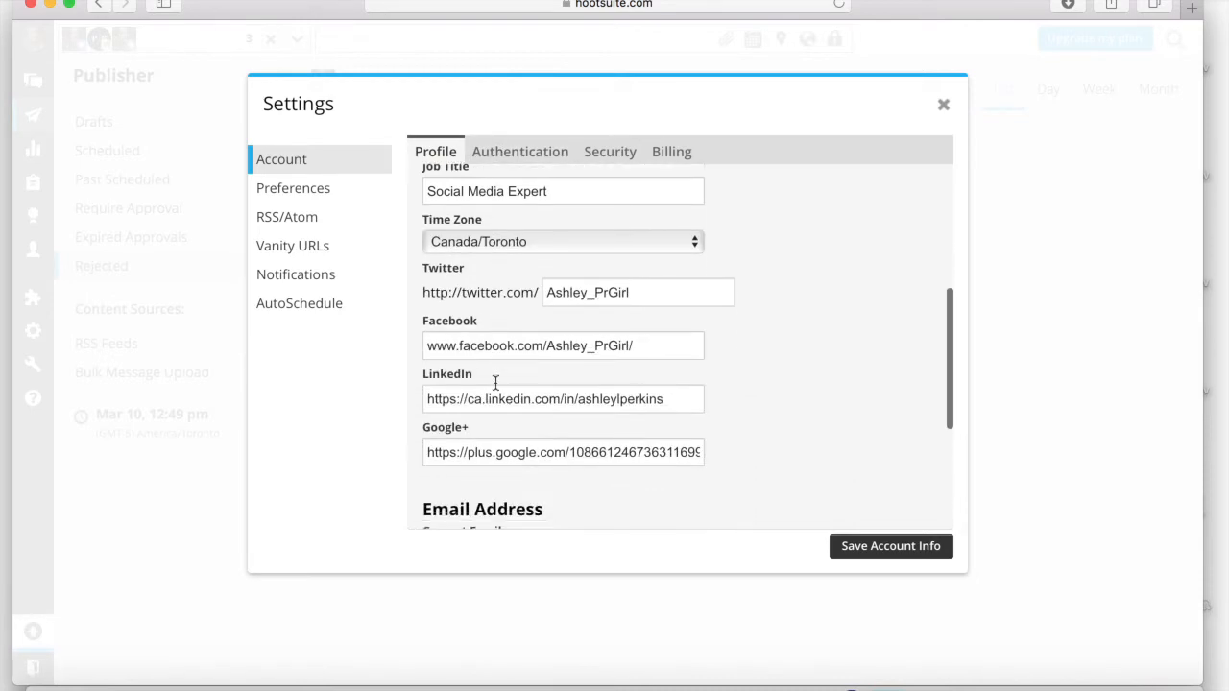
scroll(down, 3)
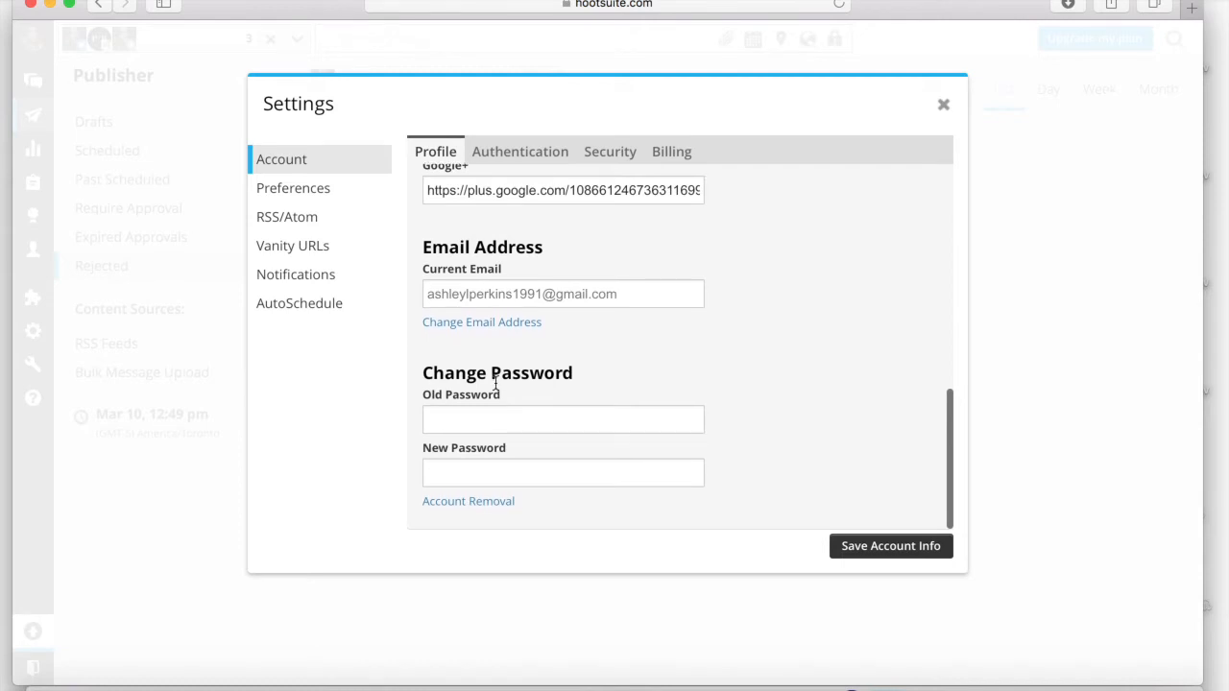
scroll(up, 3)
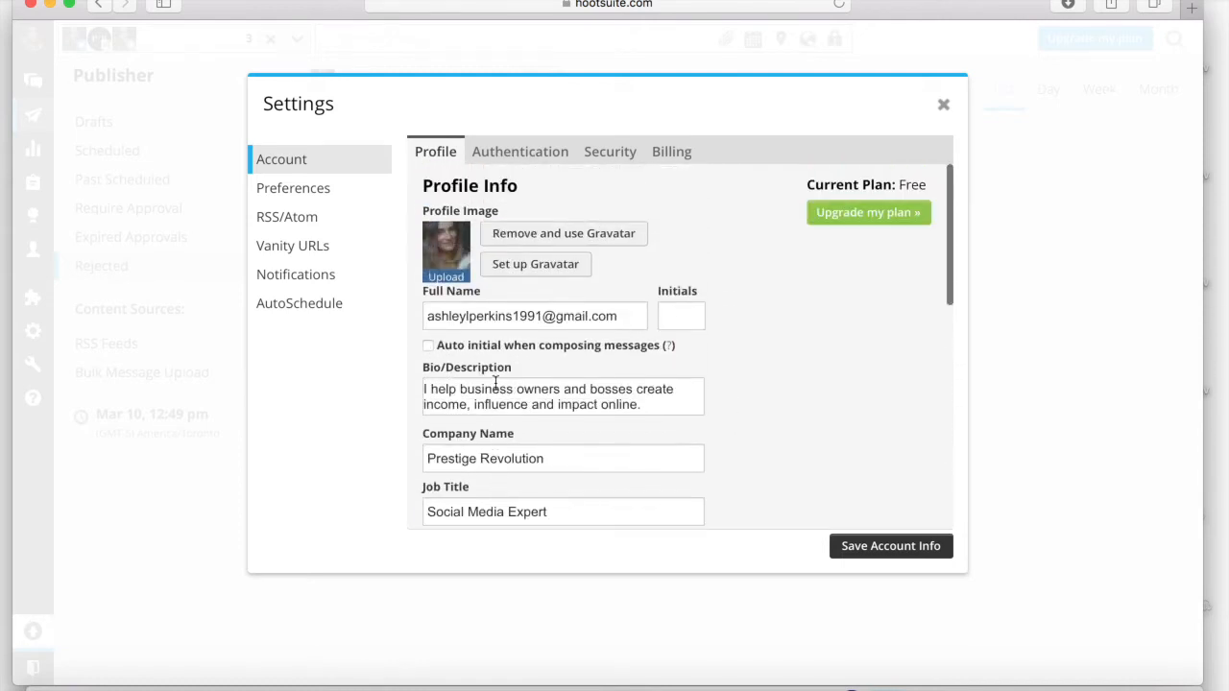
mouse_move(867, 212)
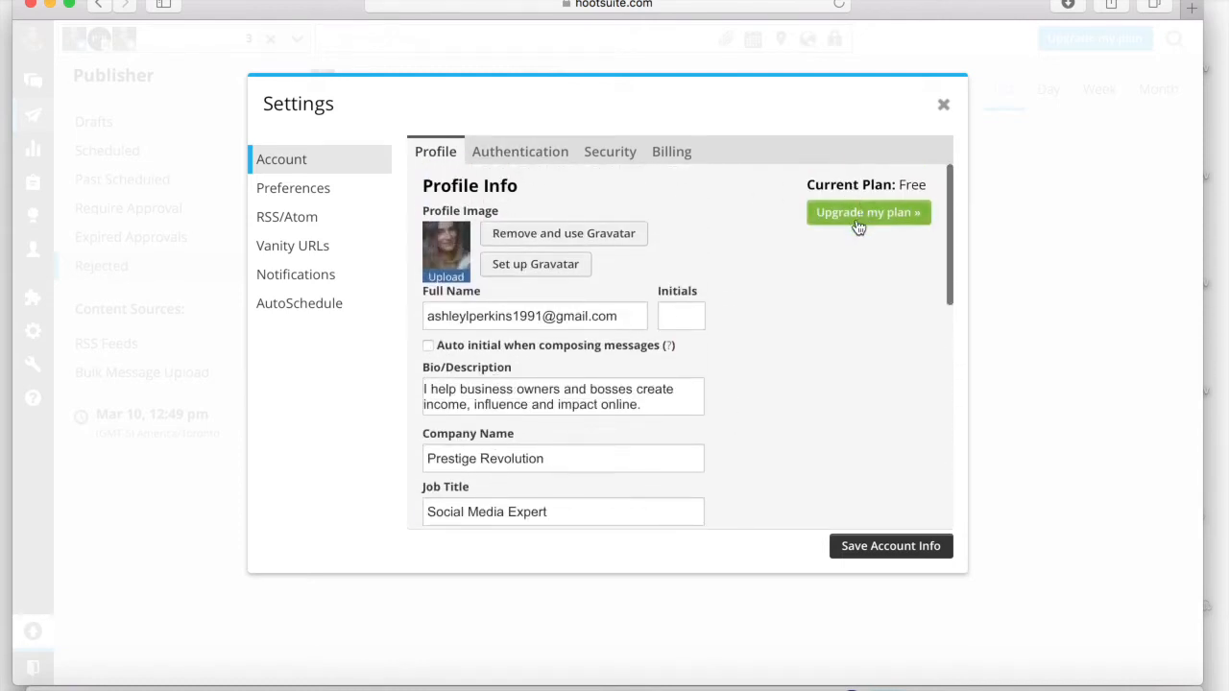
mouse_move(757, 285)
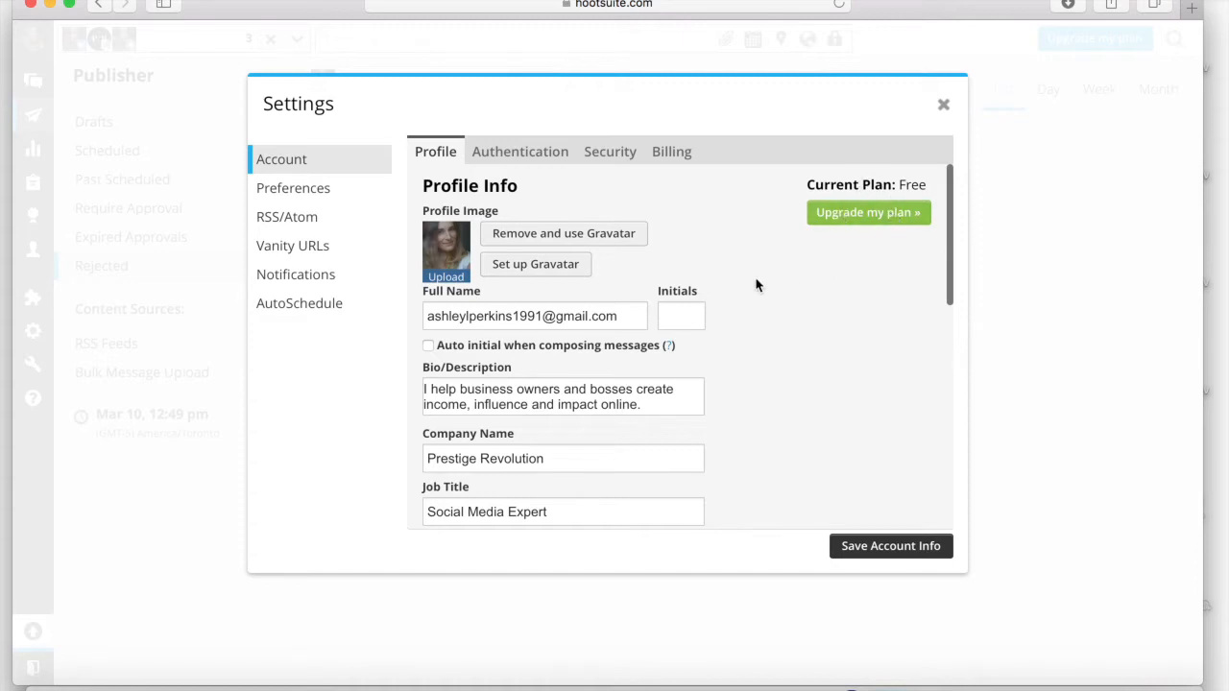
click(520, 151)
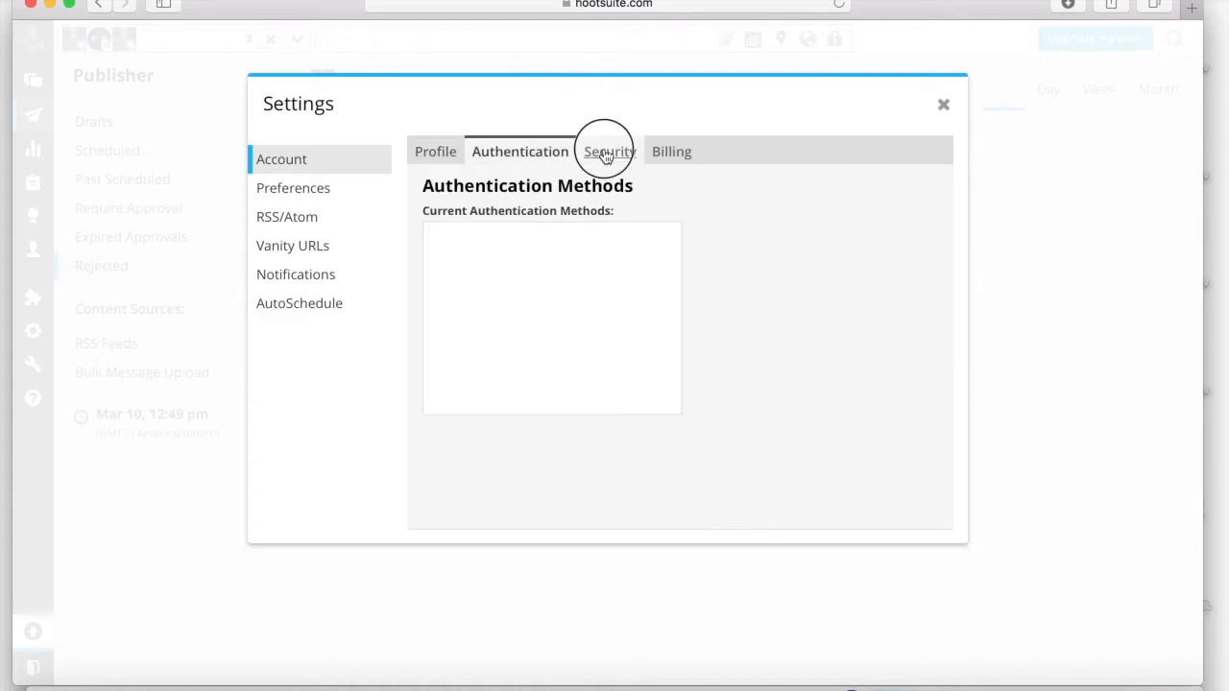
click(671, 151)
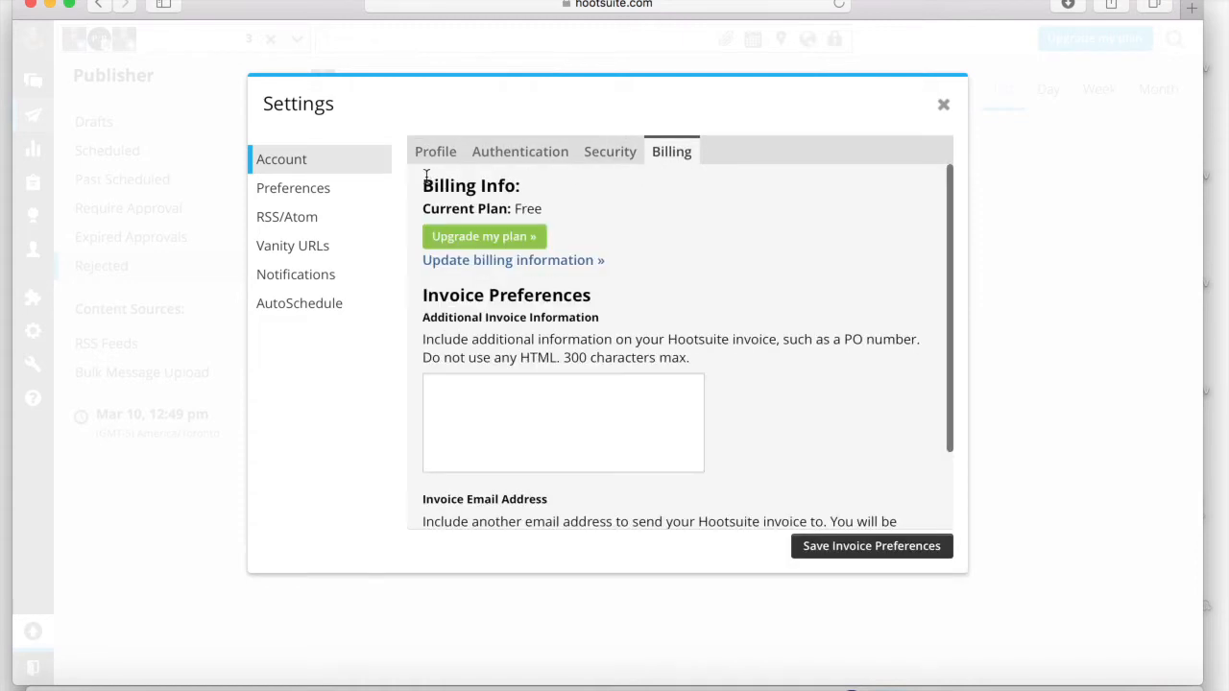
click(435, 151)
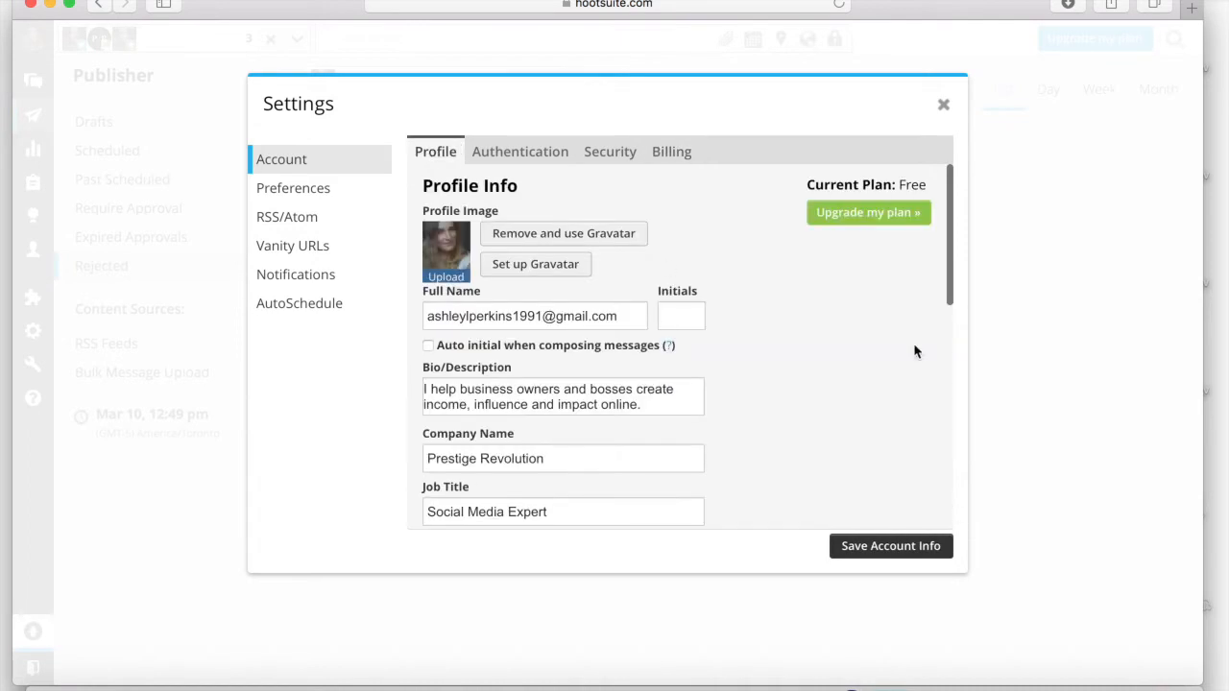
click(942, 103)
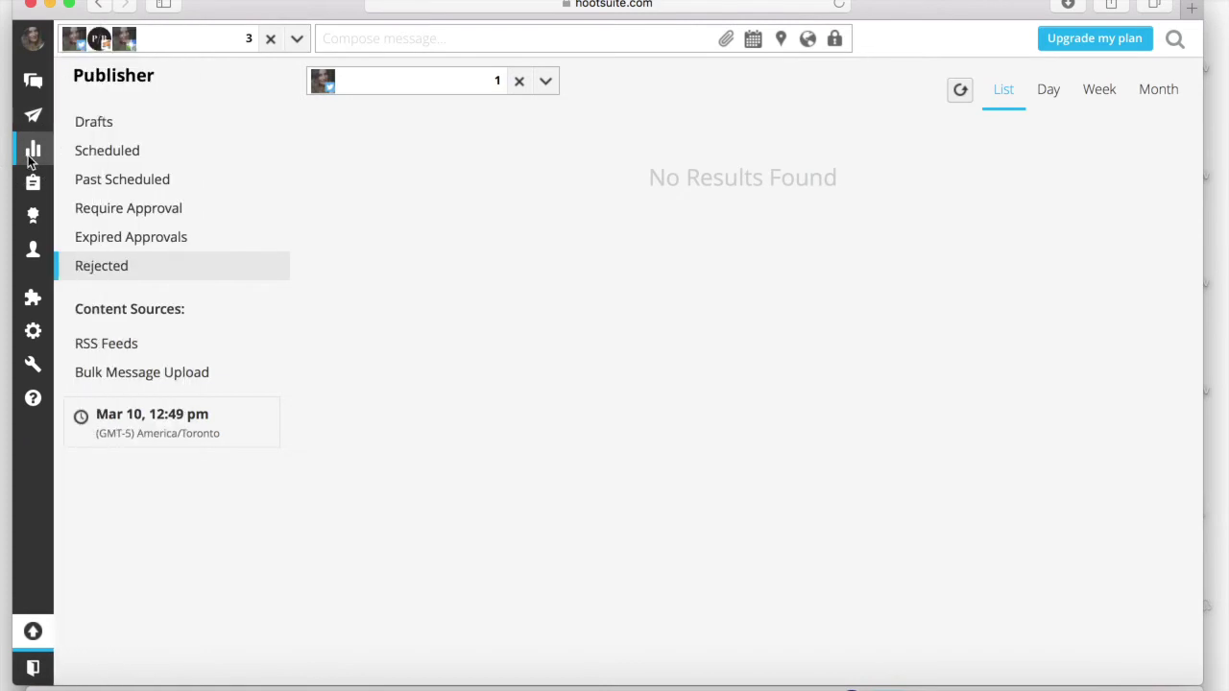
- Open Analytics and preview the Twitter Profile Overview and Twitter Engagement - Summary templates
click(33, 149)
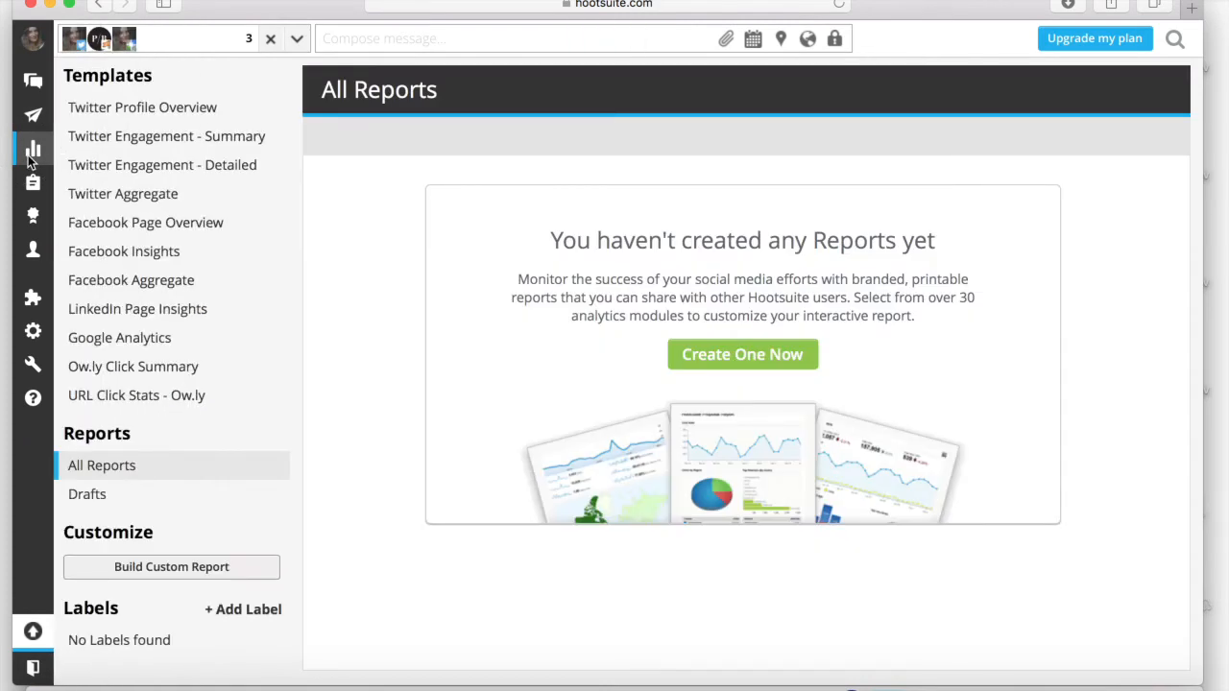
mouse_move(123, 251)
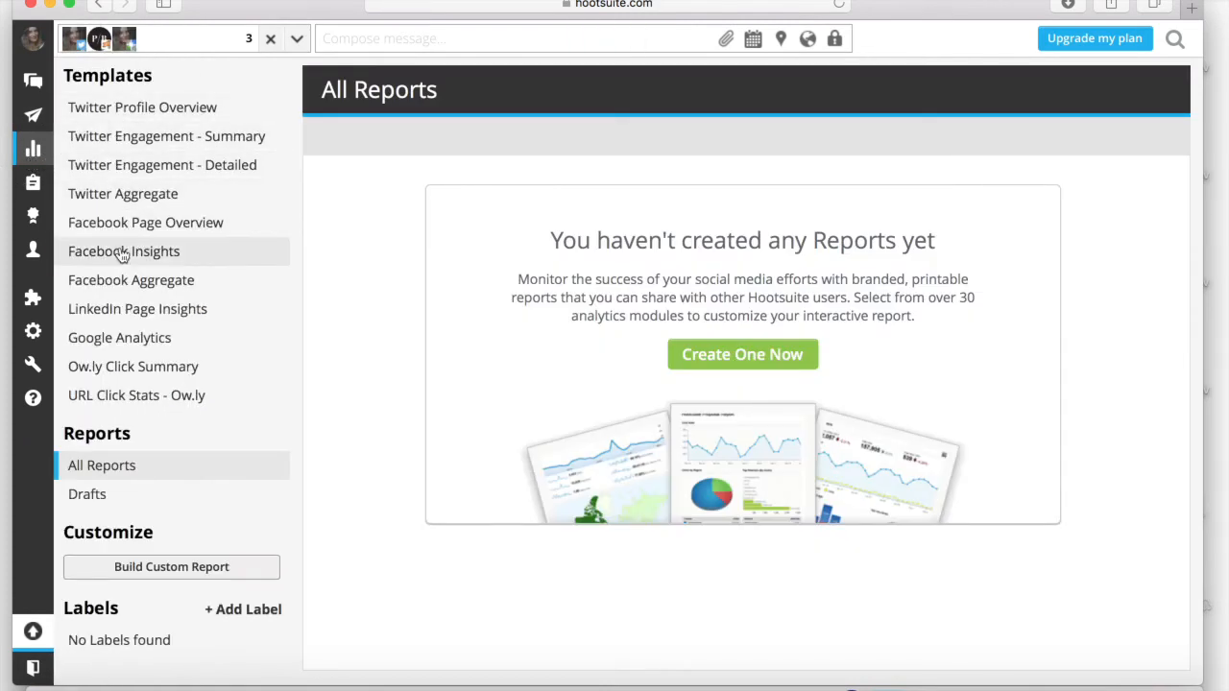
mouse_move(122, 193)
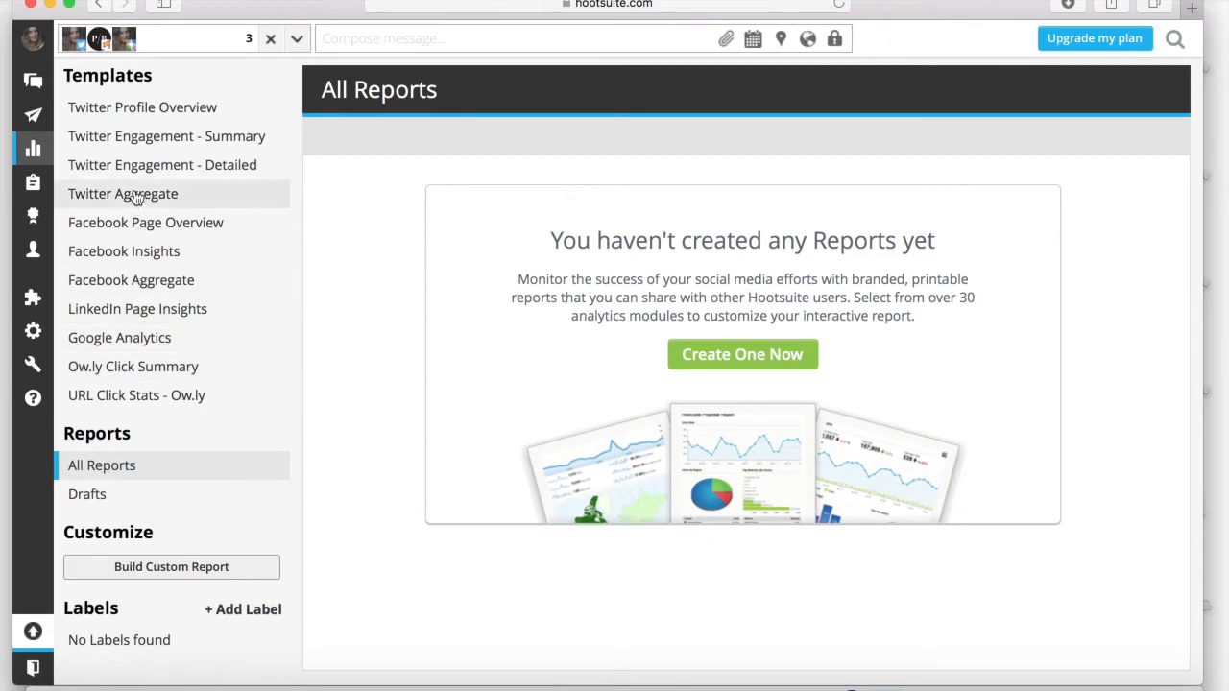
mouse_move(166, 135)
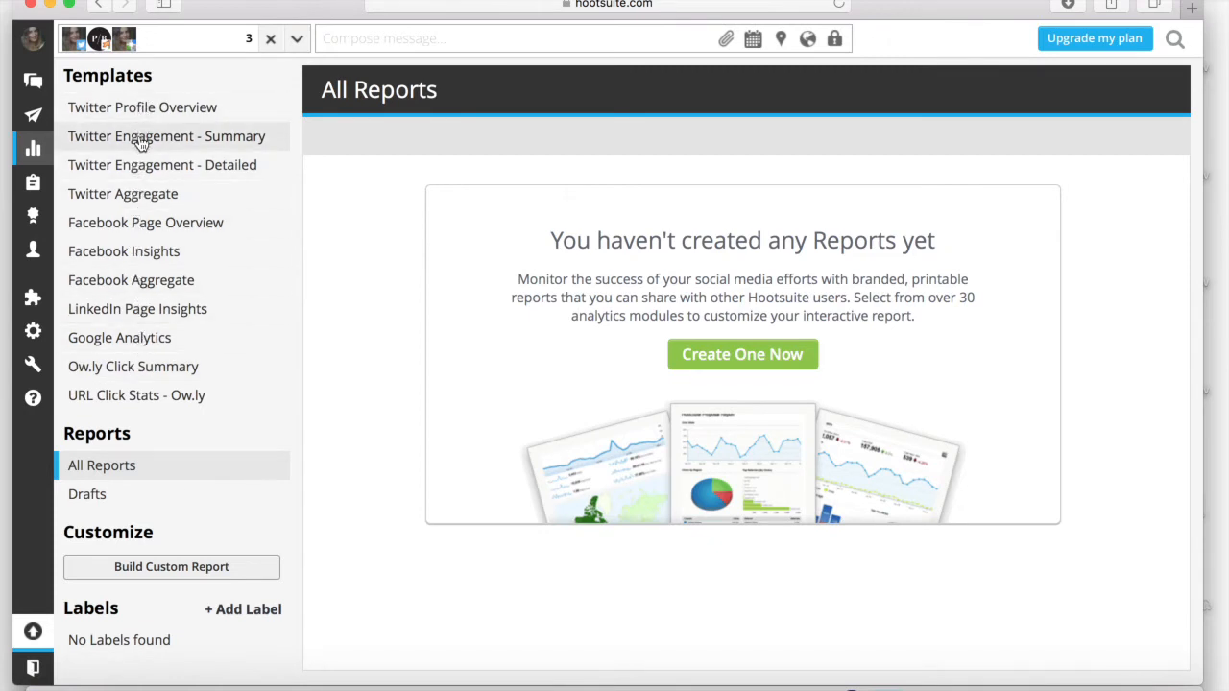
click(142, 107)
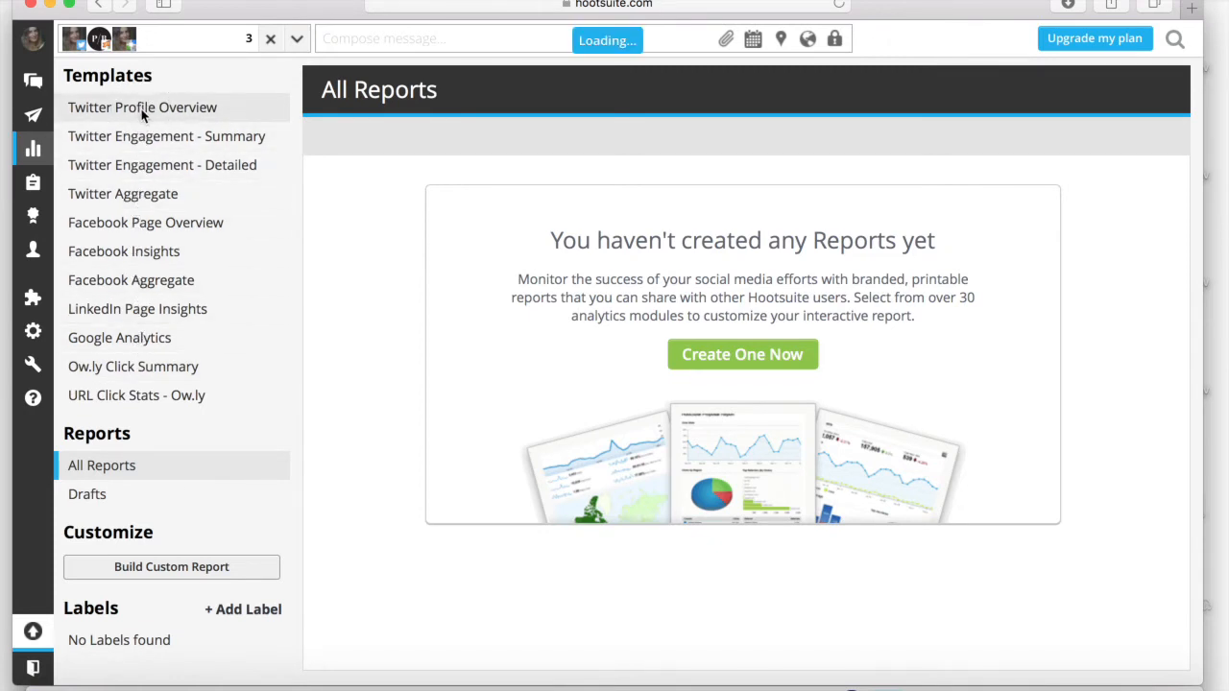
click(143, 107)
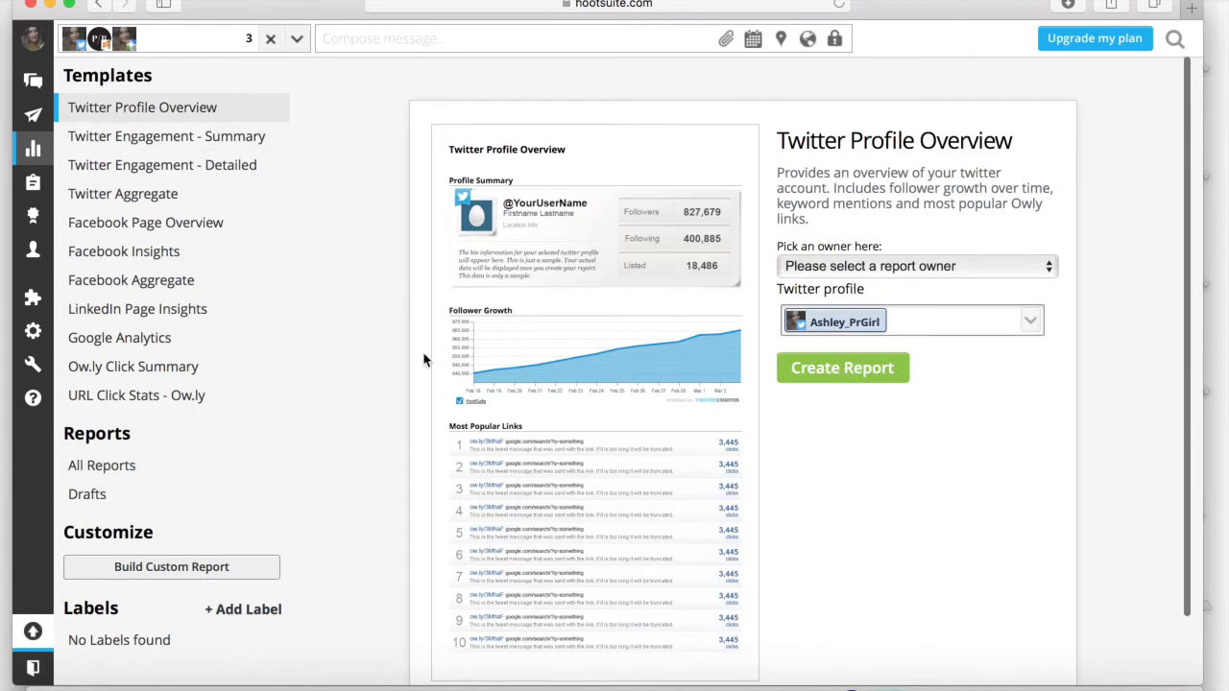
scroll(down, 3)
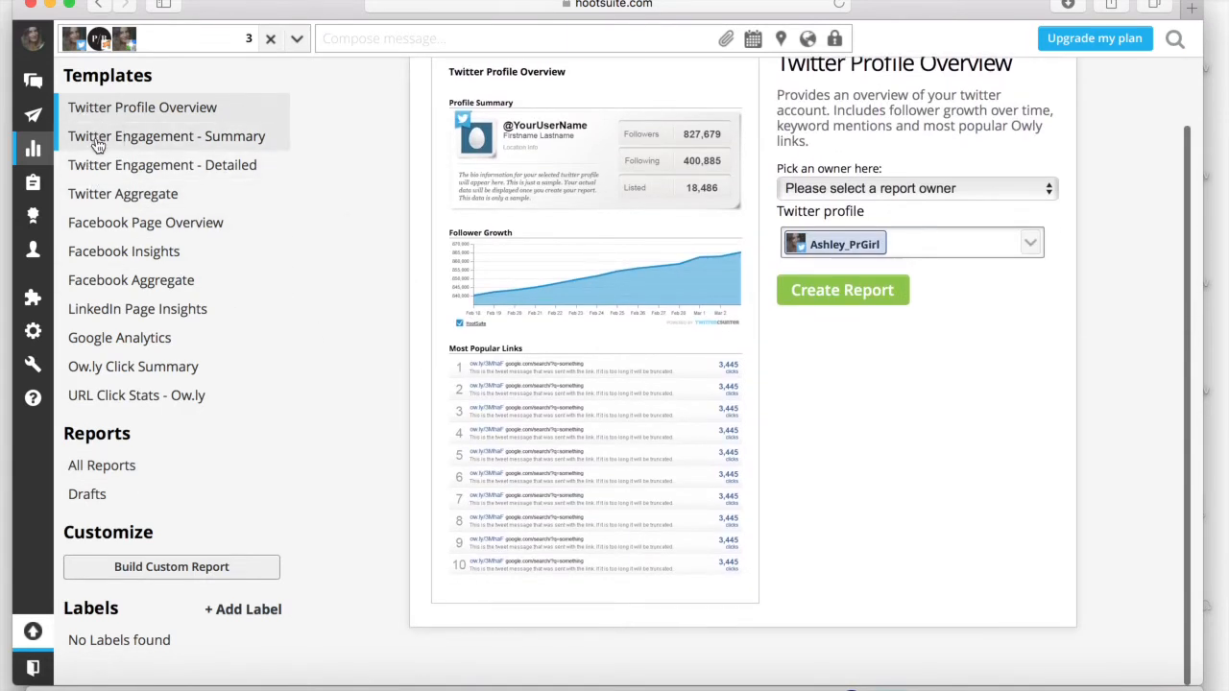
click(167, 135)
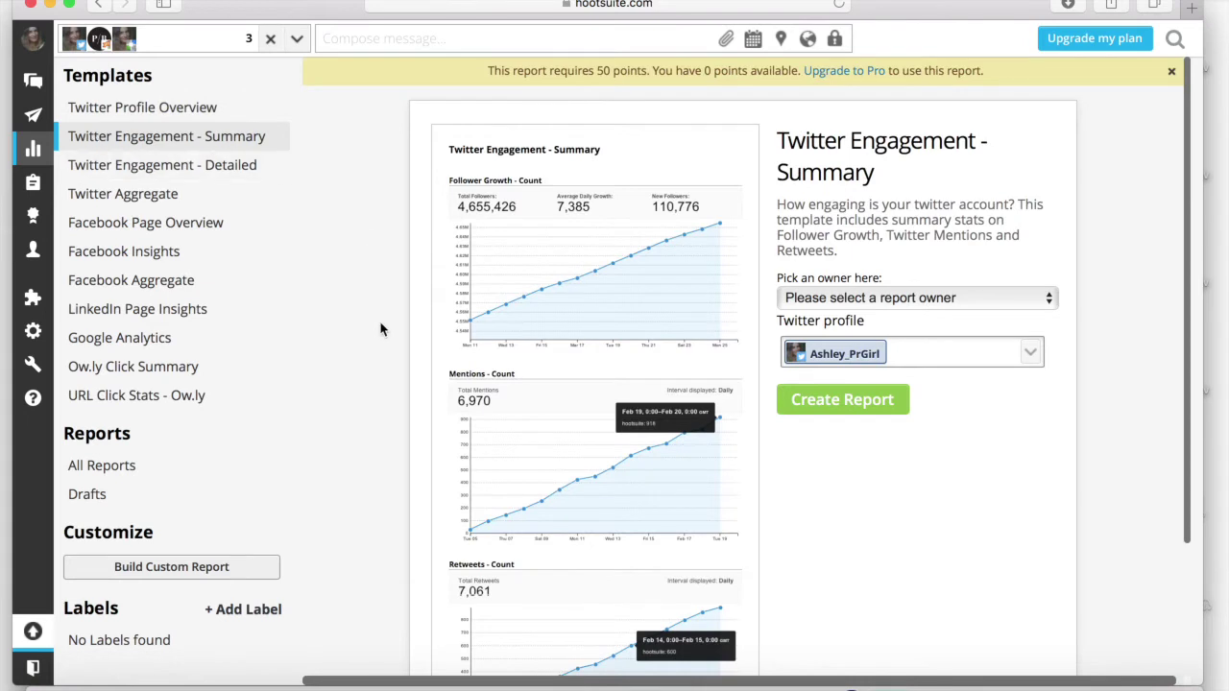
scroll(down, 3)
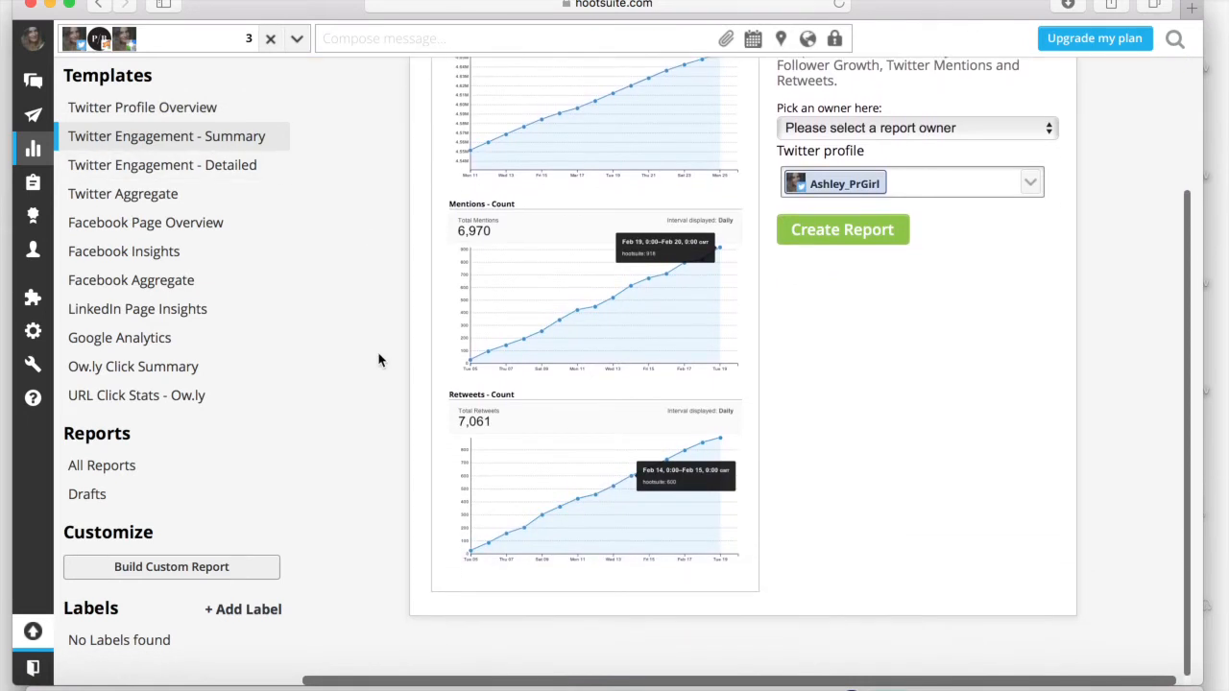
- Preview the Facebook Page Overview, Facebook Insights and Google Analytics templates
click(145, 222)
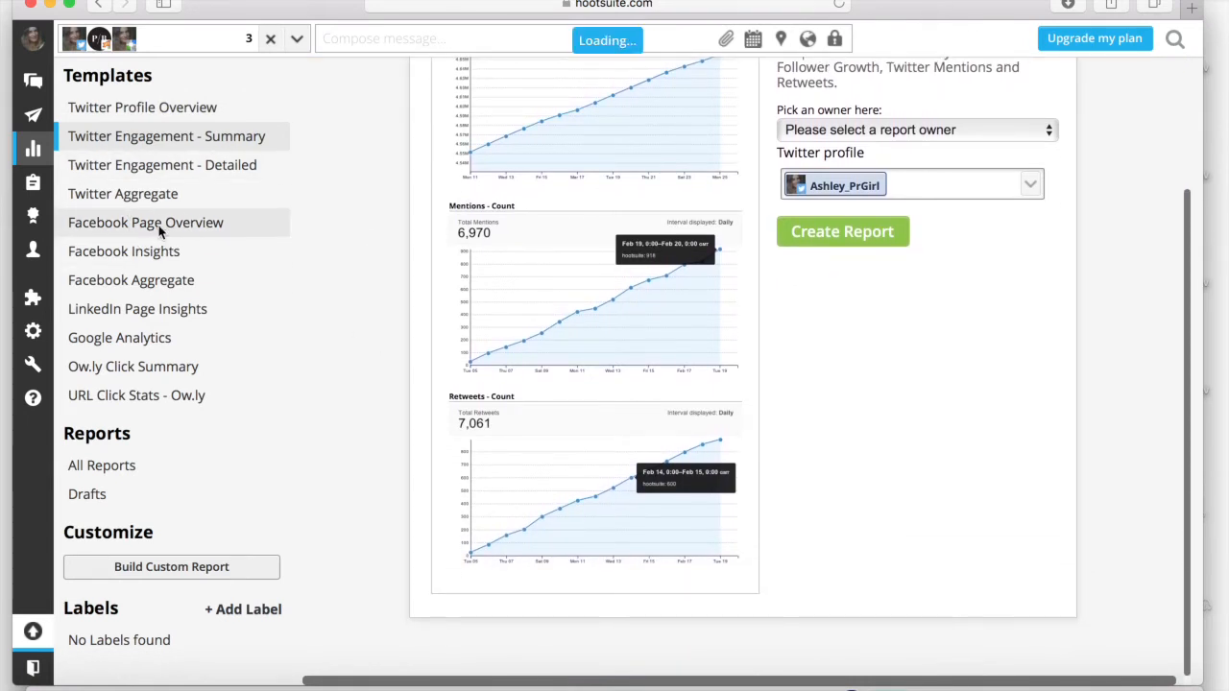
click(145, 222)
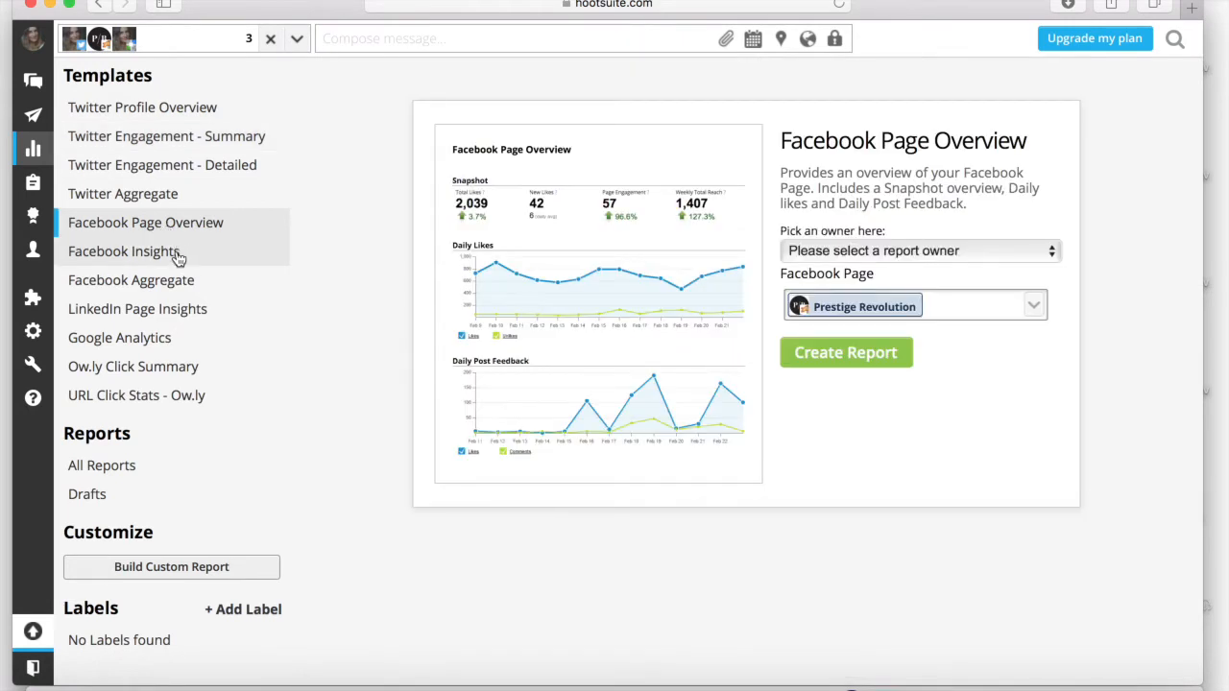
click(125, 250)
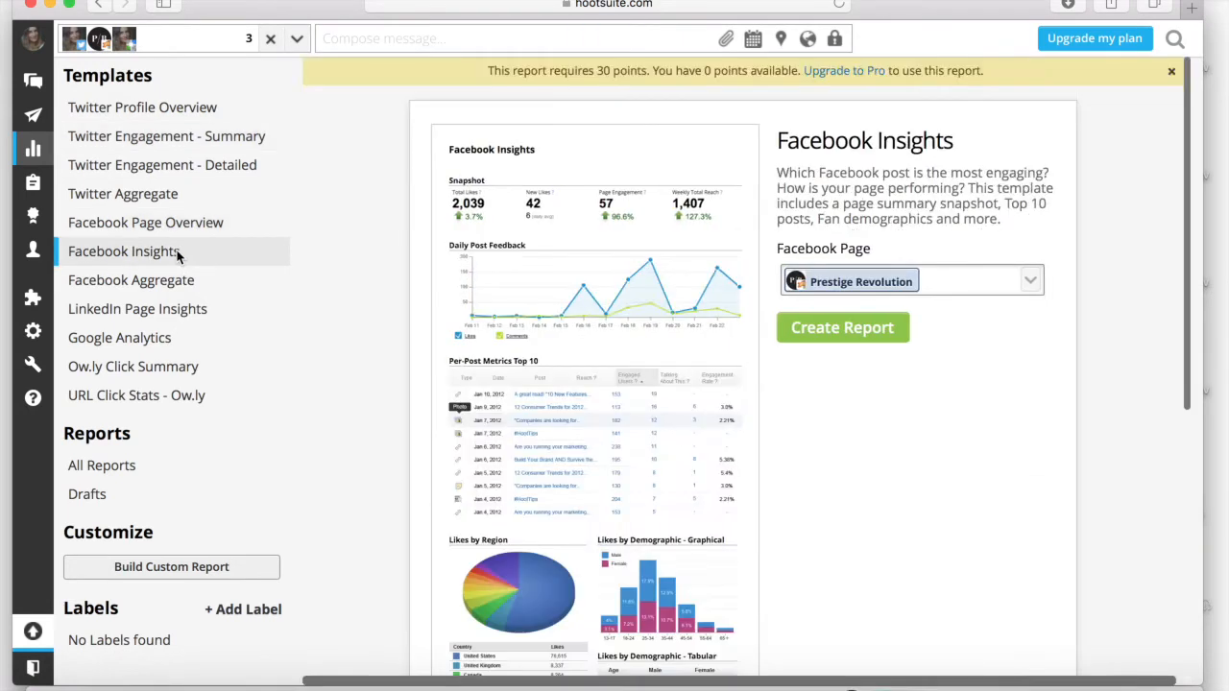
scroll(down, 3)
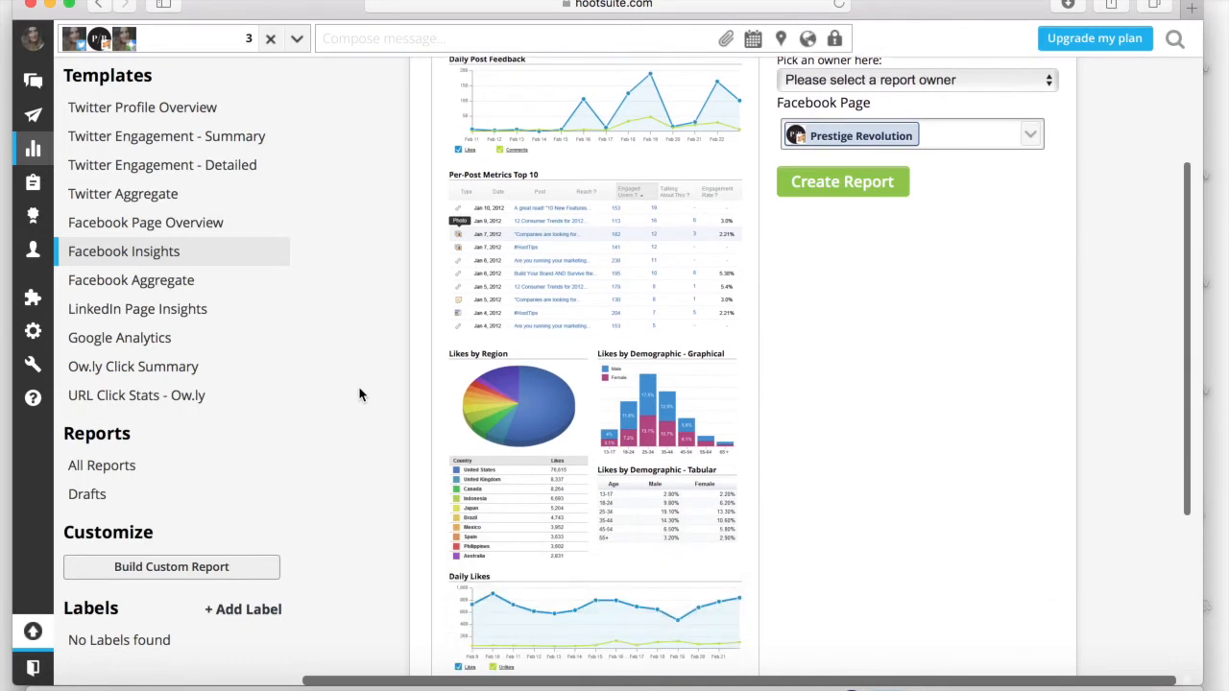
scroll(down, 3)
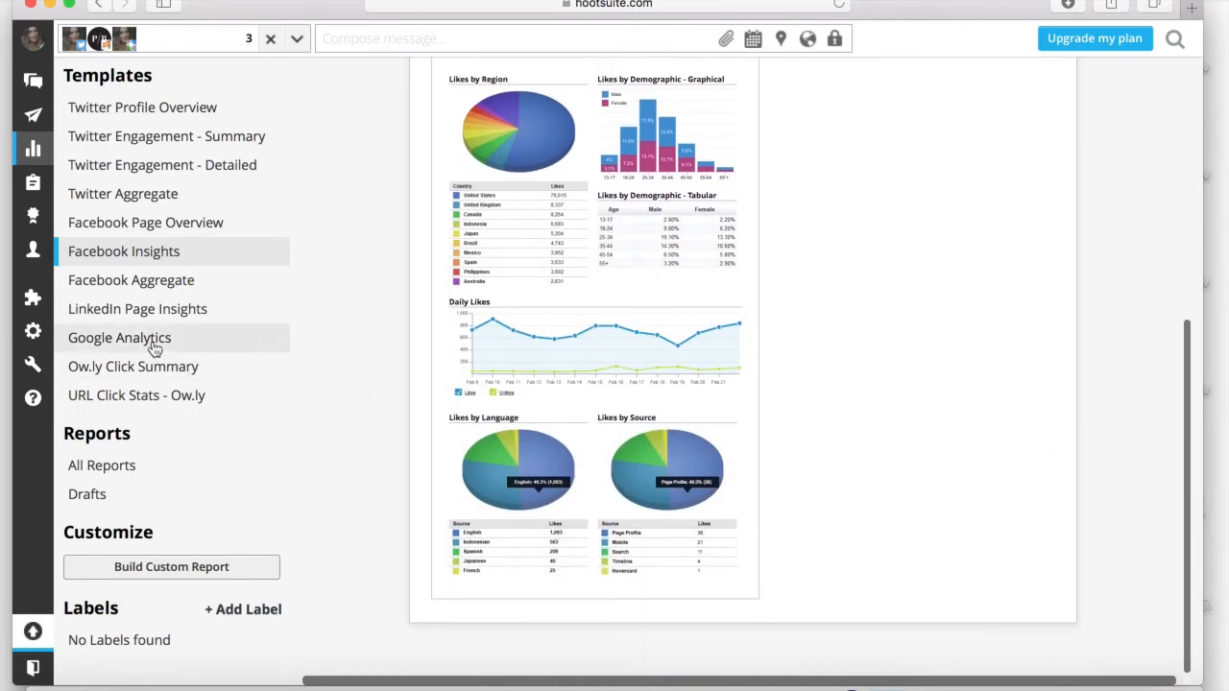
click(119, 337)
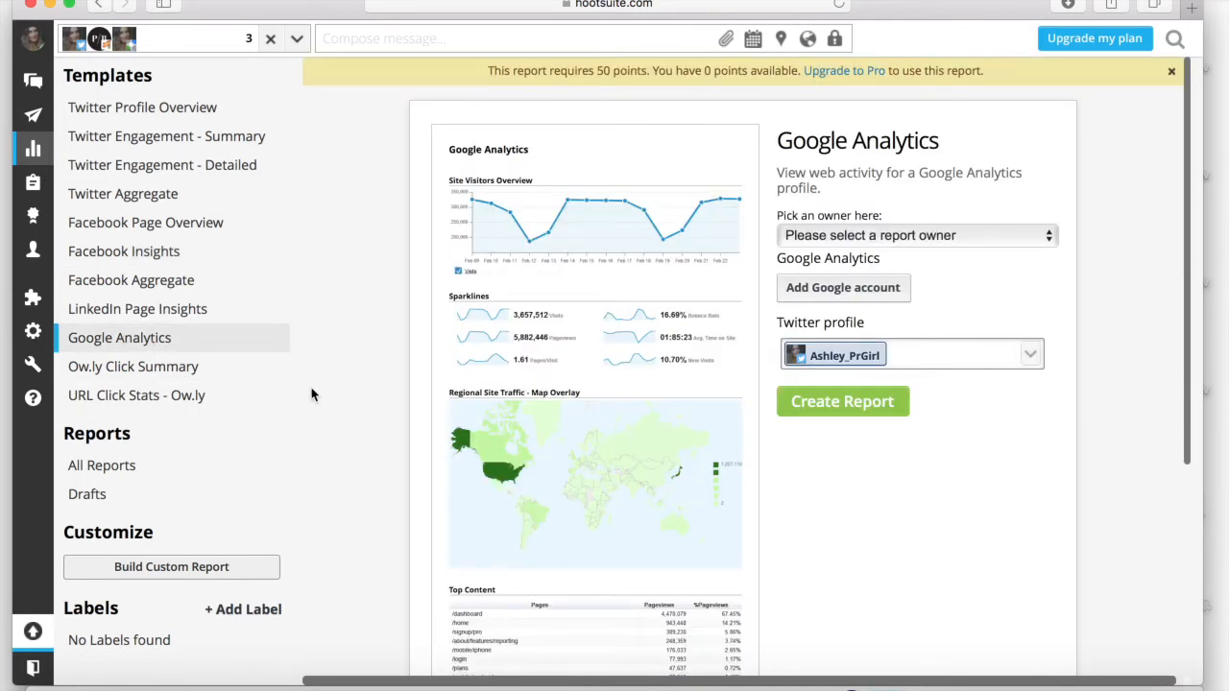
scroll(down, 3)
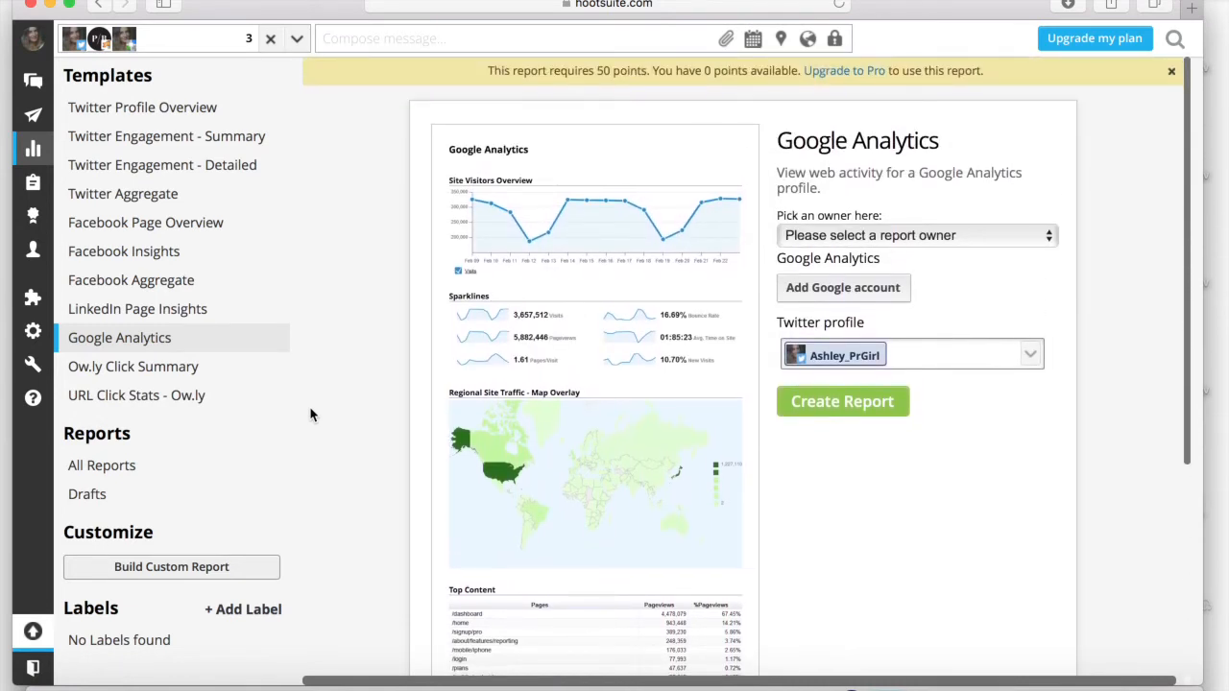
mouse_move(295, 573)
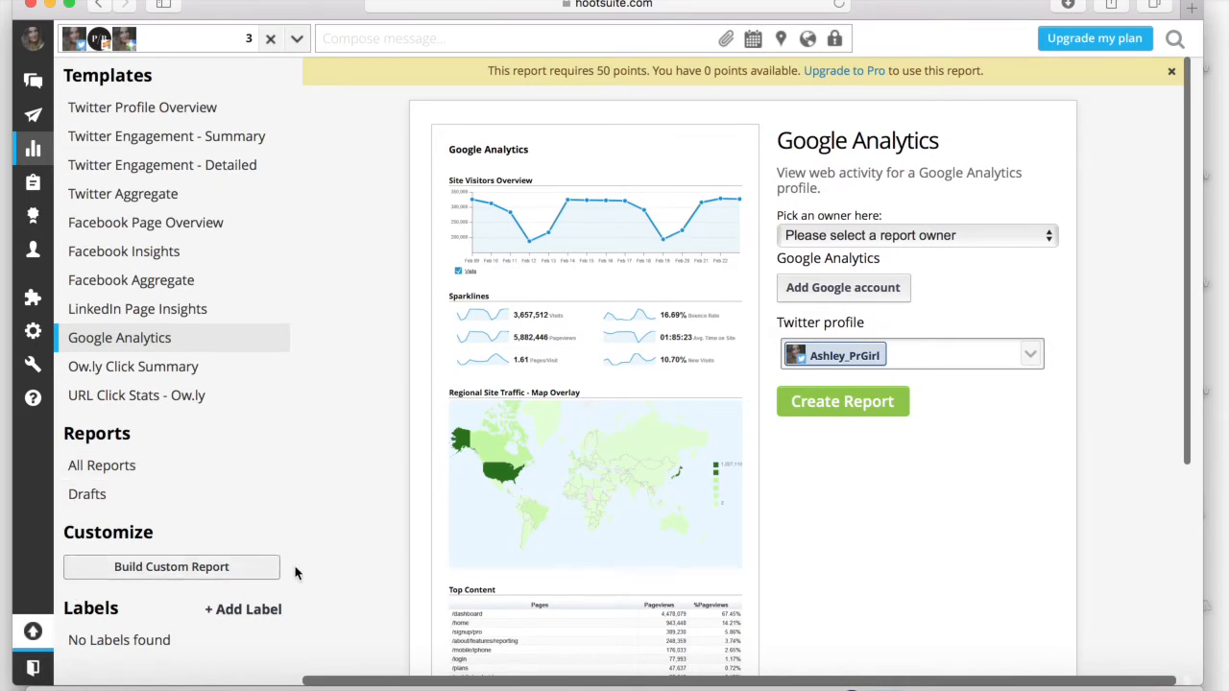
mouse_move(99, 521)
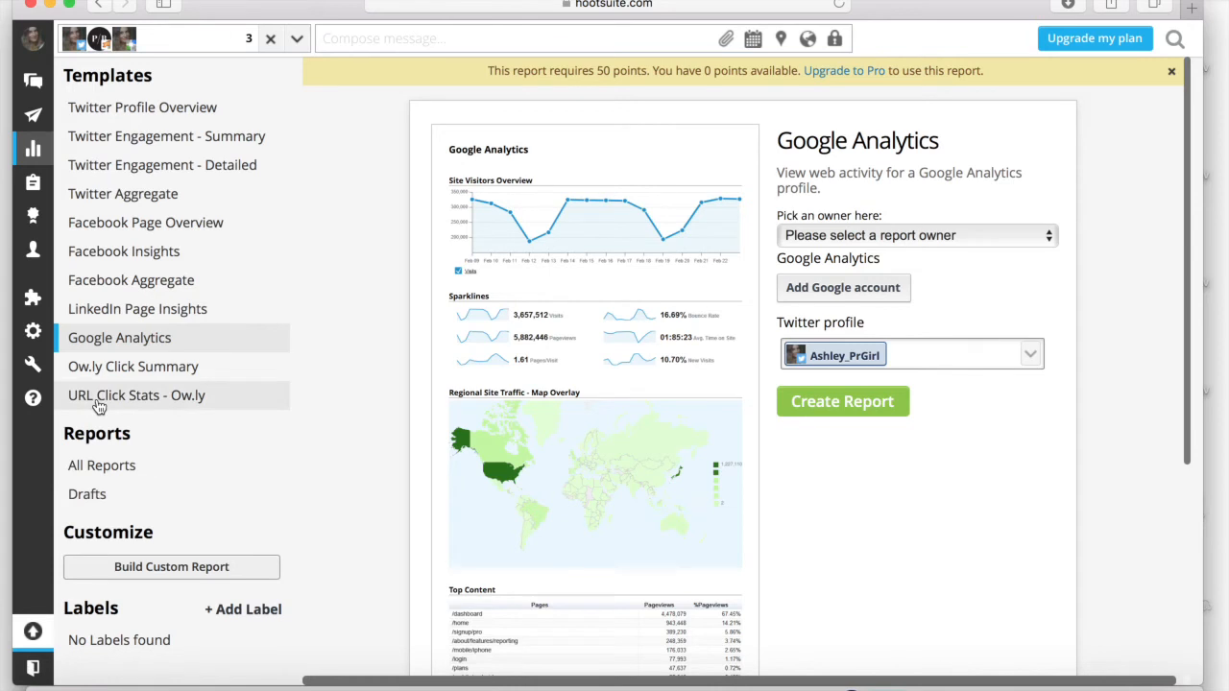
mouse_move(135, 395)
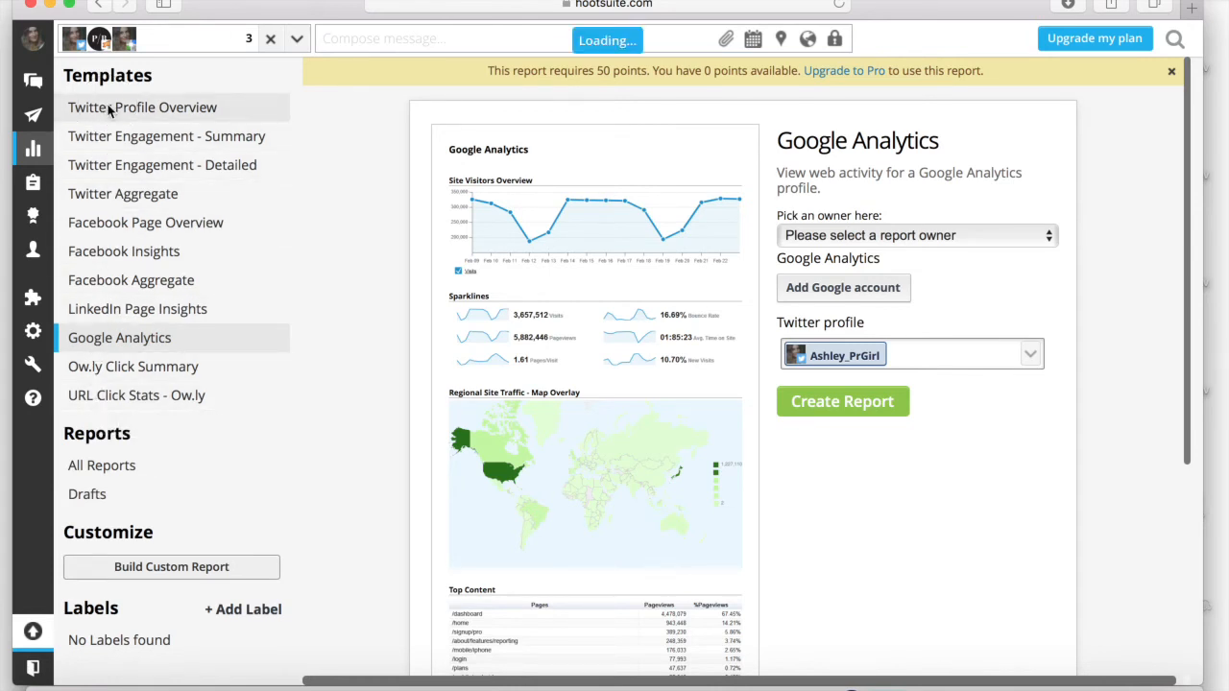
- Expand the navigation and view Assignments, which has no messages, then open Campaigns
click(31, 36)
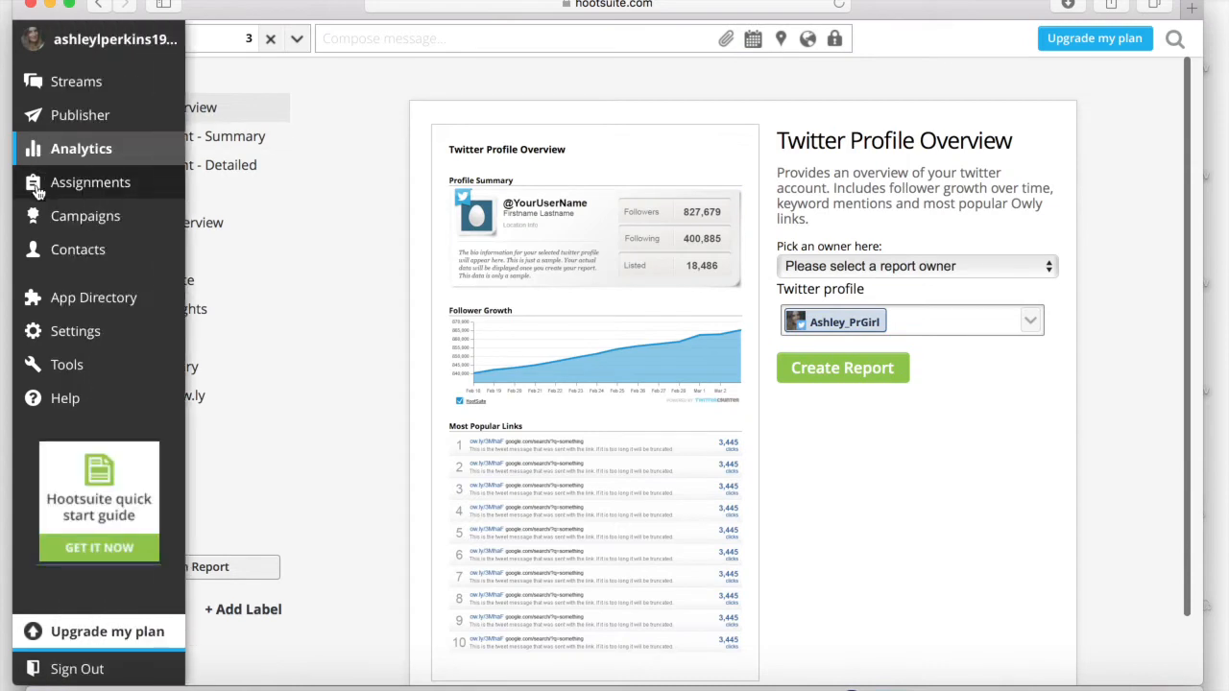
click(90, 182)
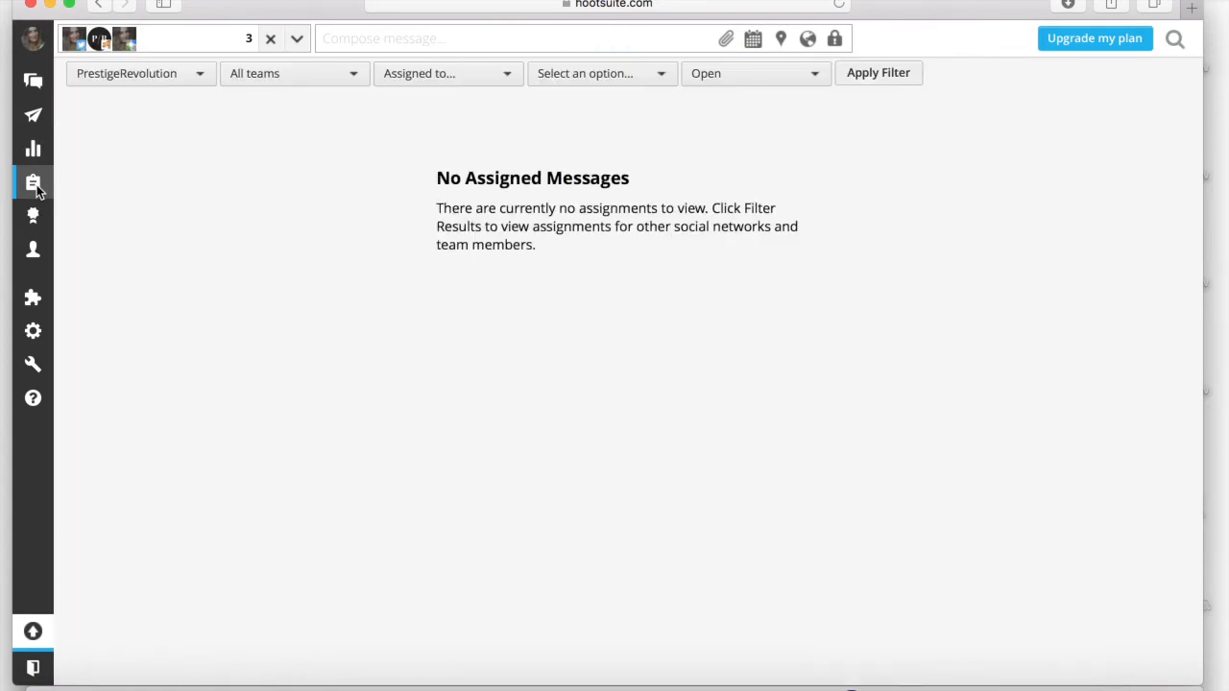
click(293, 73)
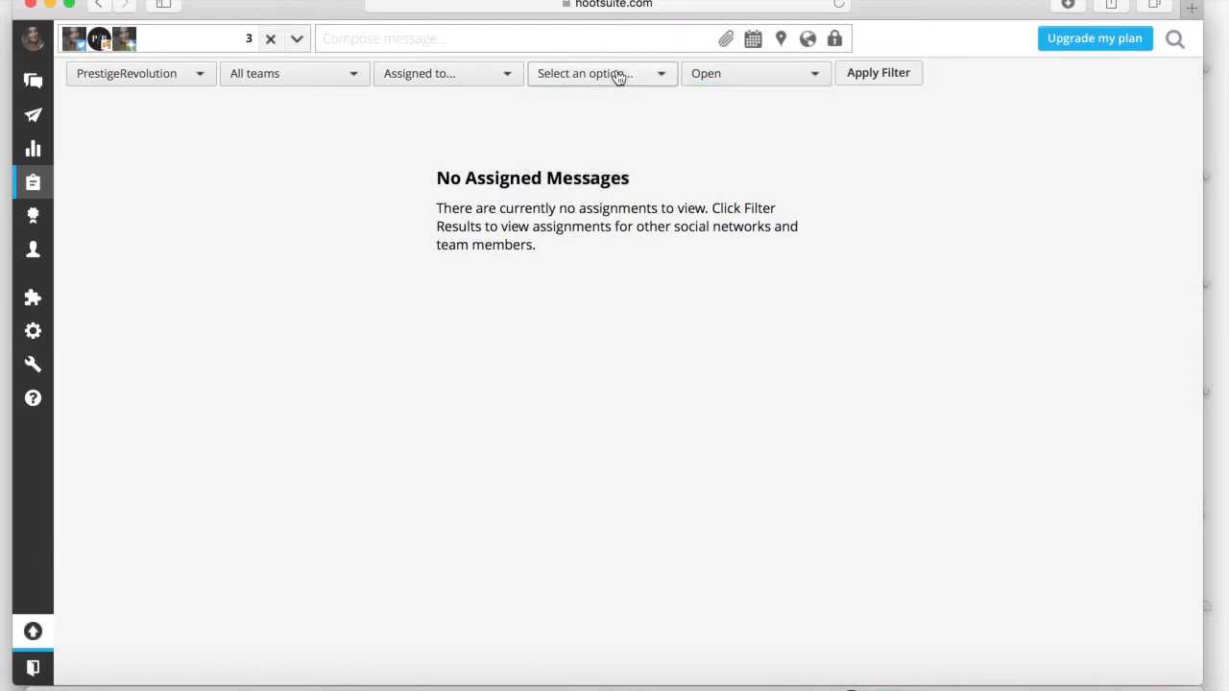
mouse_move(104, 216)
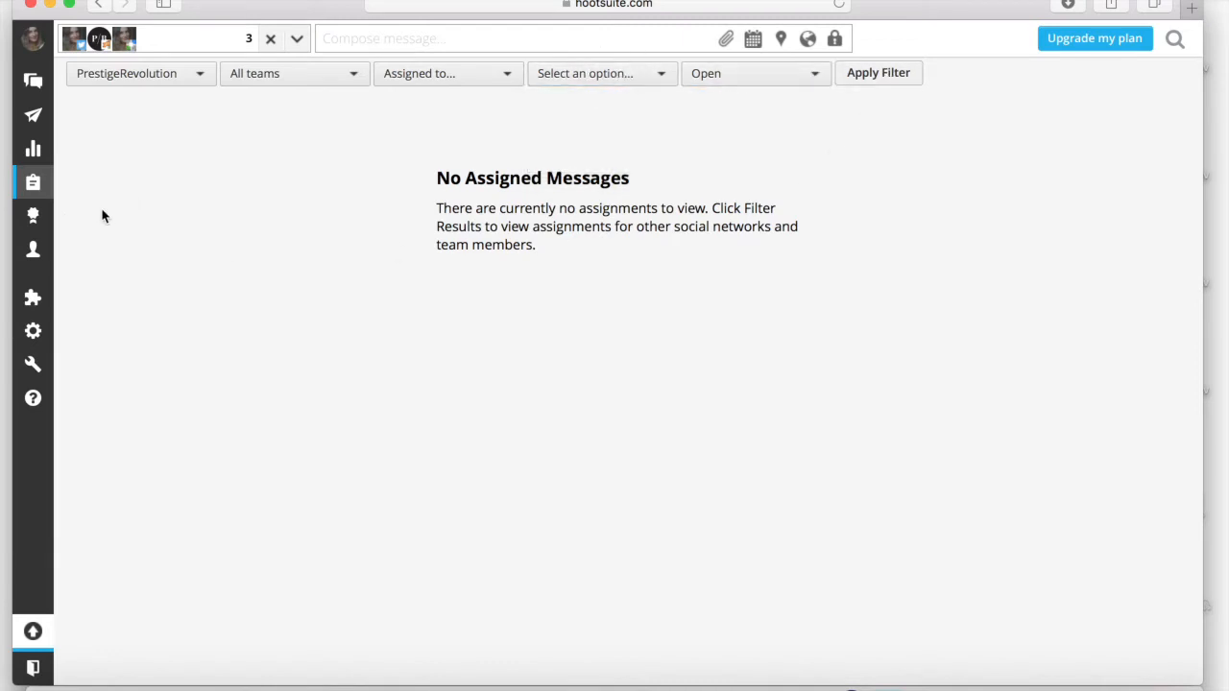
click(32, 214)
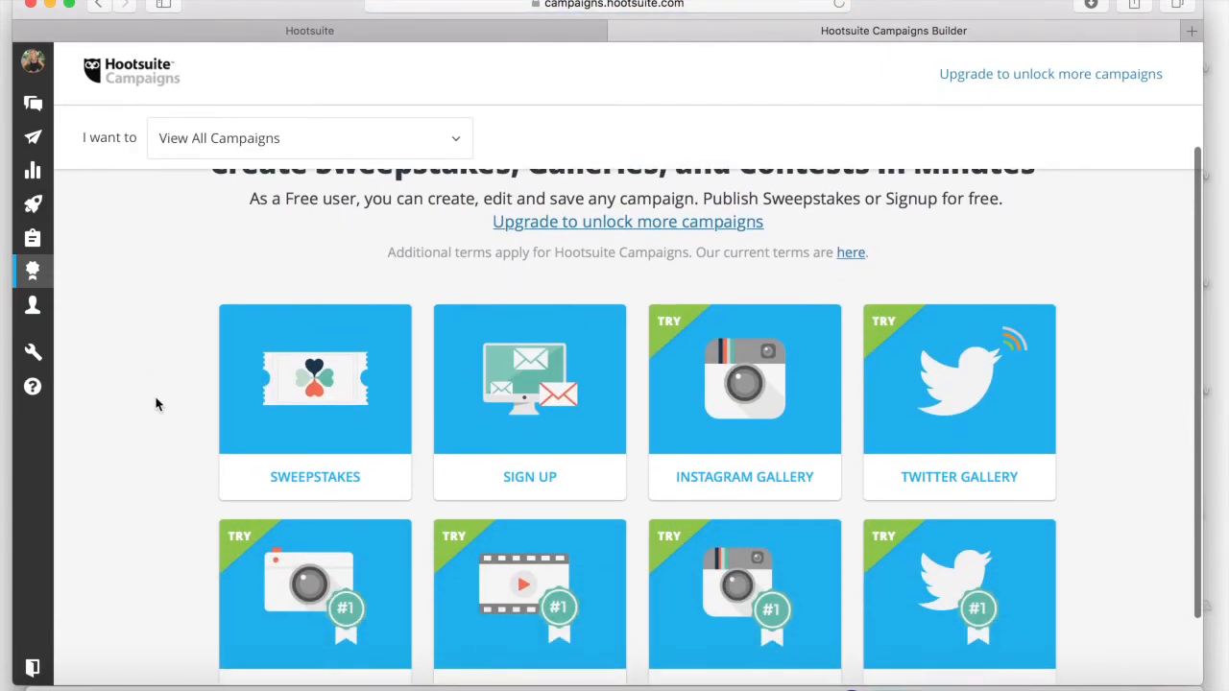
- Scroll the Campaigns builder to see Photo, Video, Instagram and Twitter Contest templates
scroll(down, 3)
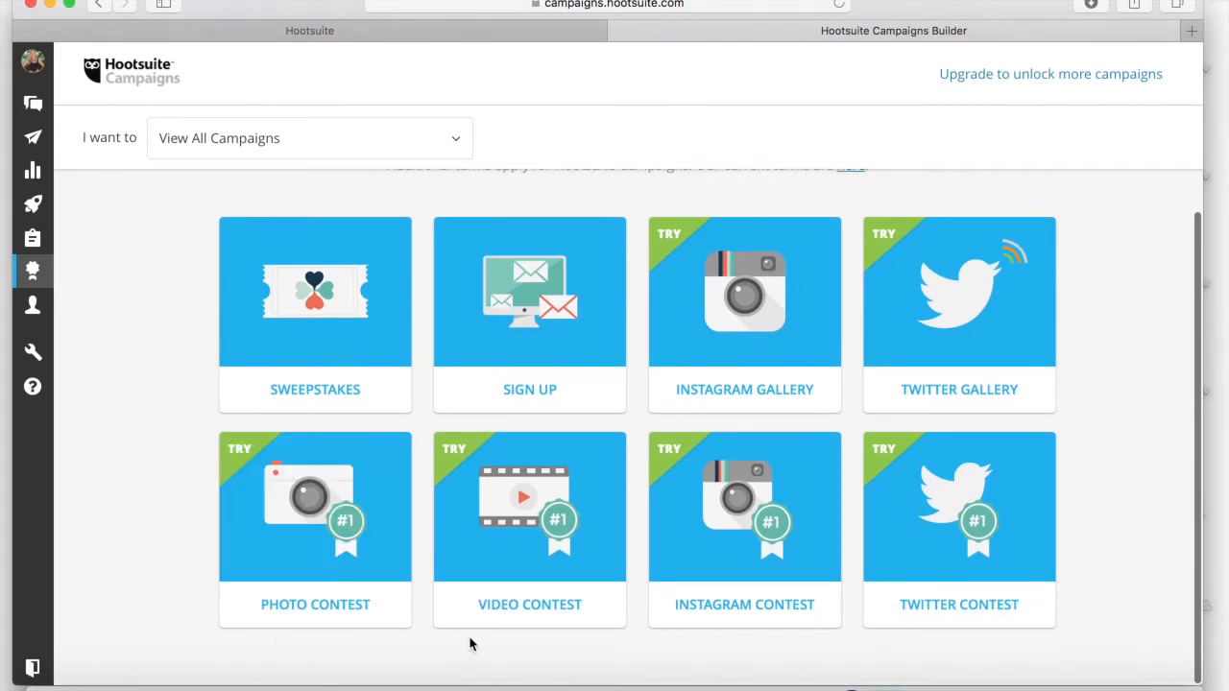
mouse_move(1085, 288)
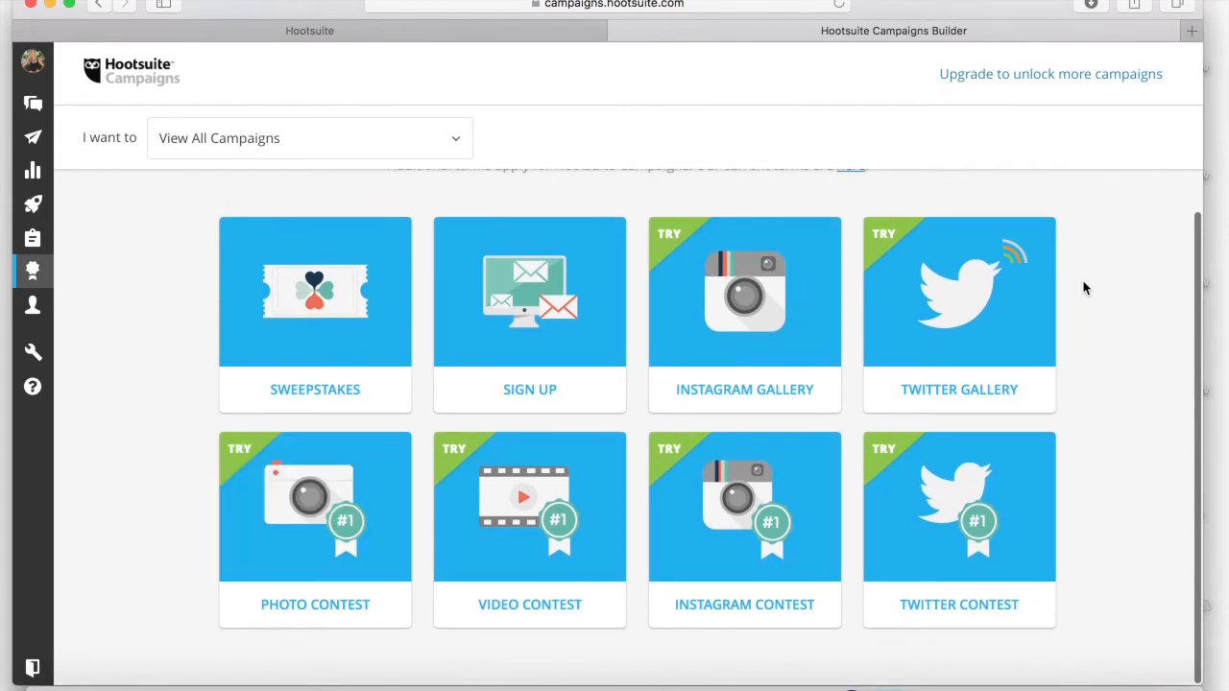
mouse_move(315, 293)
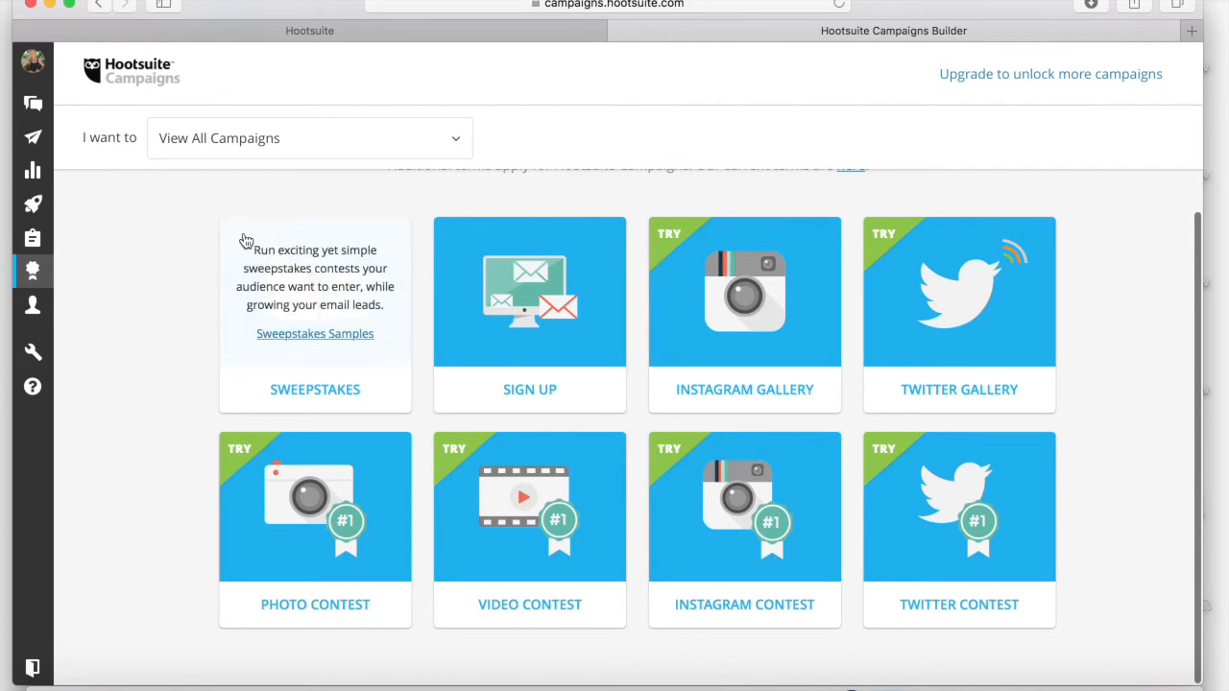
mouse_move(113, 526)
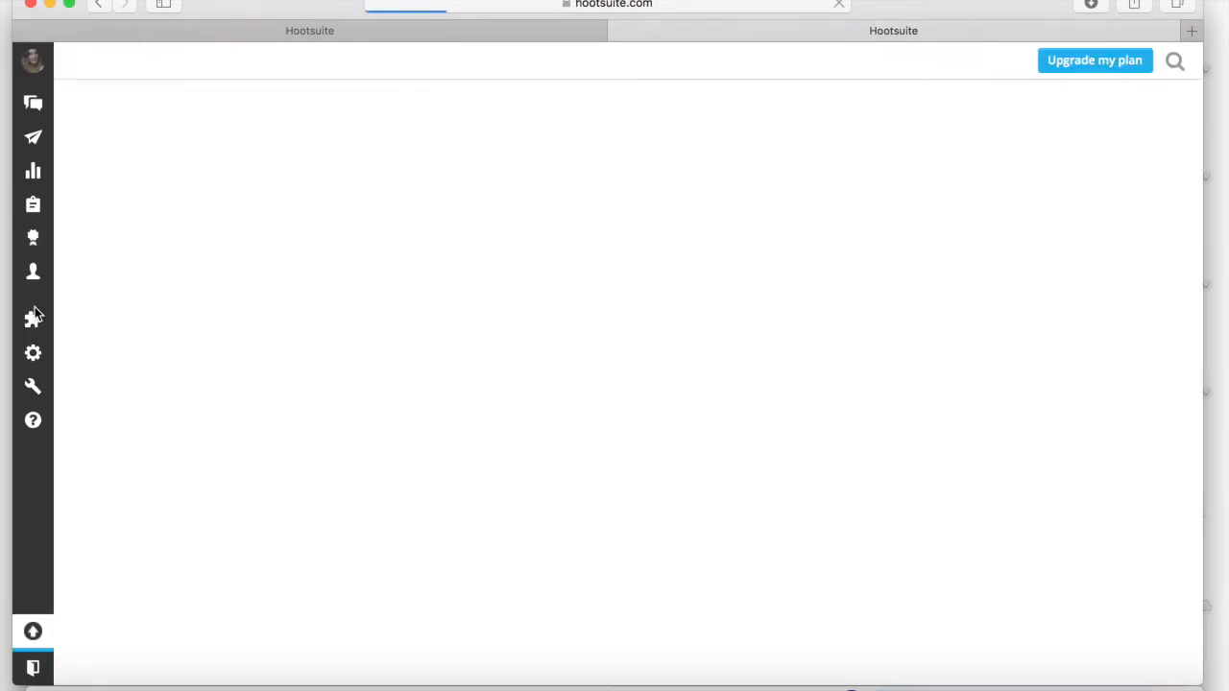
- Open Contacts and scroll through the Twitter profile's followers
click(32, 272)
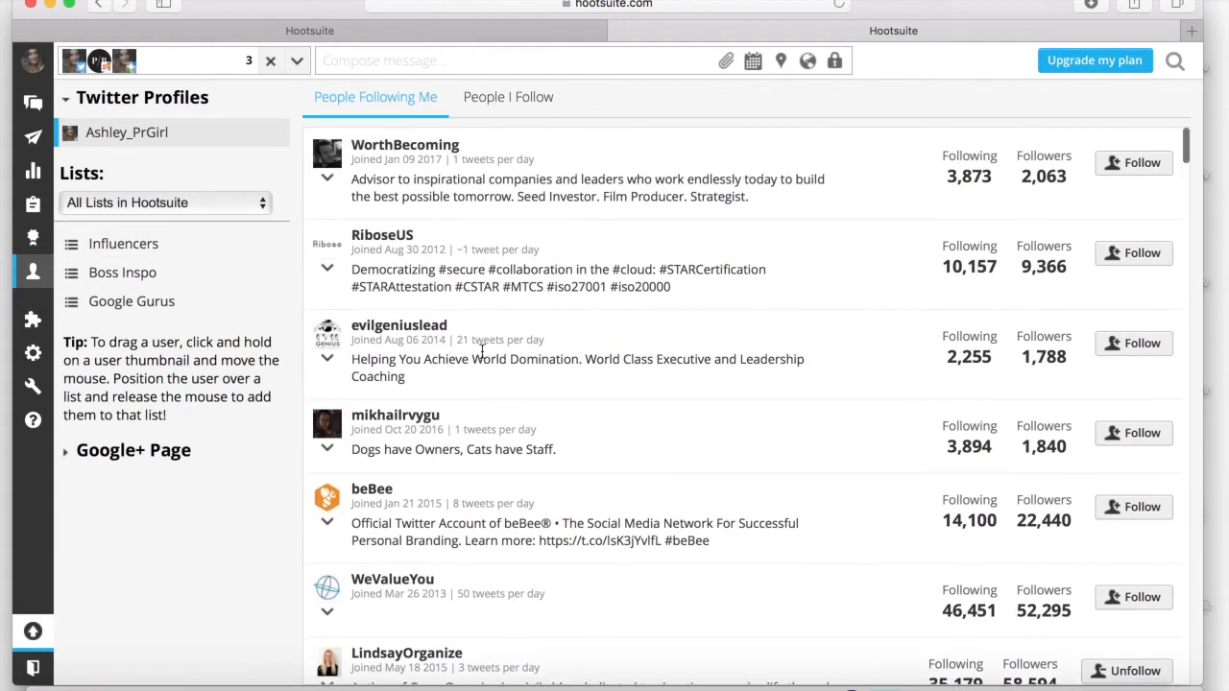
scroll(down, 3)
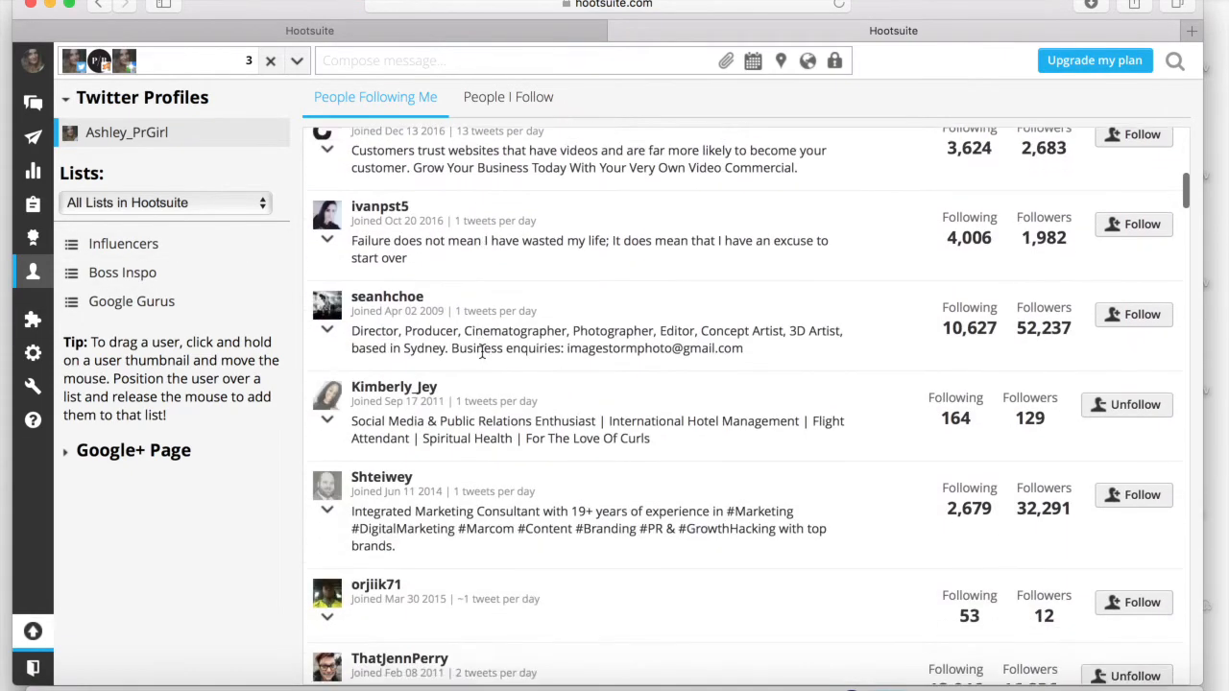
scroll(down, 3)
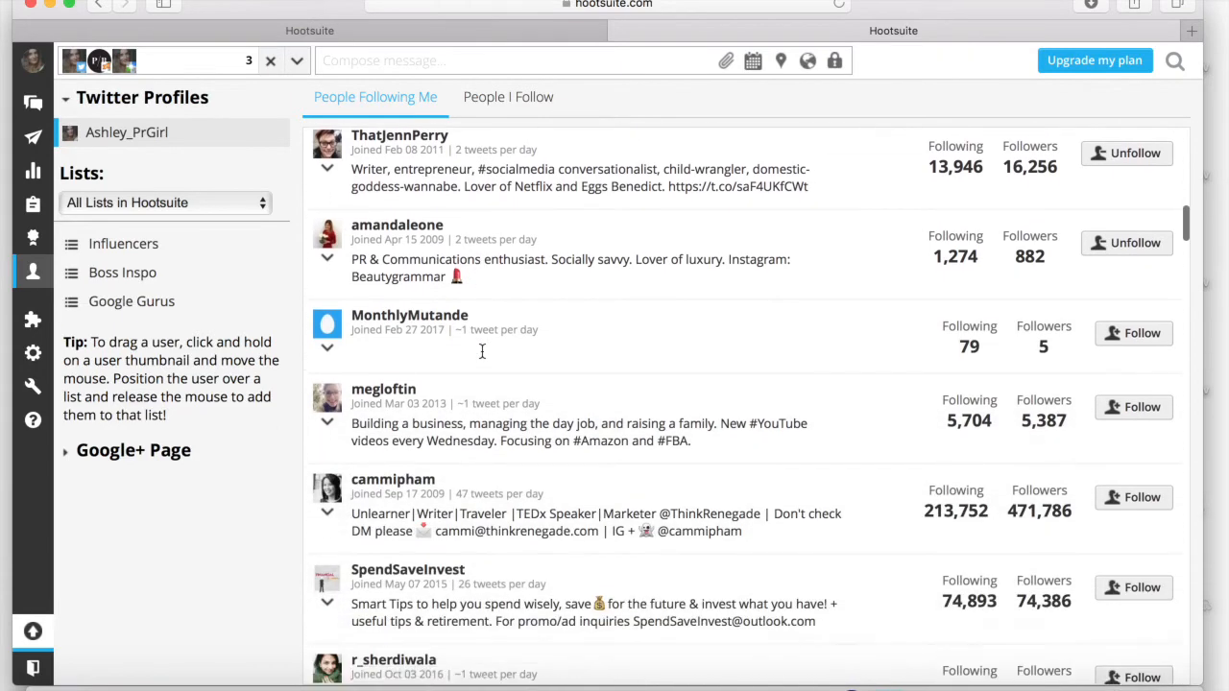
- Browse the People I Follow list, then expand the Google+ Page's circles
click(508, 97)
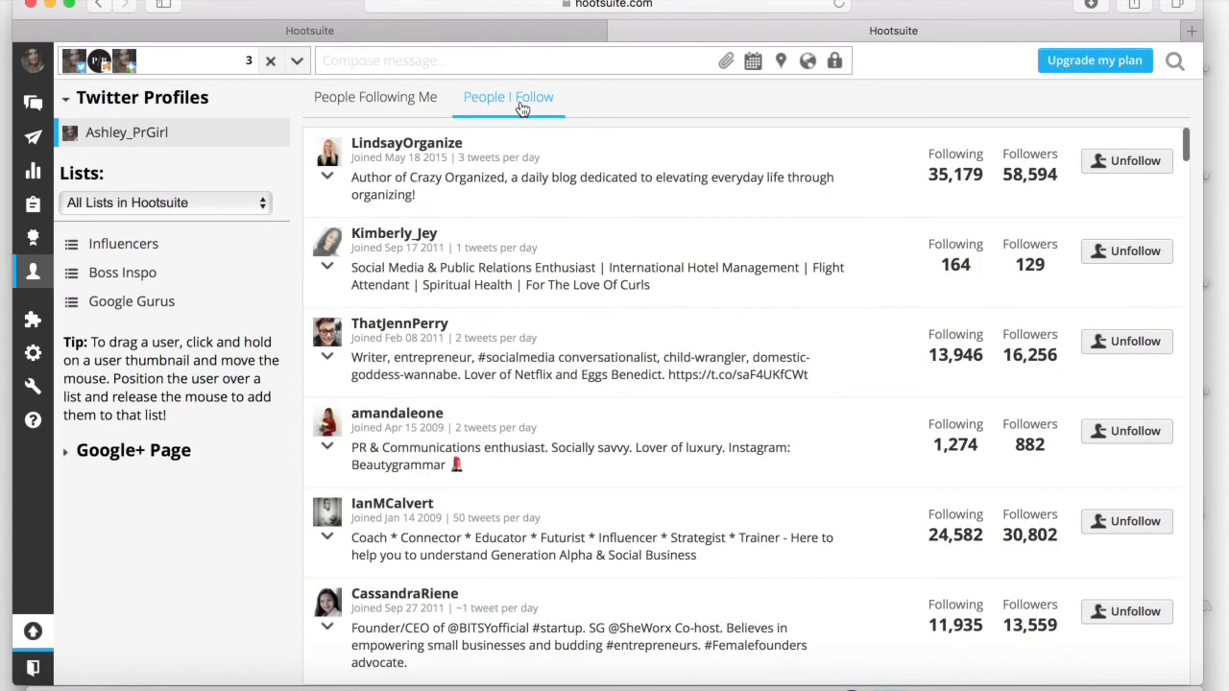
scroll(down, 3)
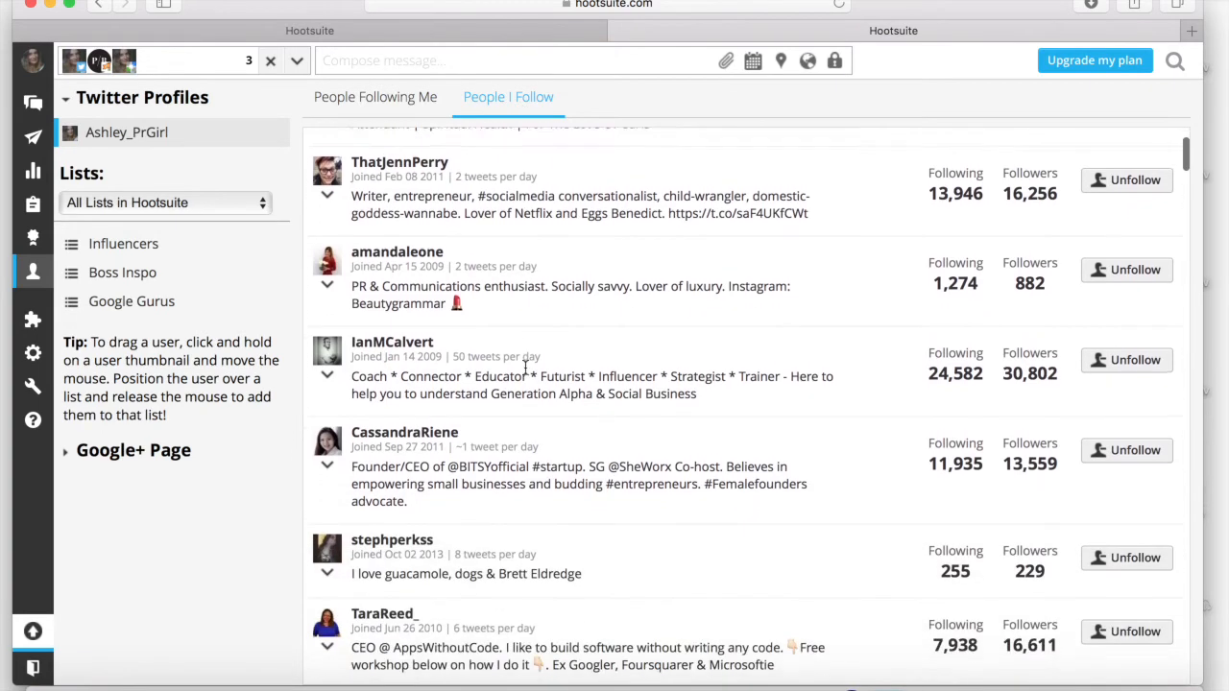
scroll(up, 3)
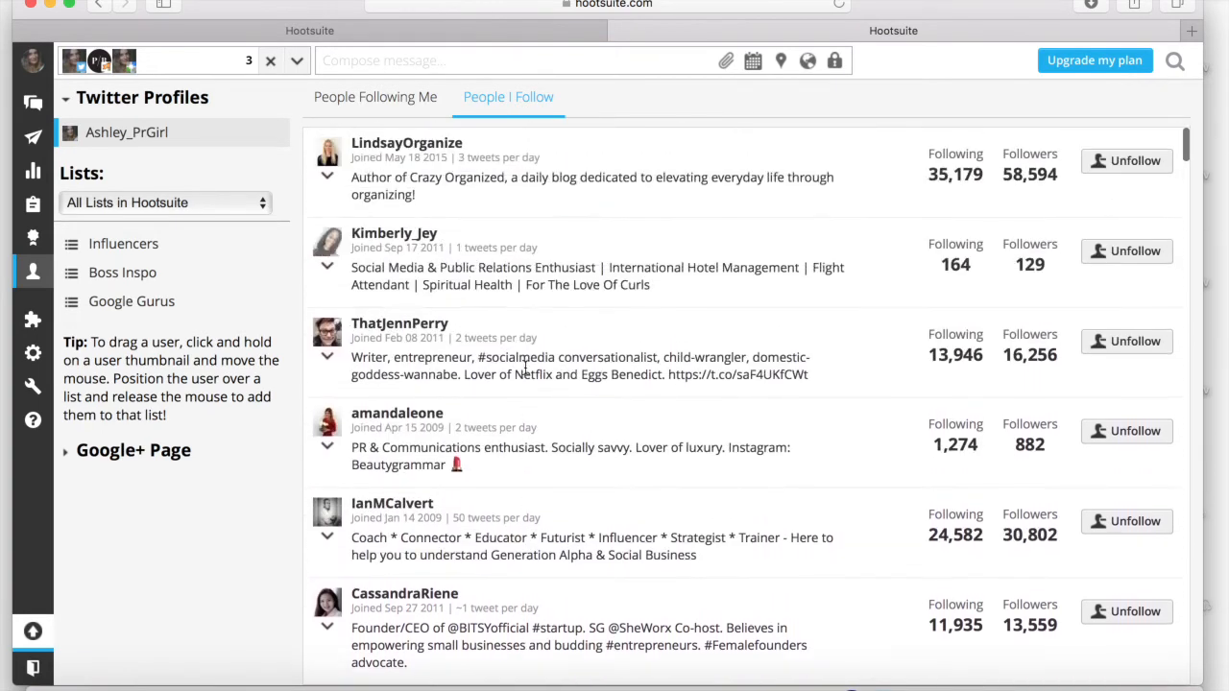
mouse_move(240, 372)
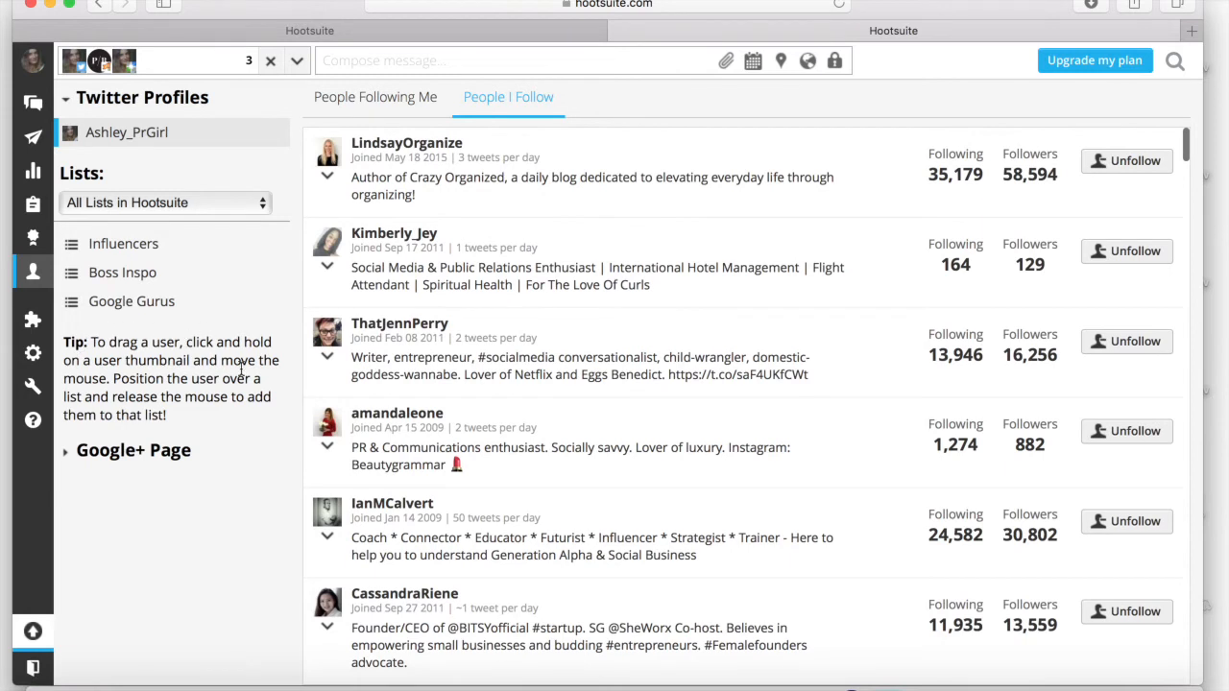
mouse_move(204, 451)
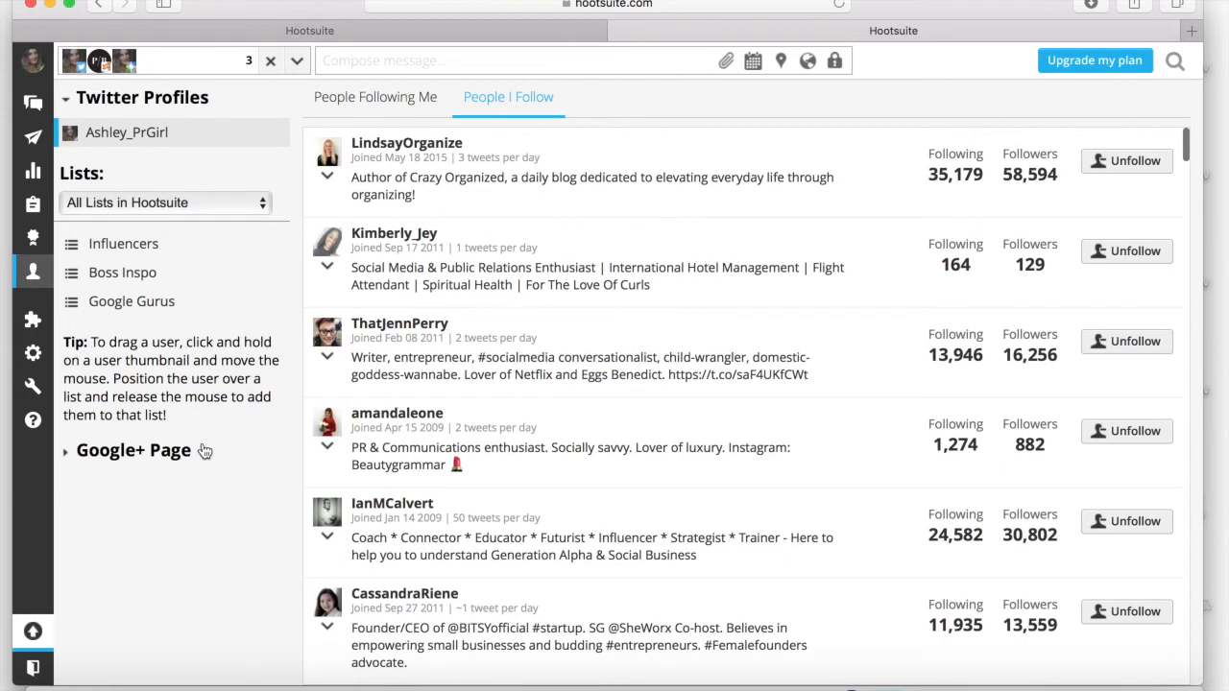
click(132, 450)
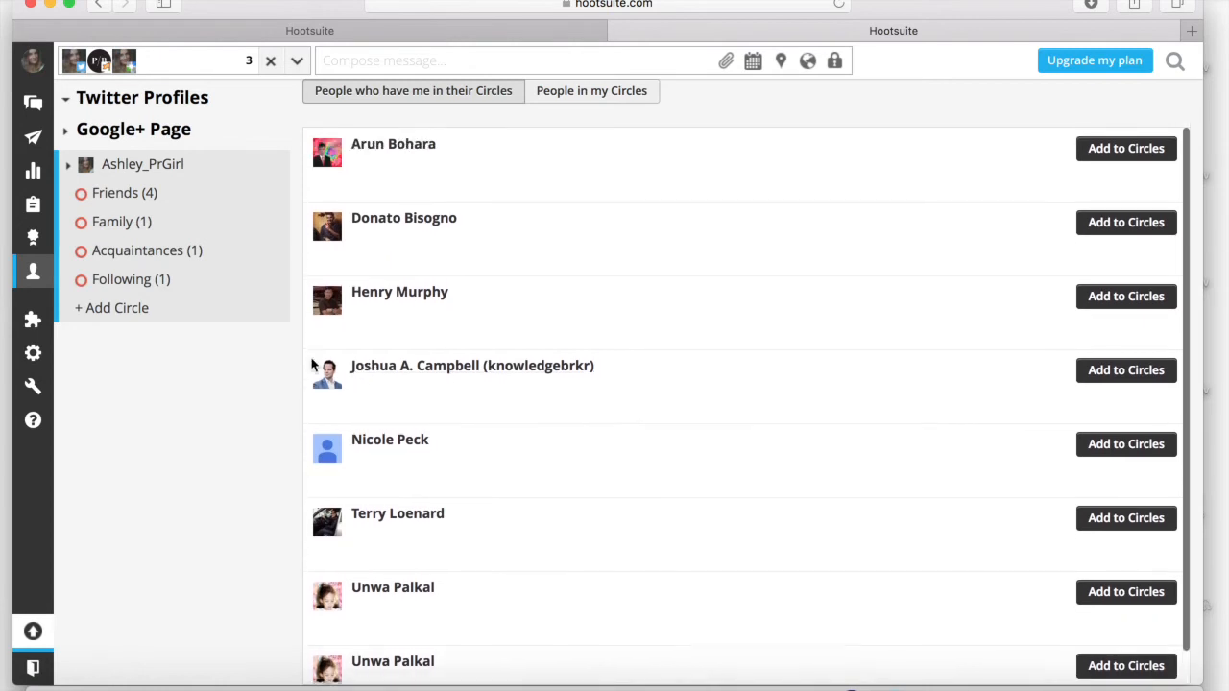
- Check the Boss Inspo and Google Gurus lists, ending on the Influencers members
click(142, 163)
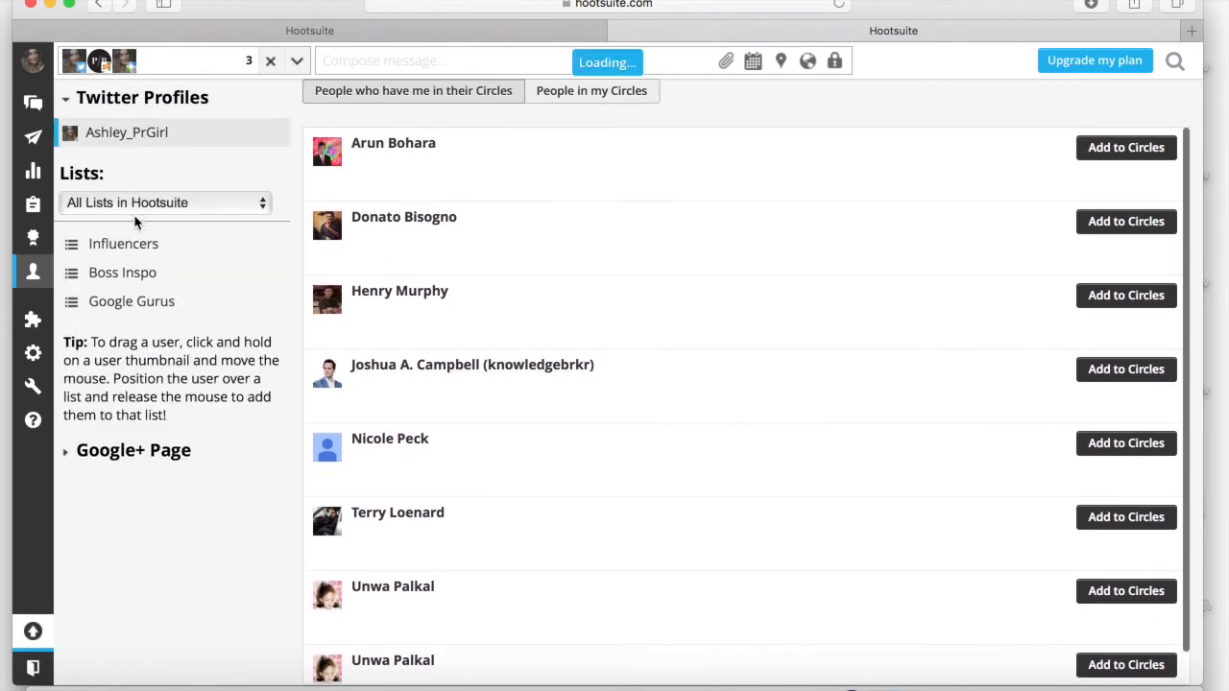
click(122, 272)
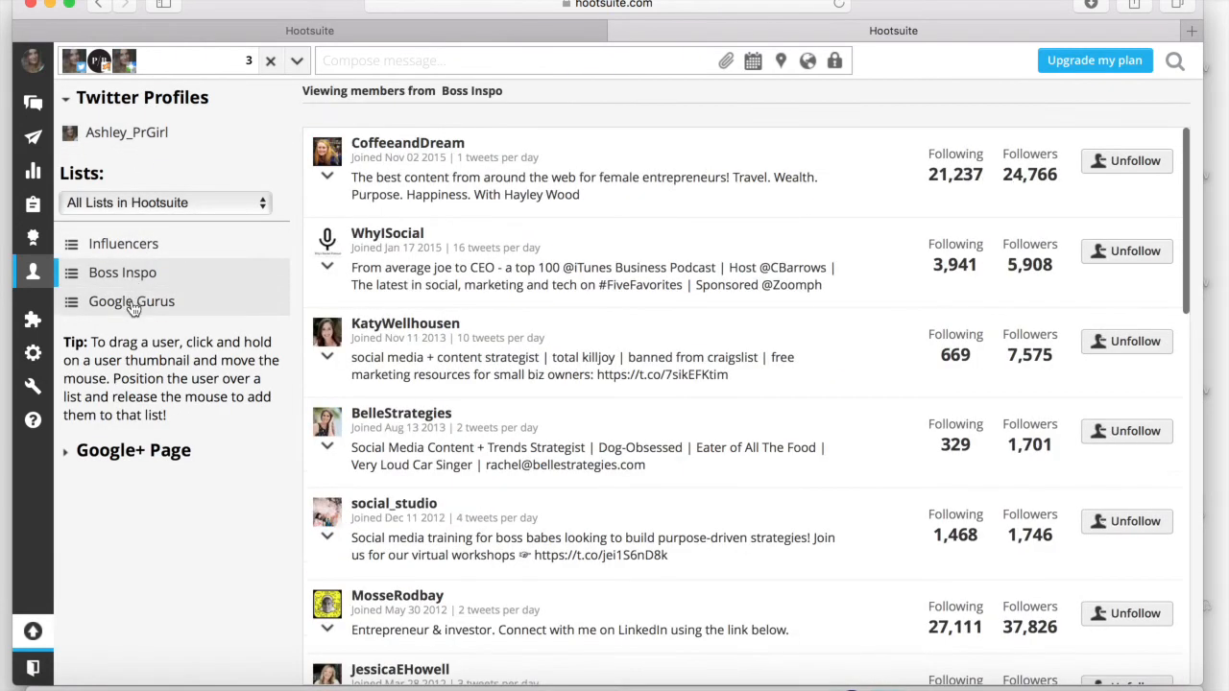
click(131, 300)
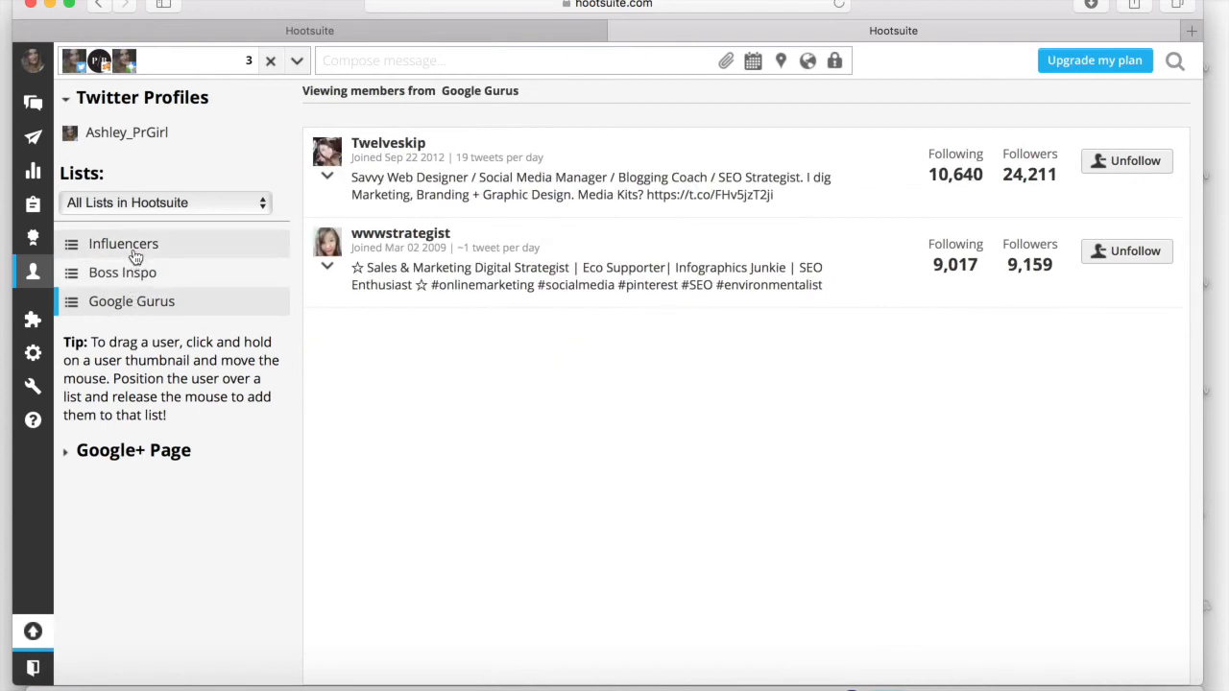
click(123, 243)
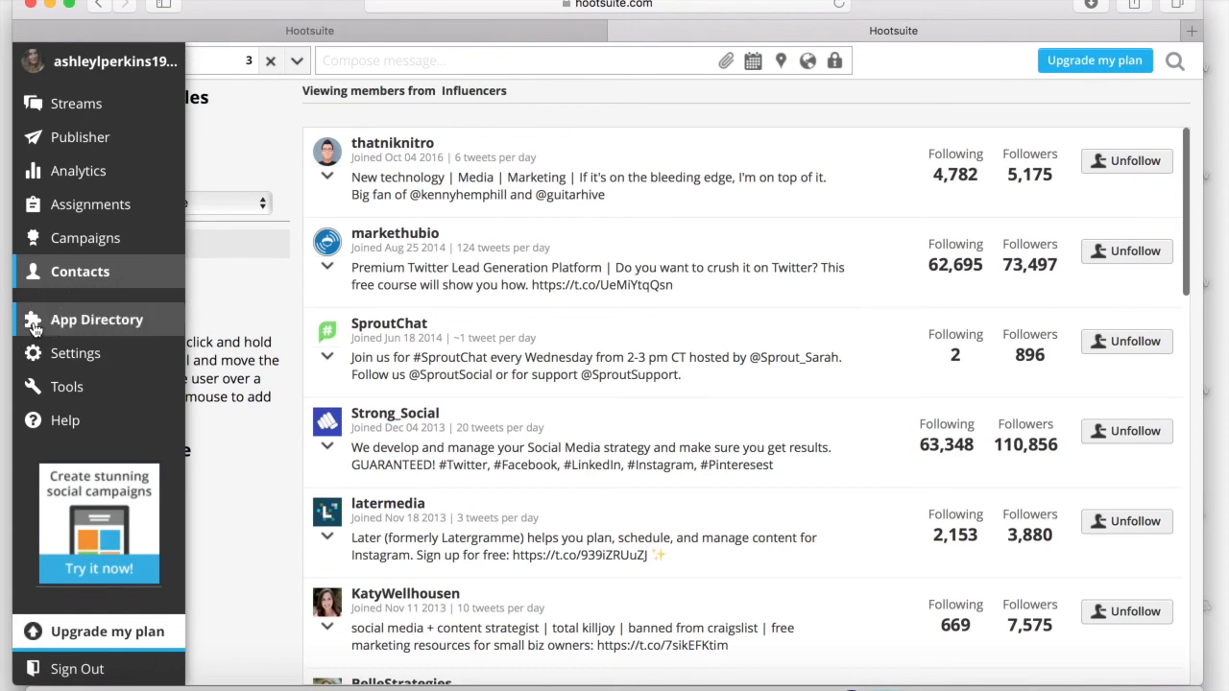
- Open the App Directory and scroll past apps like YouTube, Storify and Pocket
click(97, 319)
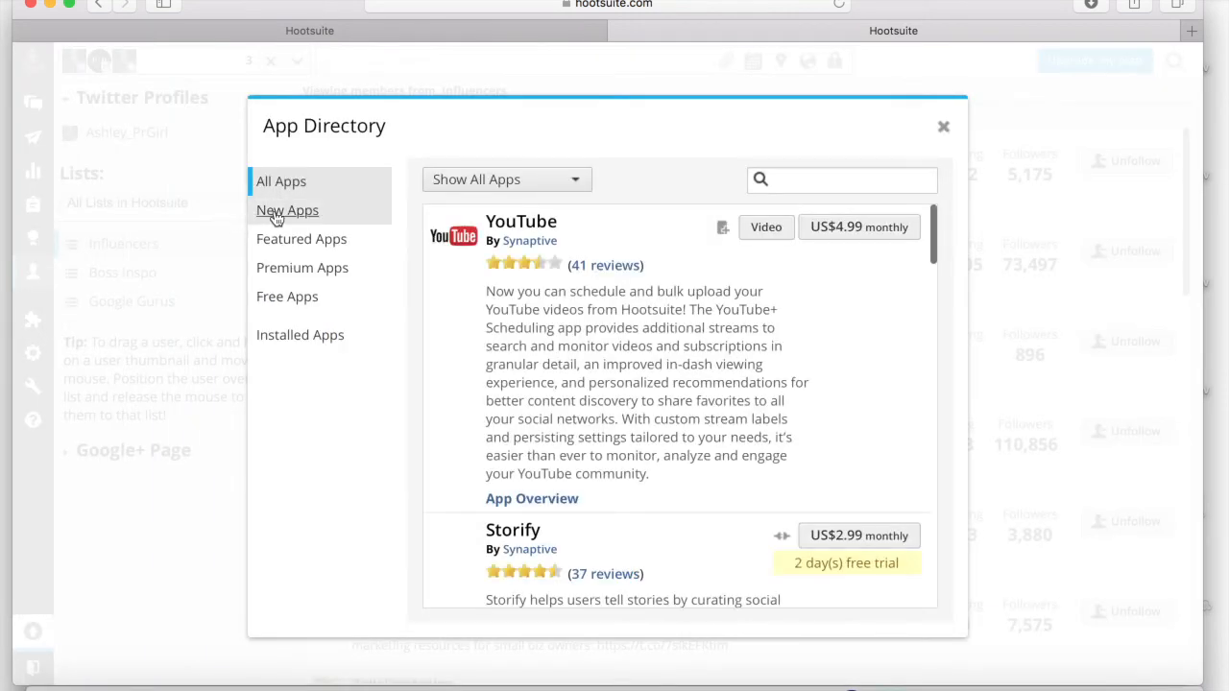
scroll(down, 3)
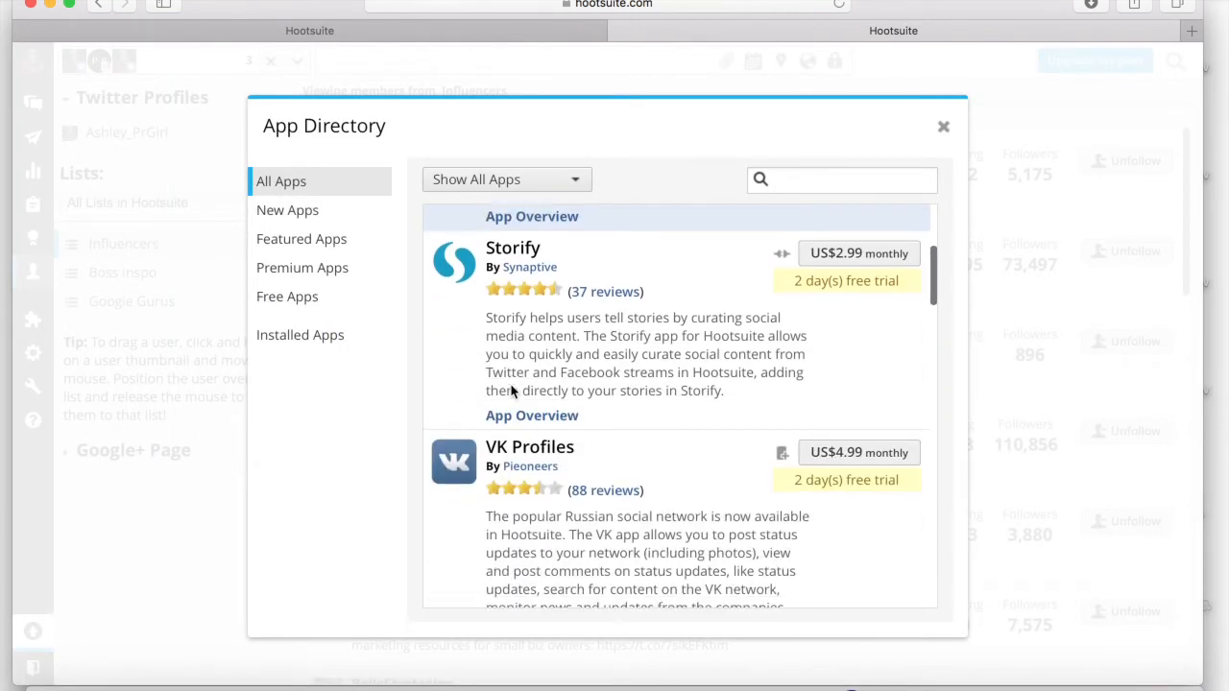
scroll(down, 3)
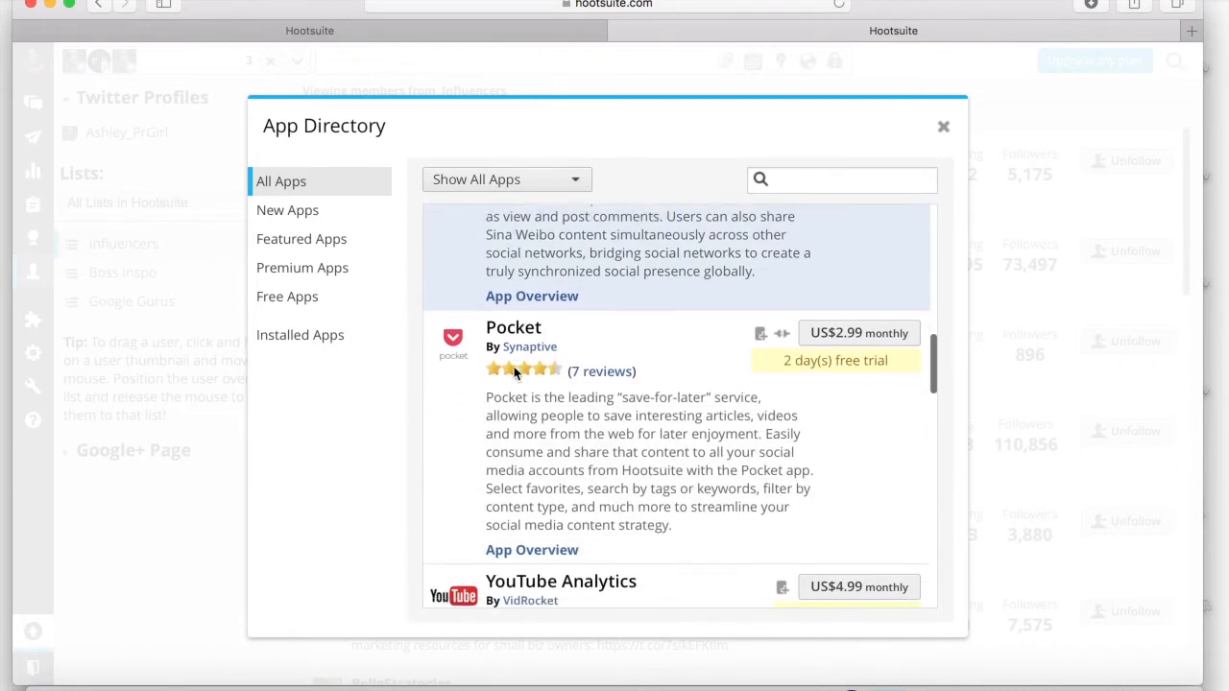
scroll(down, 3)
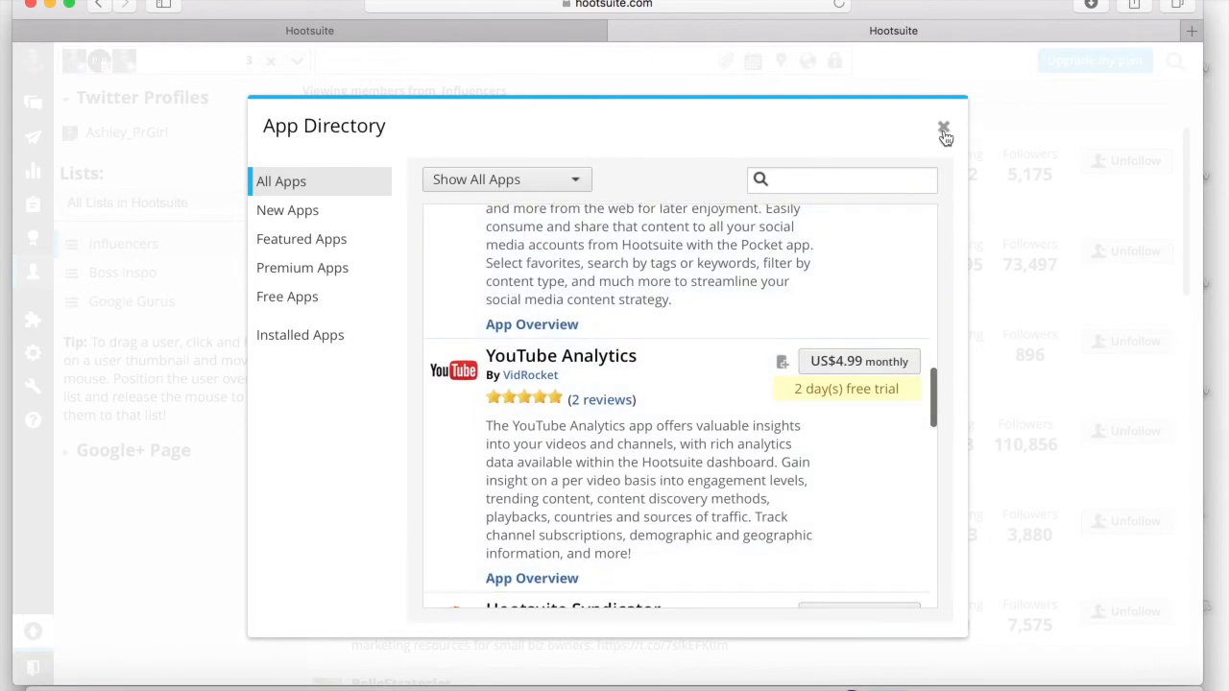
- Close the App Directory and choose Tools > Education for Hootsuite Academy
click(944, 129)
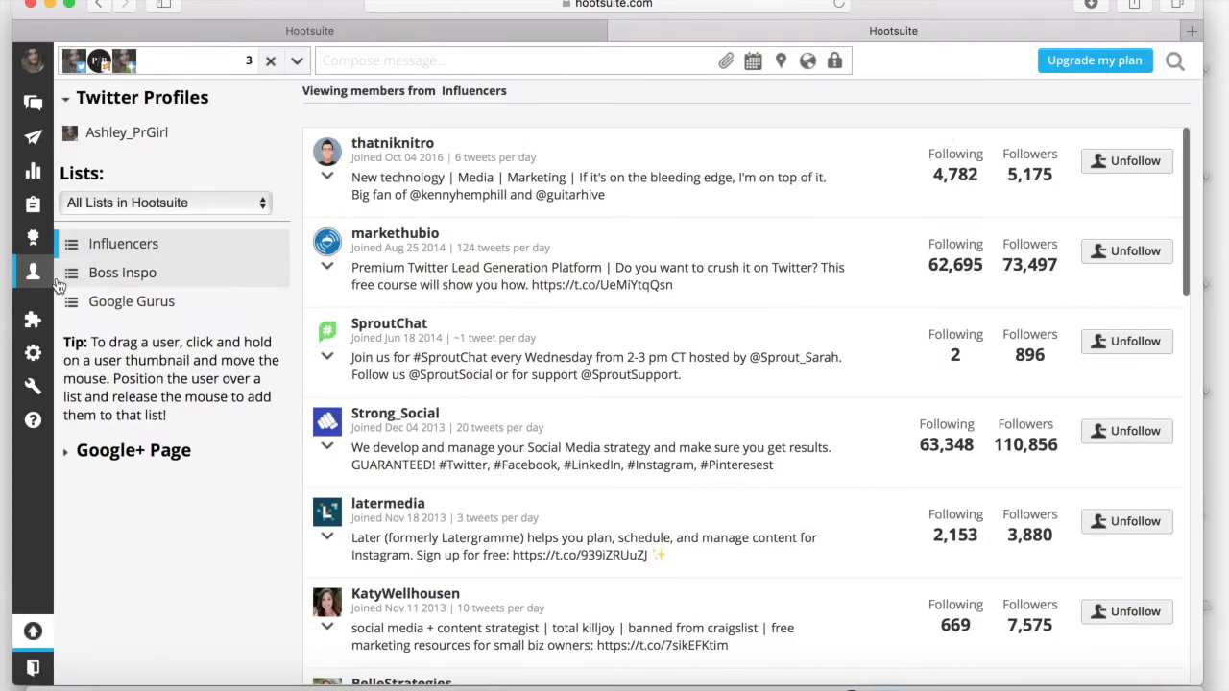
click(33, 420)
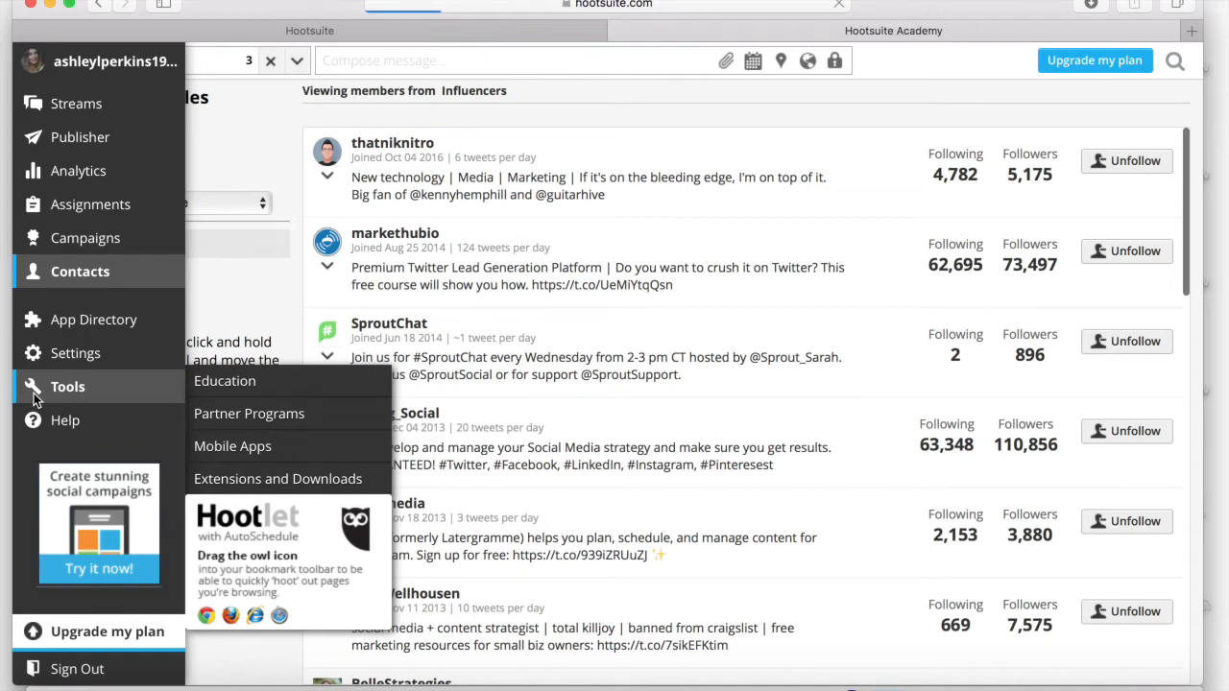
- Scroll through Hootsuite Academy's course offerings and testimonials, then back to the top
click(893, 30)
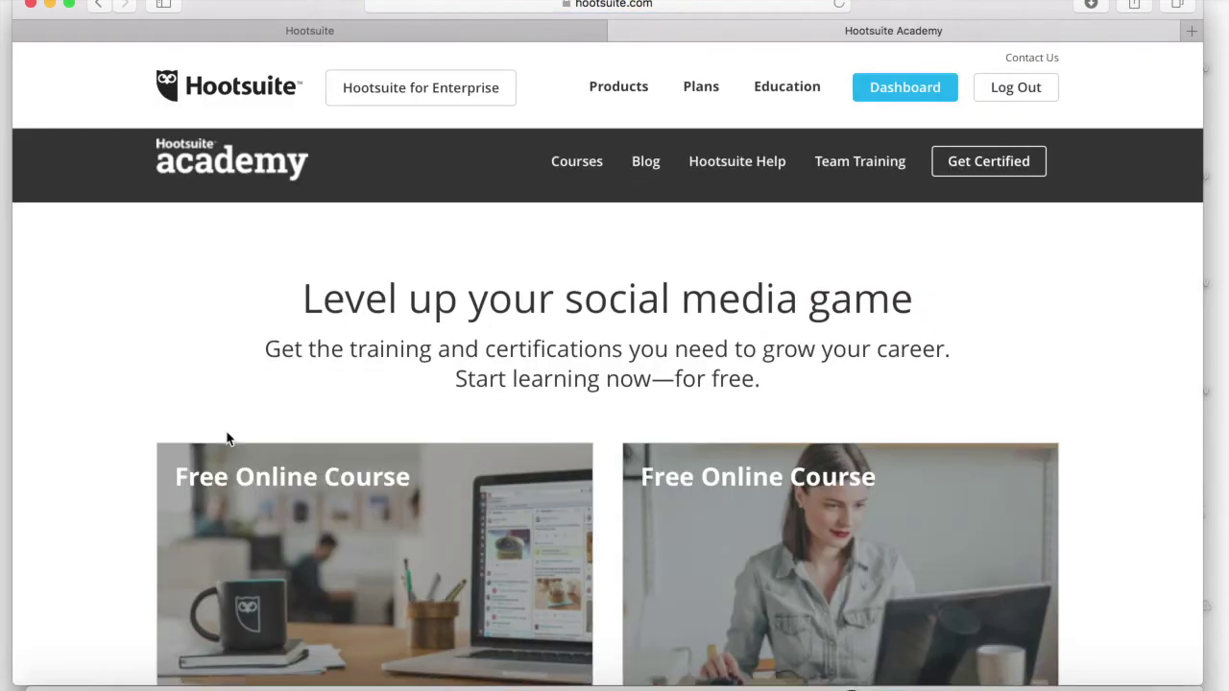
scroll(down, 3)
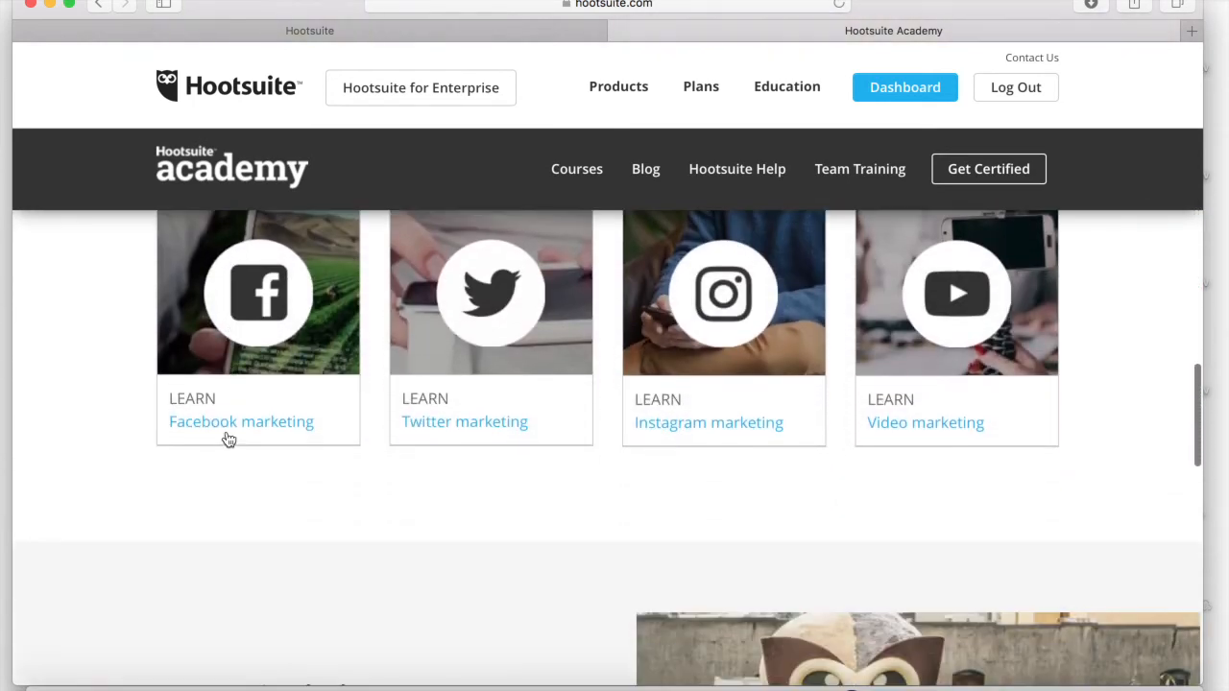
scroll(down, 3)
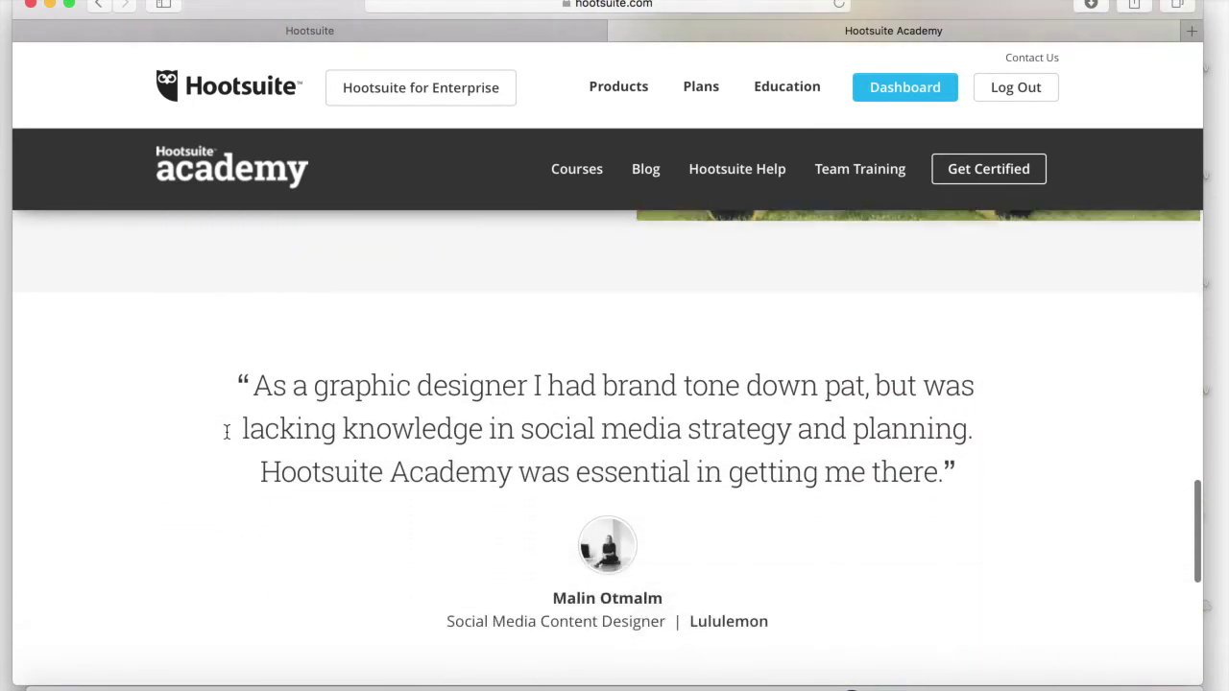
scroll(up, 3)
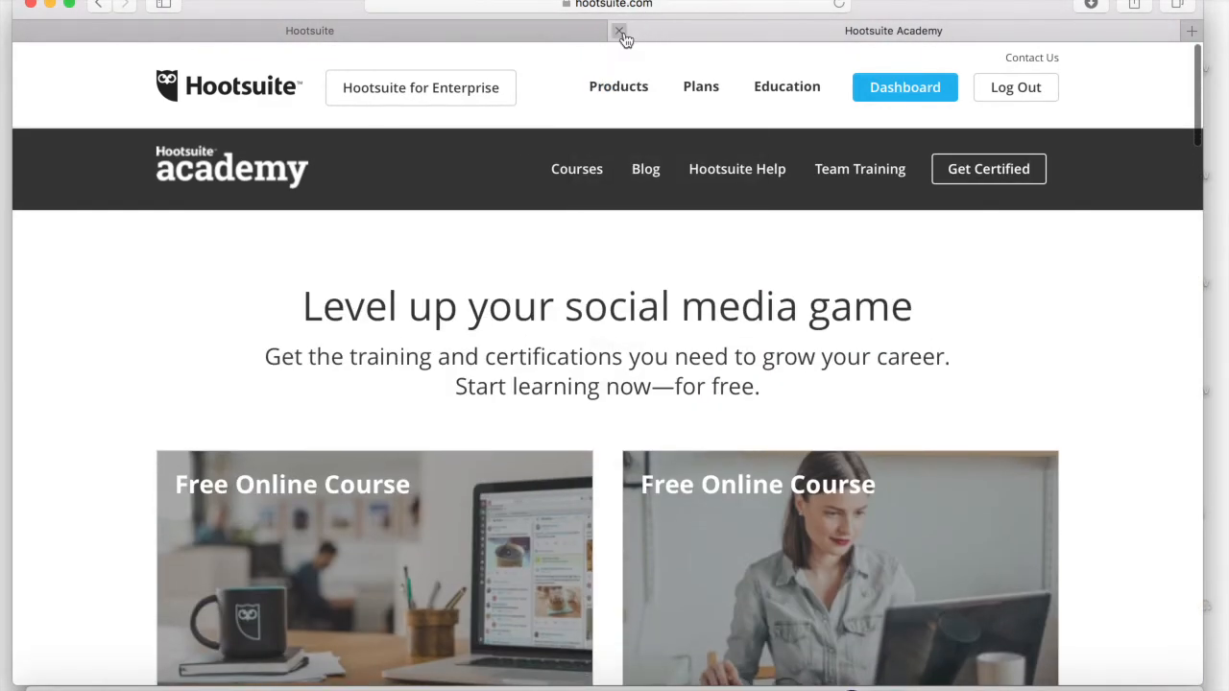
- Type 'This is a sample tweet!' explaining characters left, media, links and scheduling
click(622, 31)
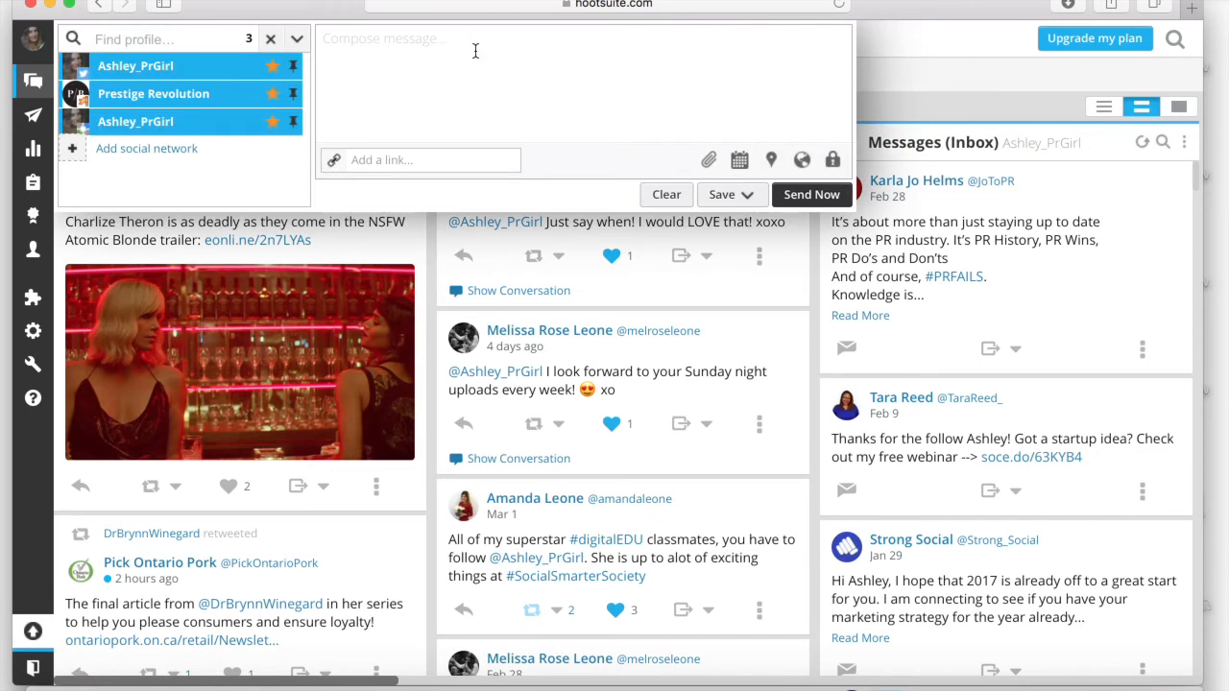
text(This is a)
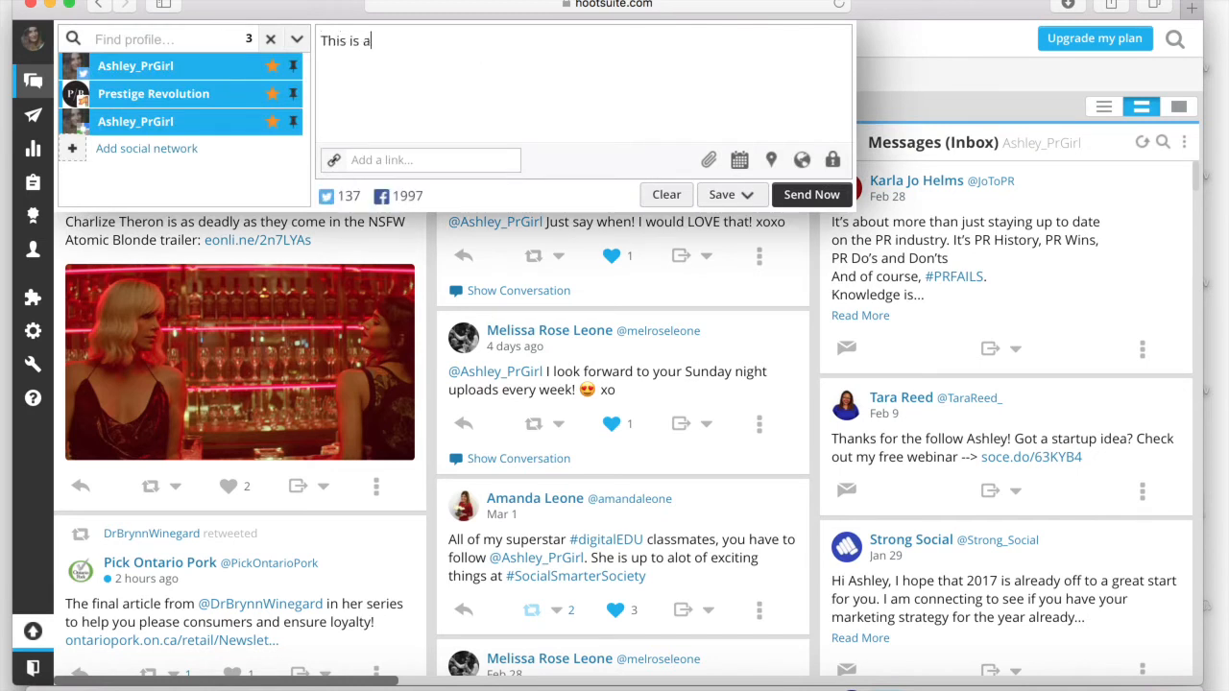
text(sample twe)
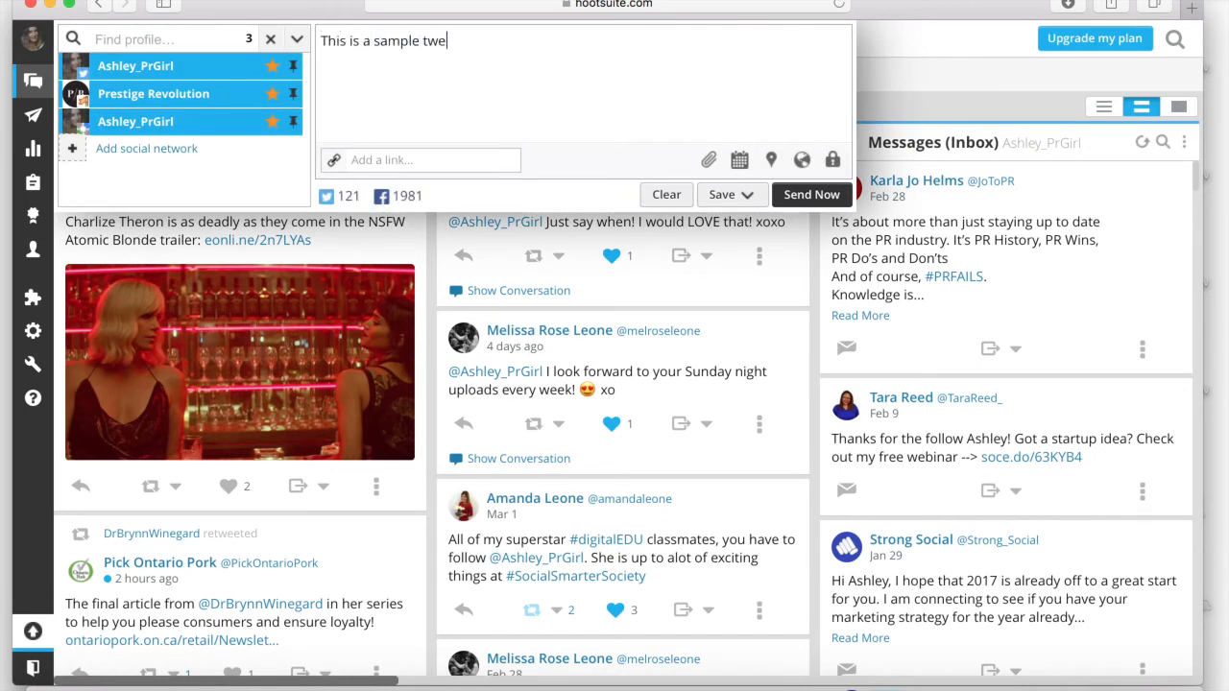
text(et!)
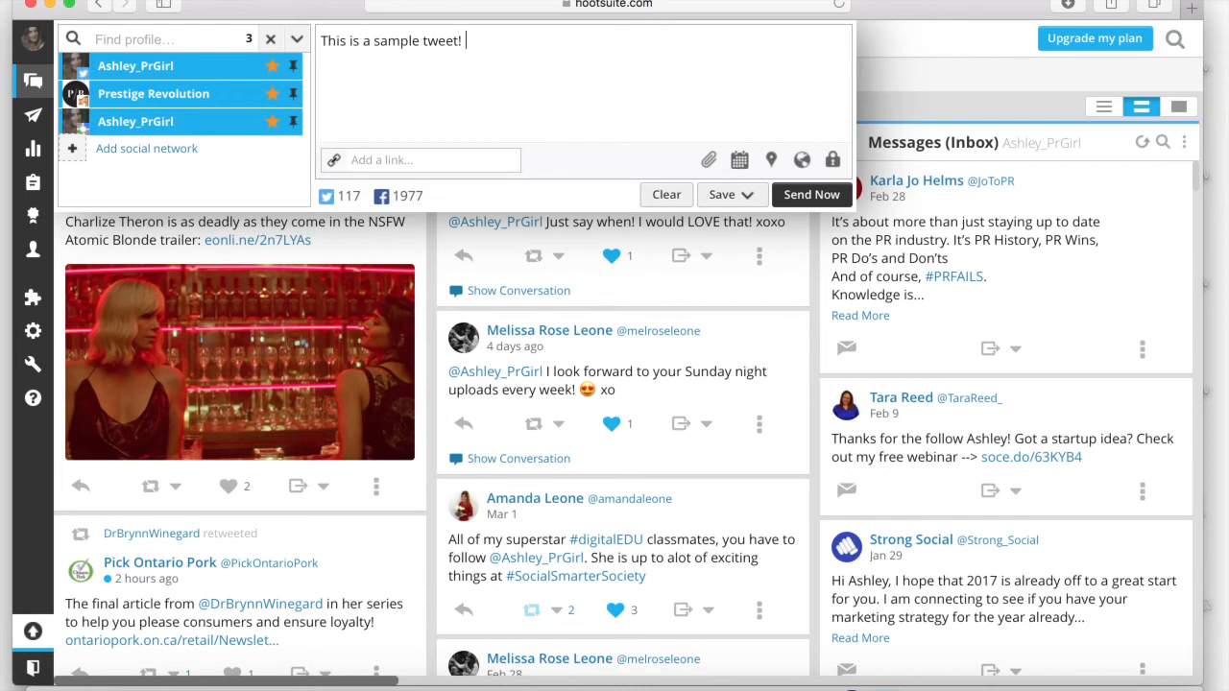
text(You can see how)
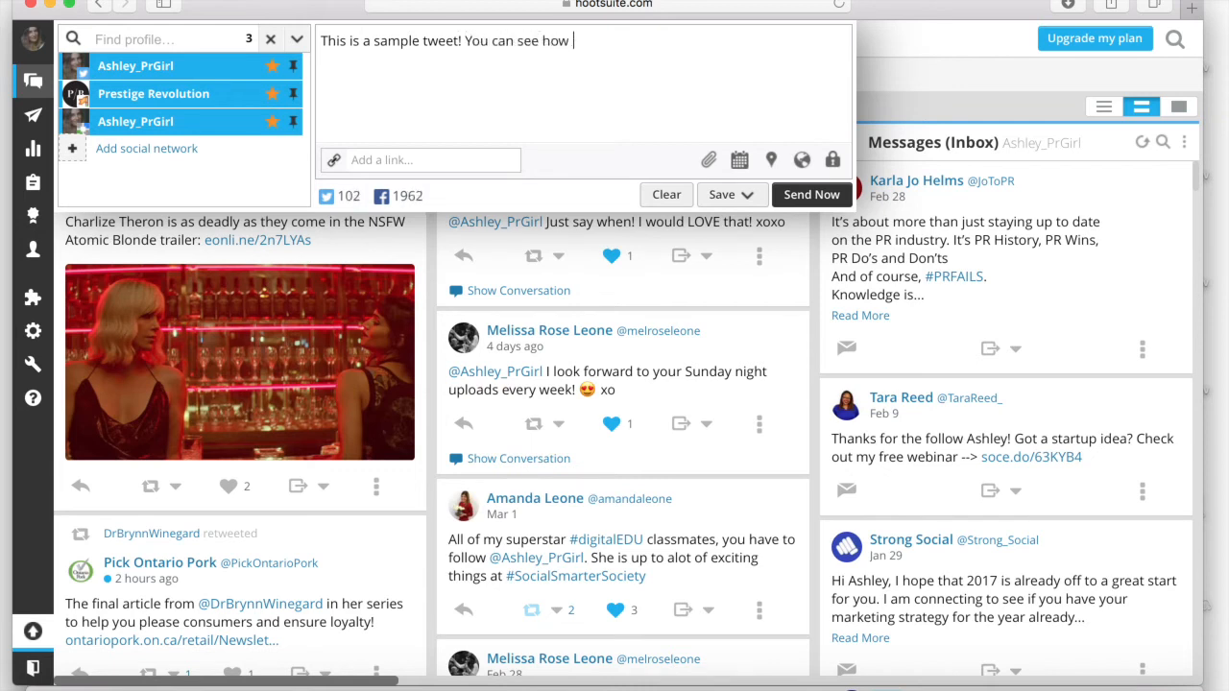
text(many character)
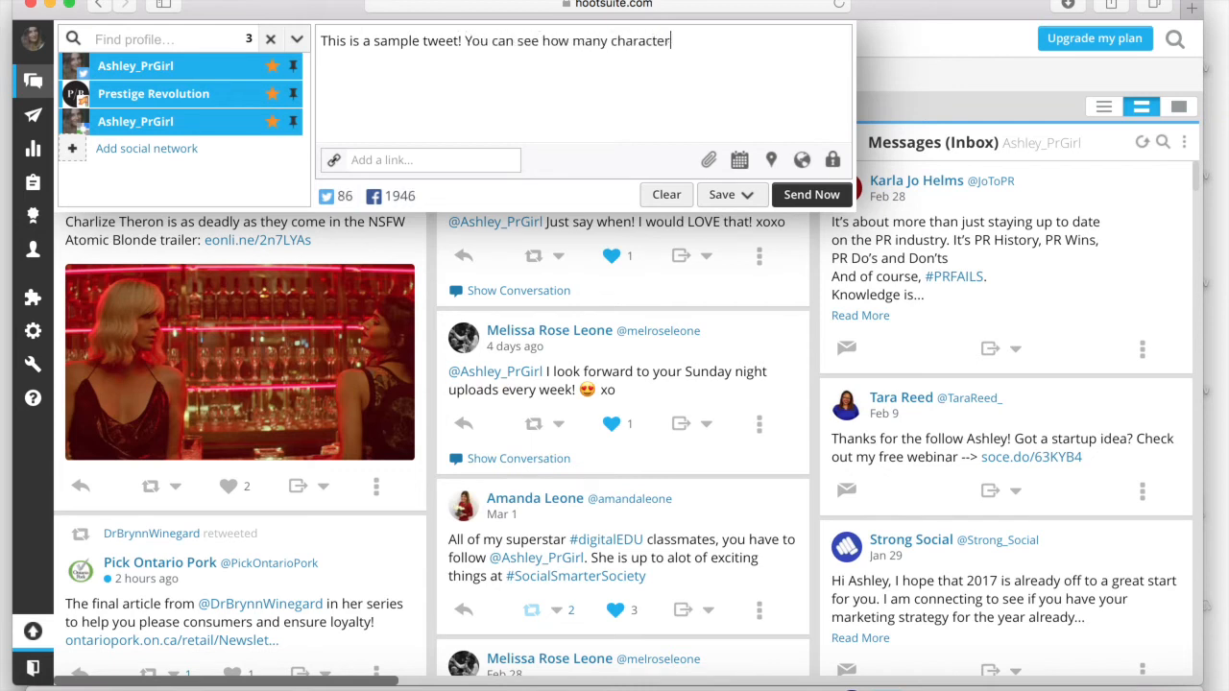
text(s are left)
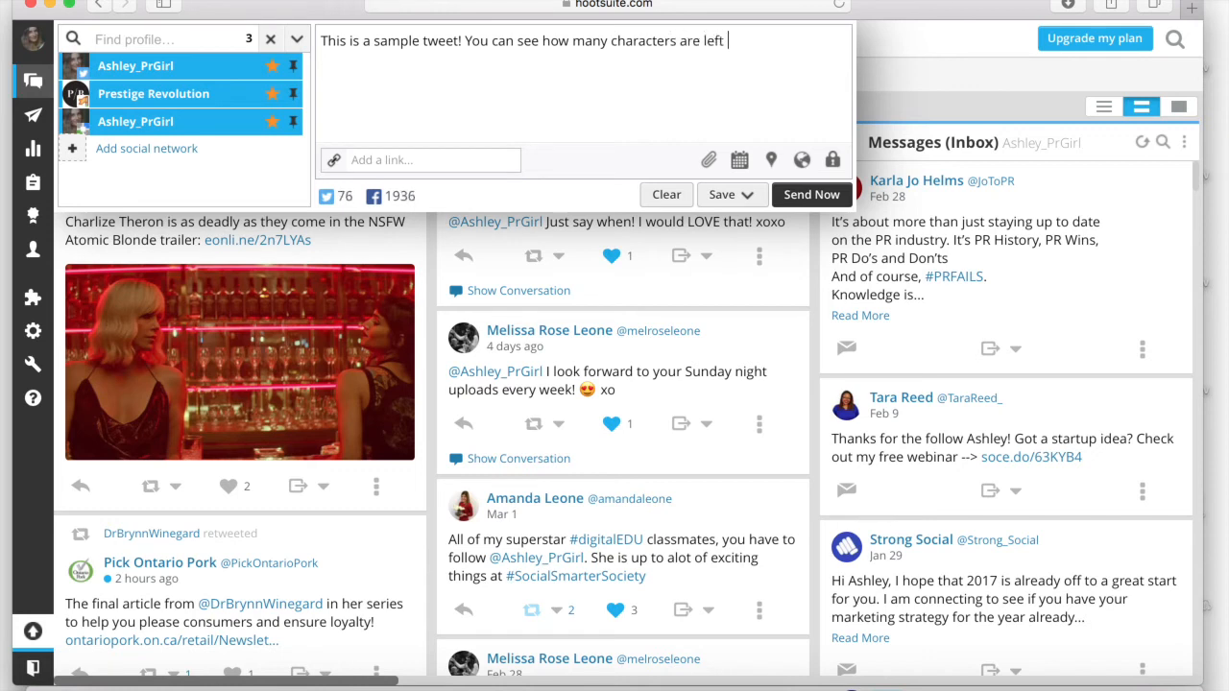
text(below. Then add your med)
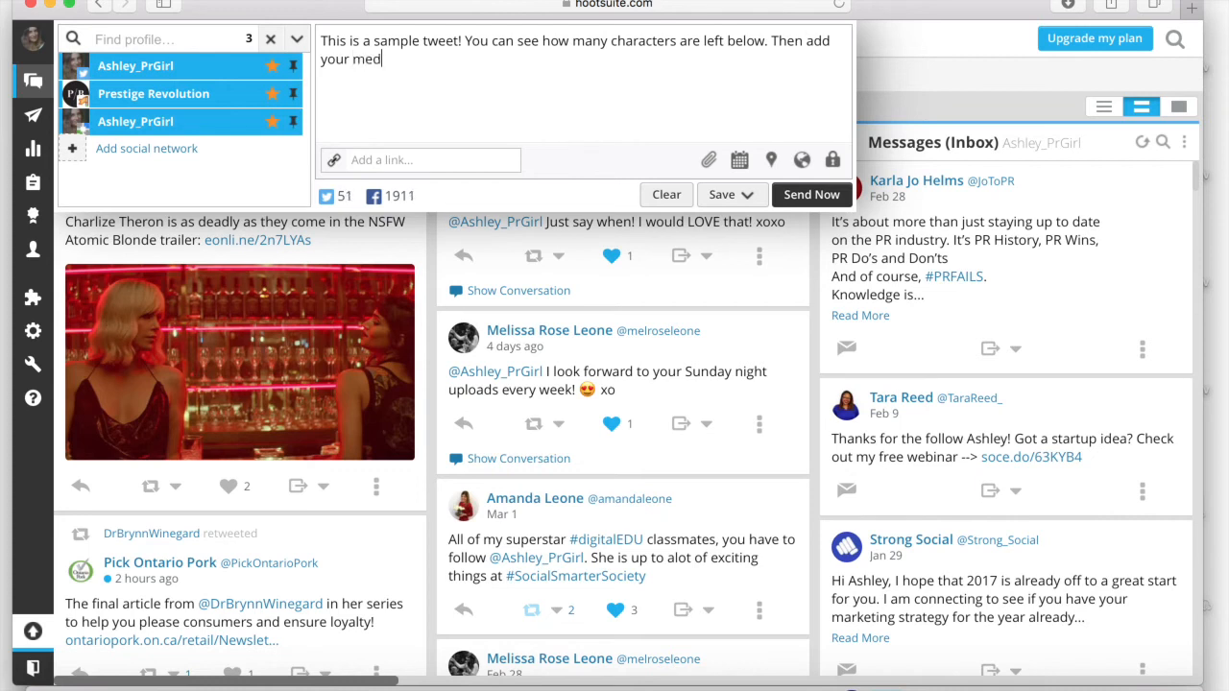
text(ia and links, and sche)
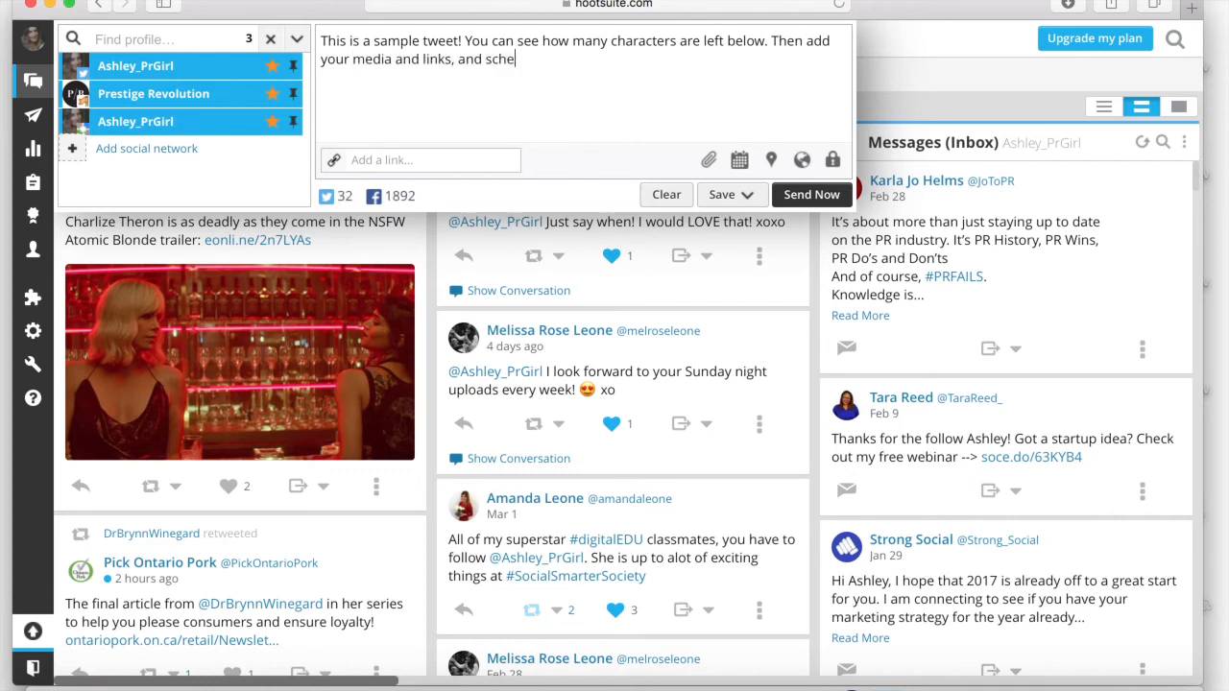
text(dule!)
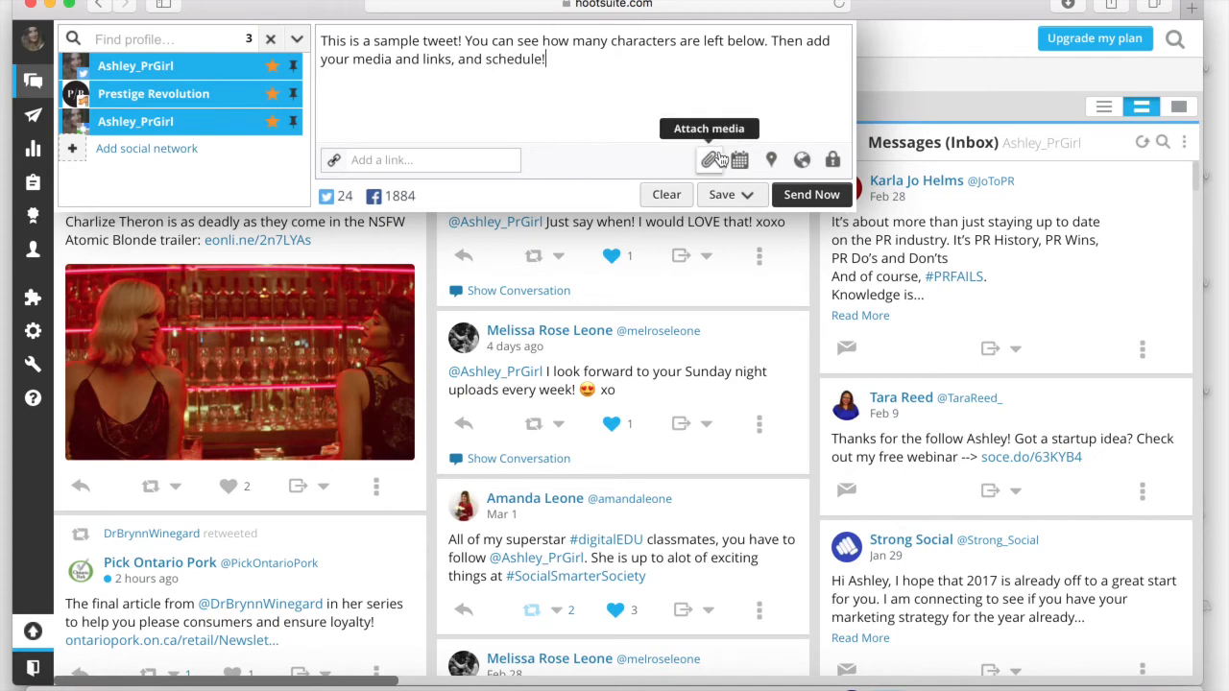
- Upload the YTchannel image from the computer as the tweet's media attachment
click(709, 160)
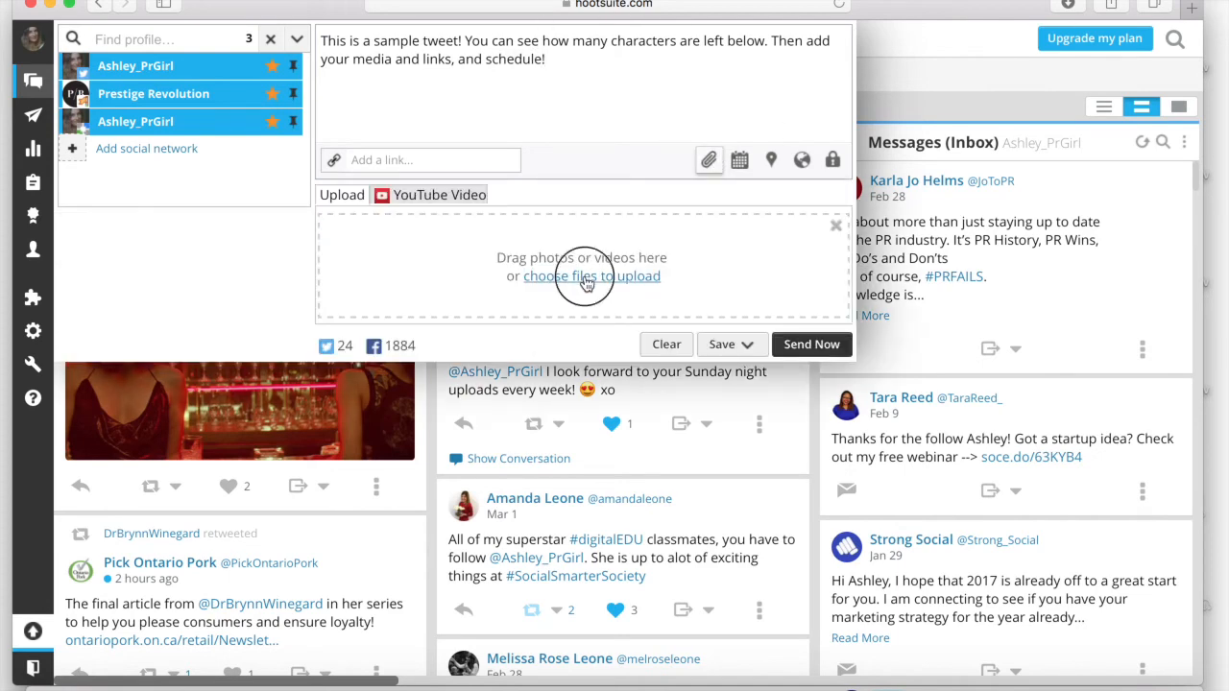
click(587, 276)
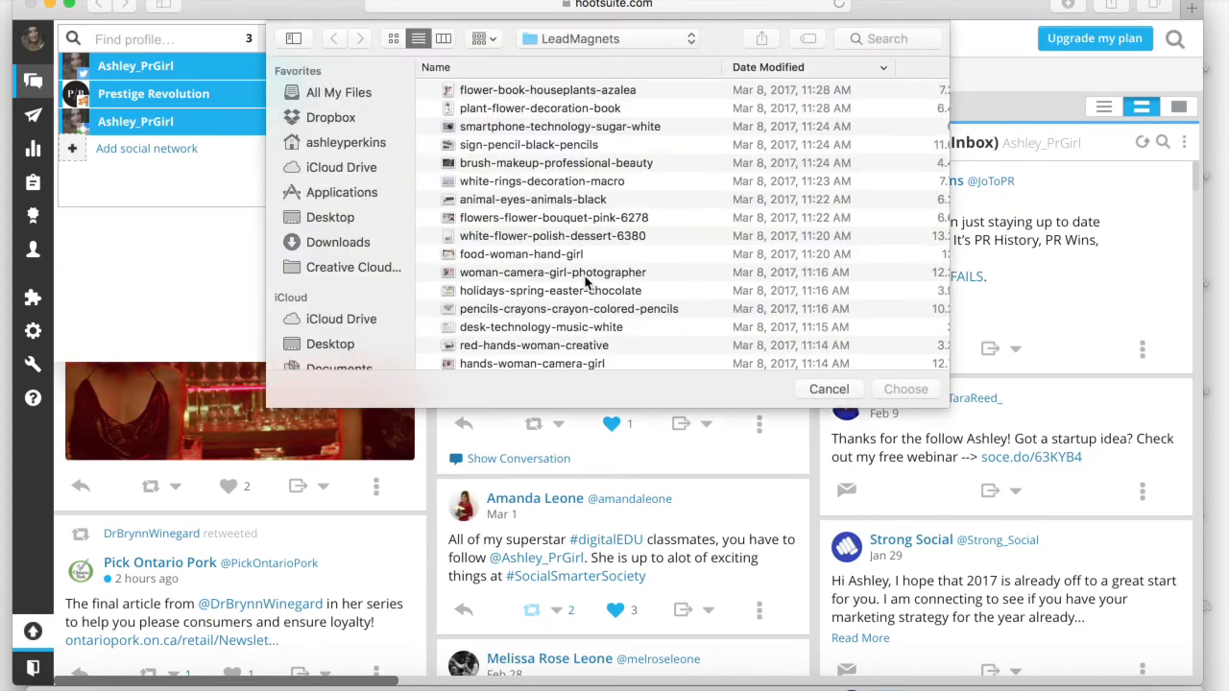
scroll(down, 3)
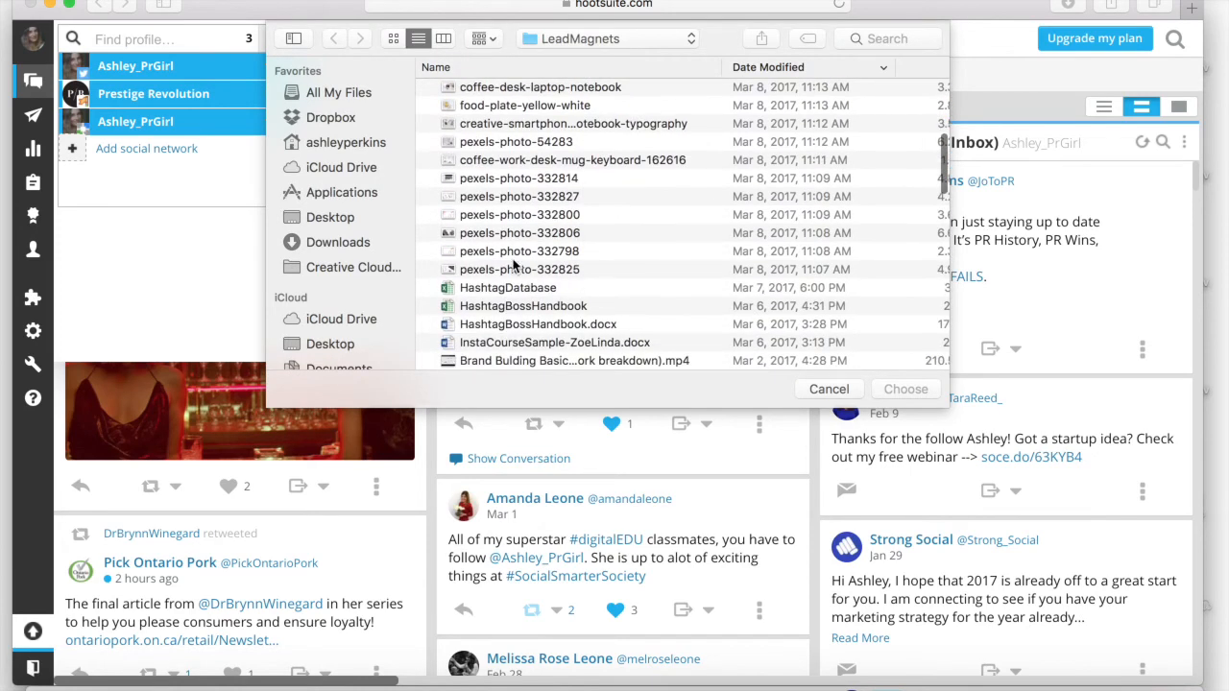
scroll(down, 3)
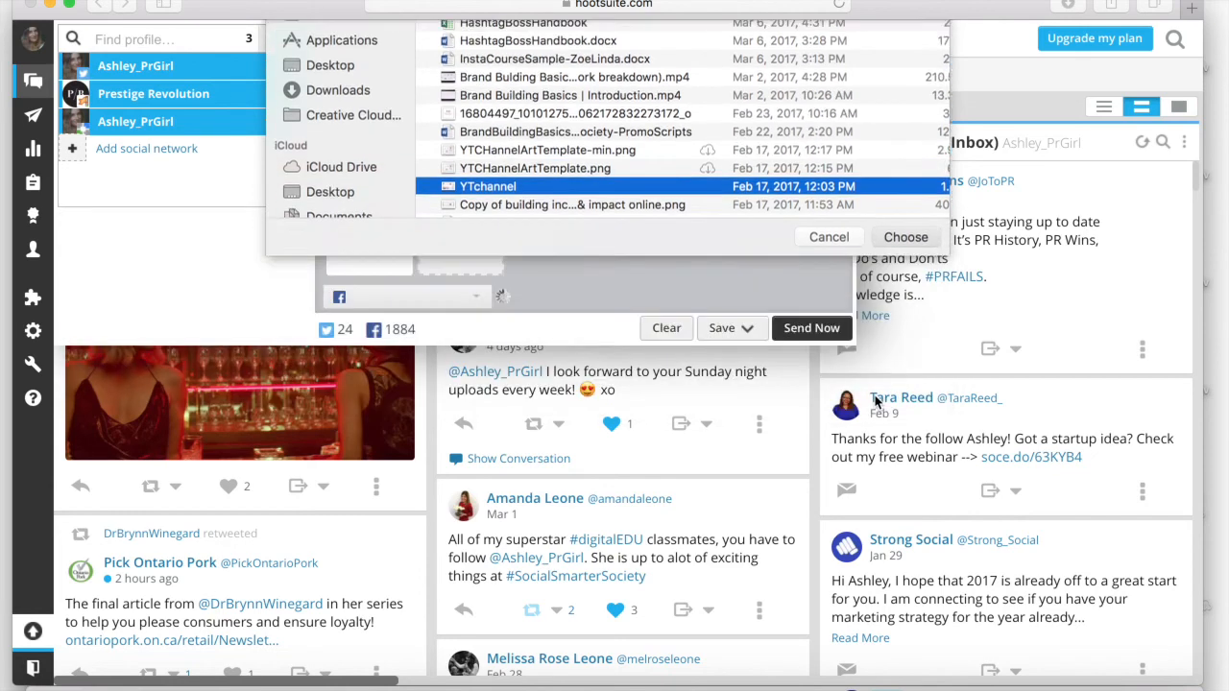
click(903, 237)
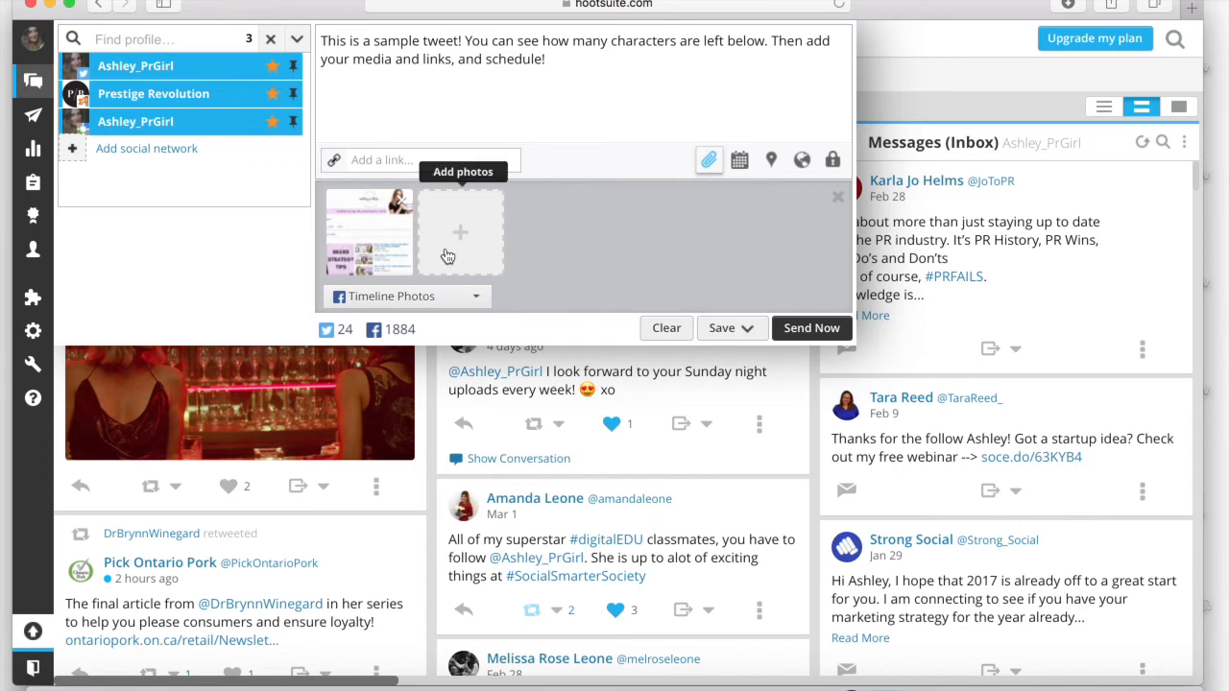
- Schedule the post for March 17, 2017 at 3:05 PM with AutoSchedule off
click(739, 160)
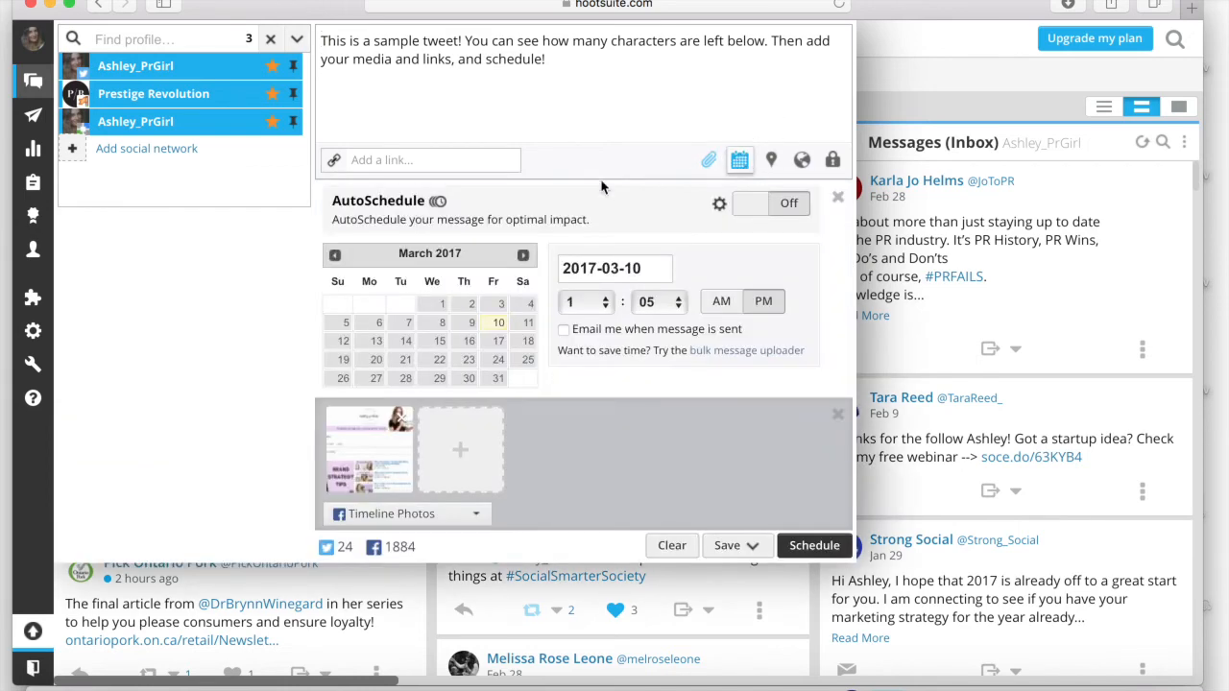
click(527, 304)
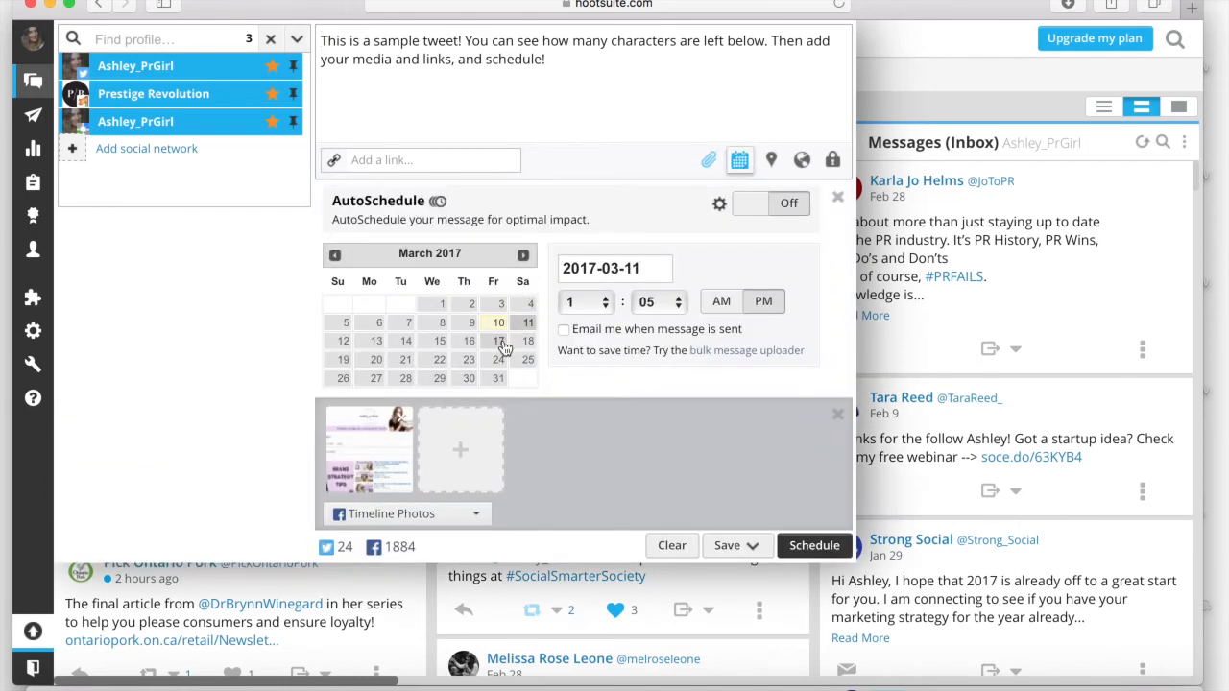
click(585, 302)
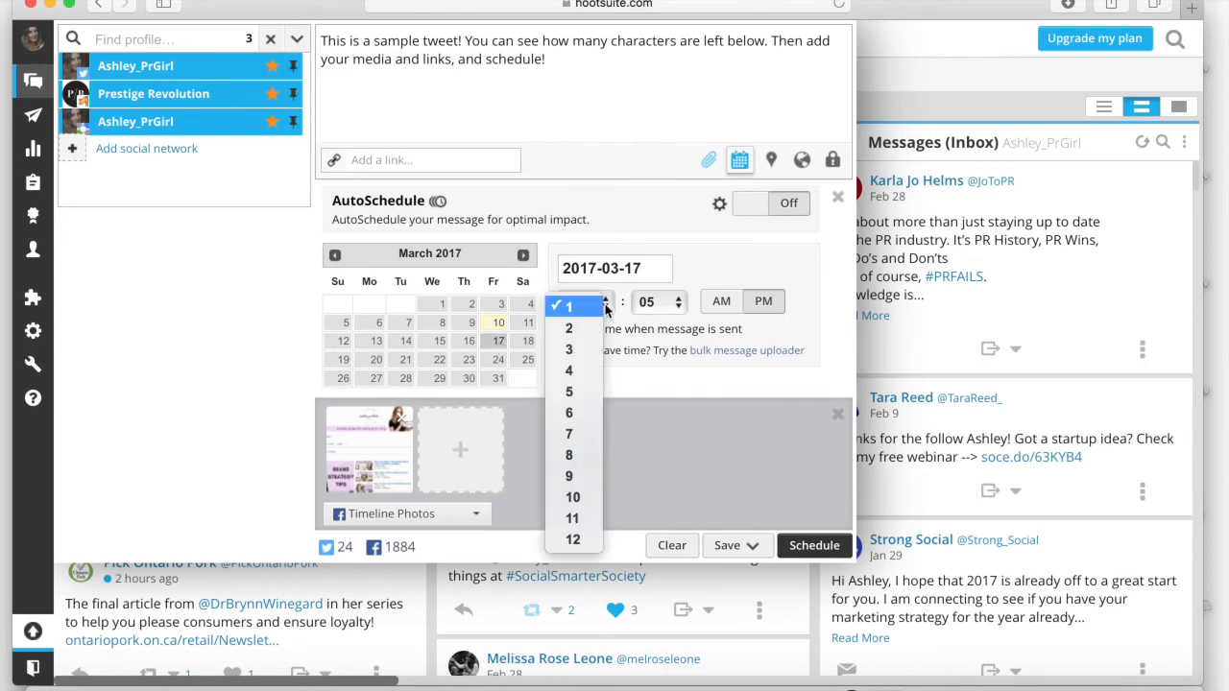
click(569, 349)
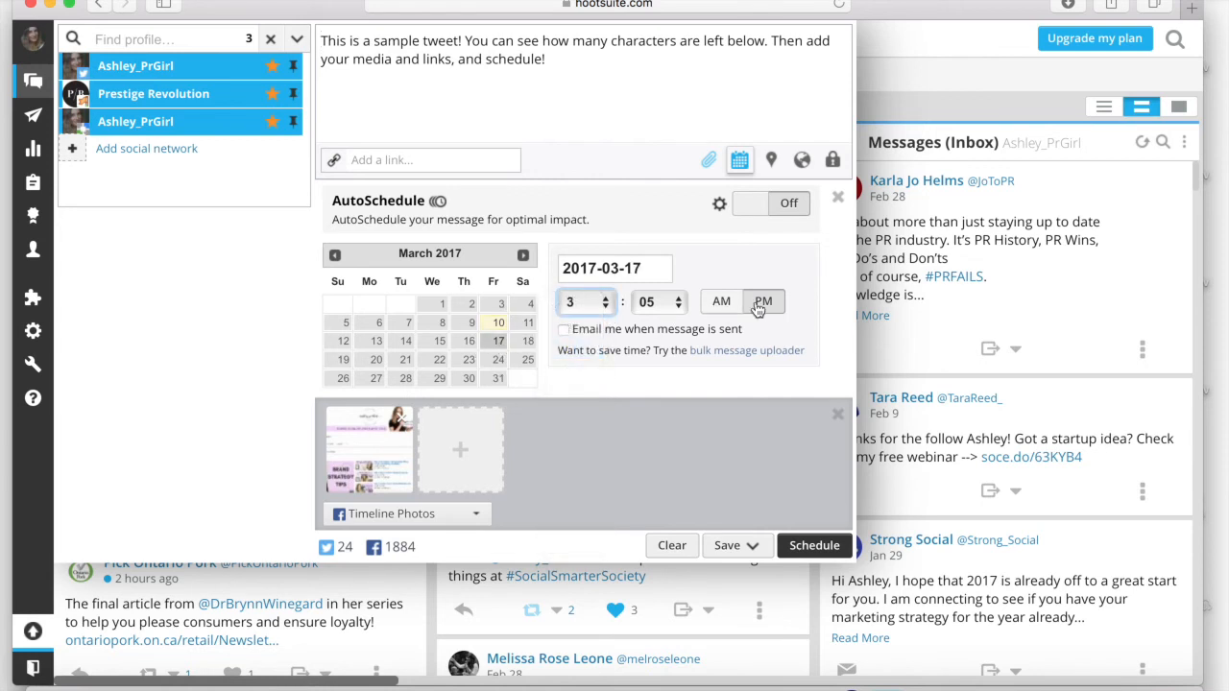
mouse_move(756, 209)
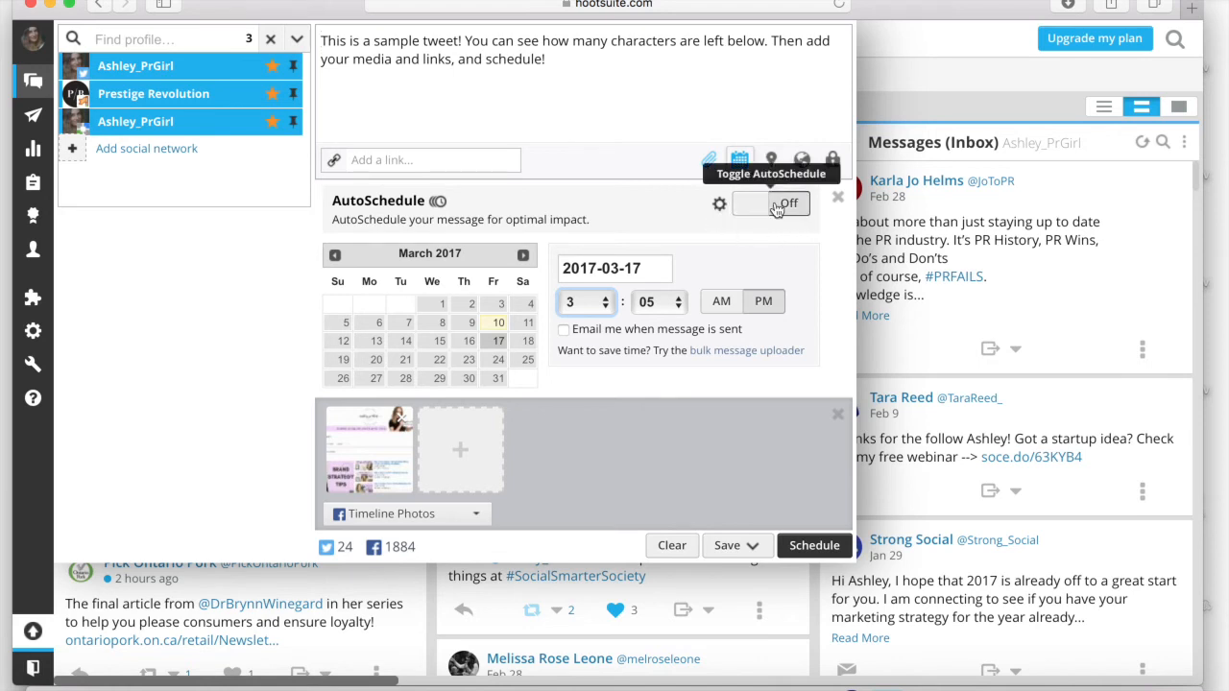
mouse_move(748, 357)
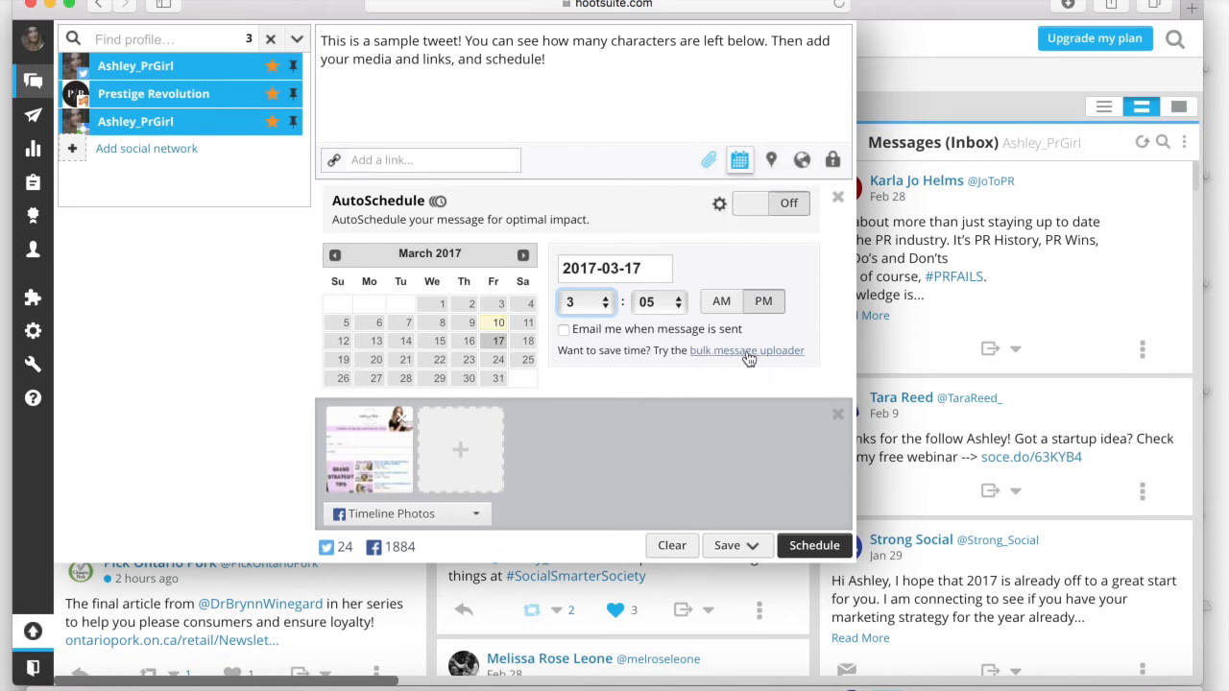
mouse_move(771, 160)
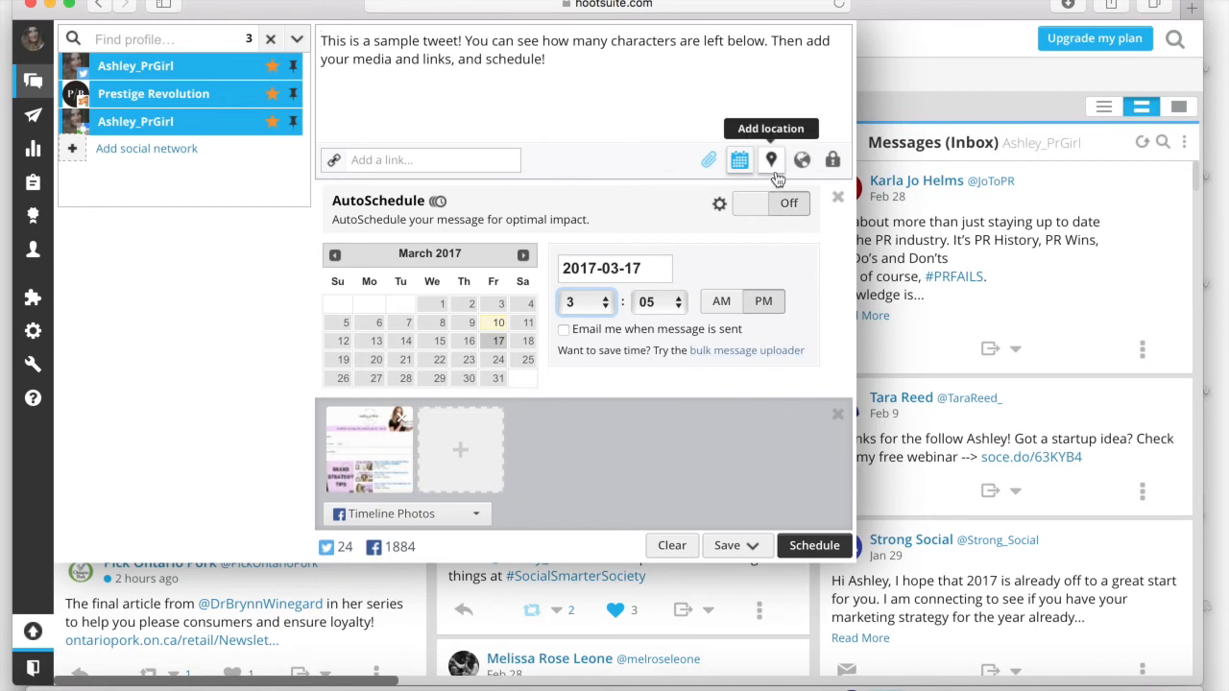
click(771, 160)
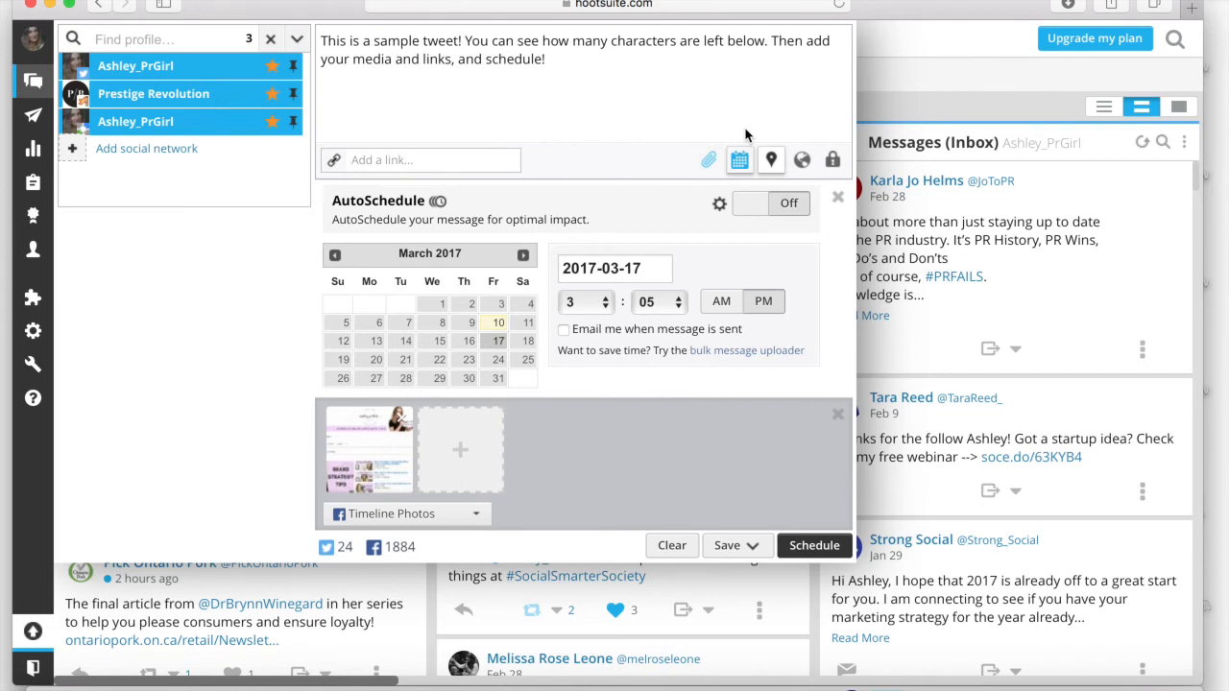
- Allow location sharing to tag Keswick, Georgina, Ontario, then clear the composed draft
click(771, 159)
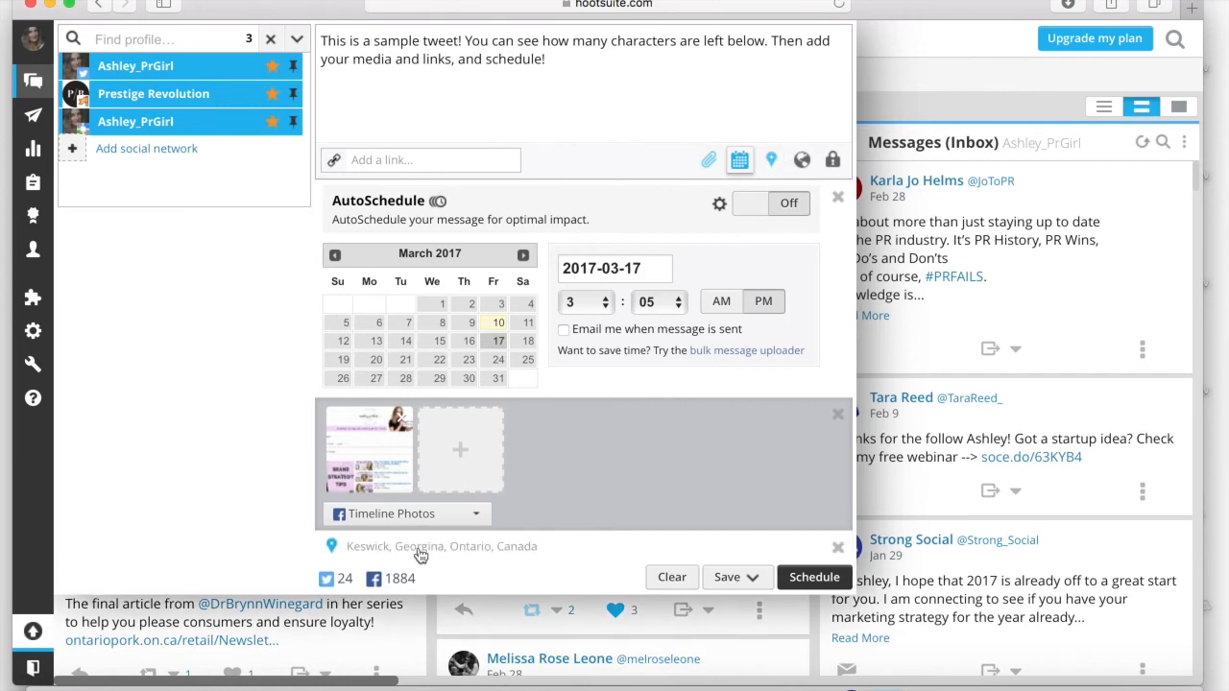
mouse_move(464, 558)
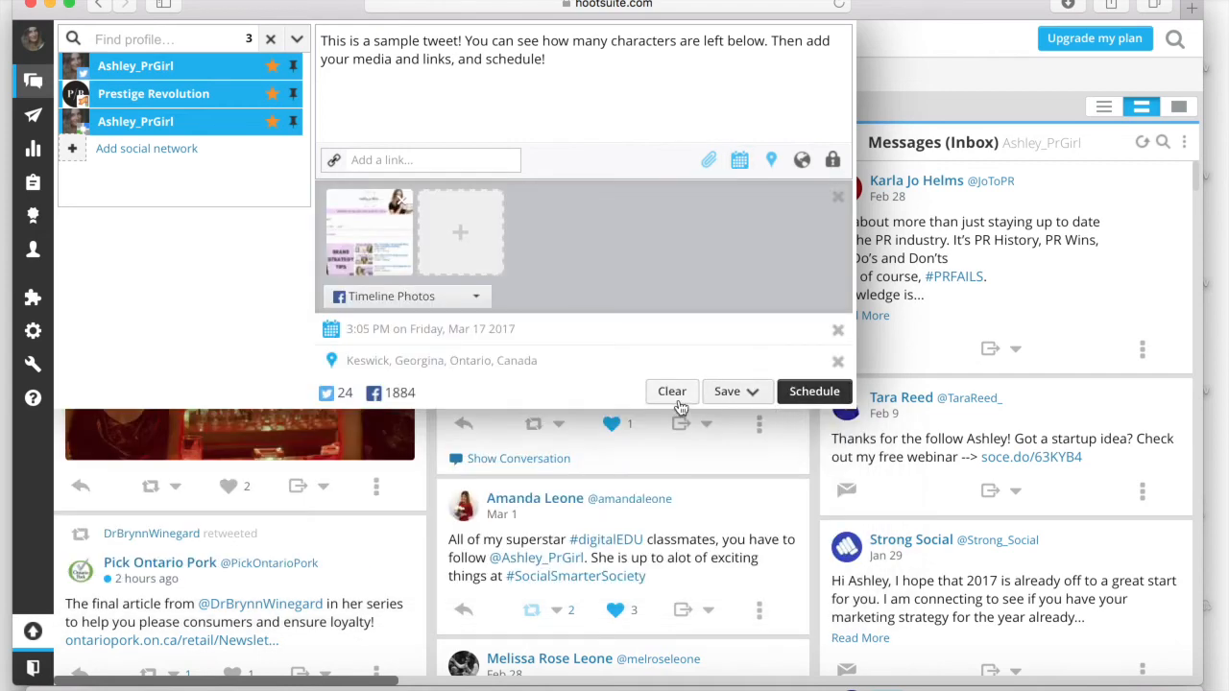
click(671, 391)
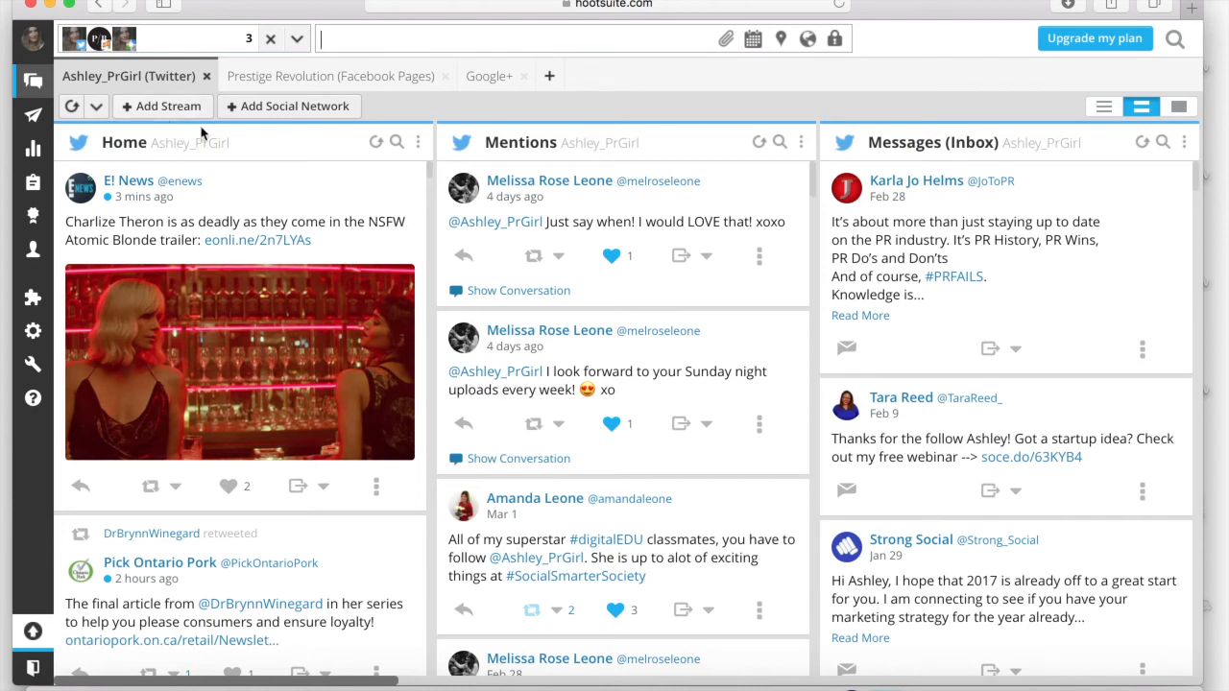
mouse_move(456, 288)
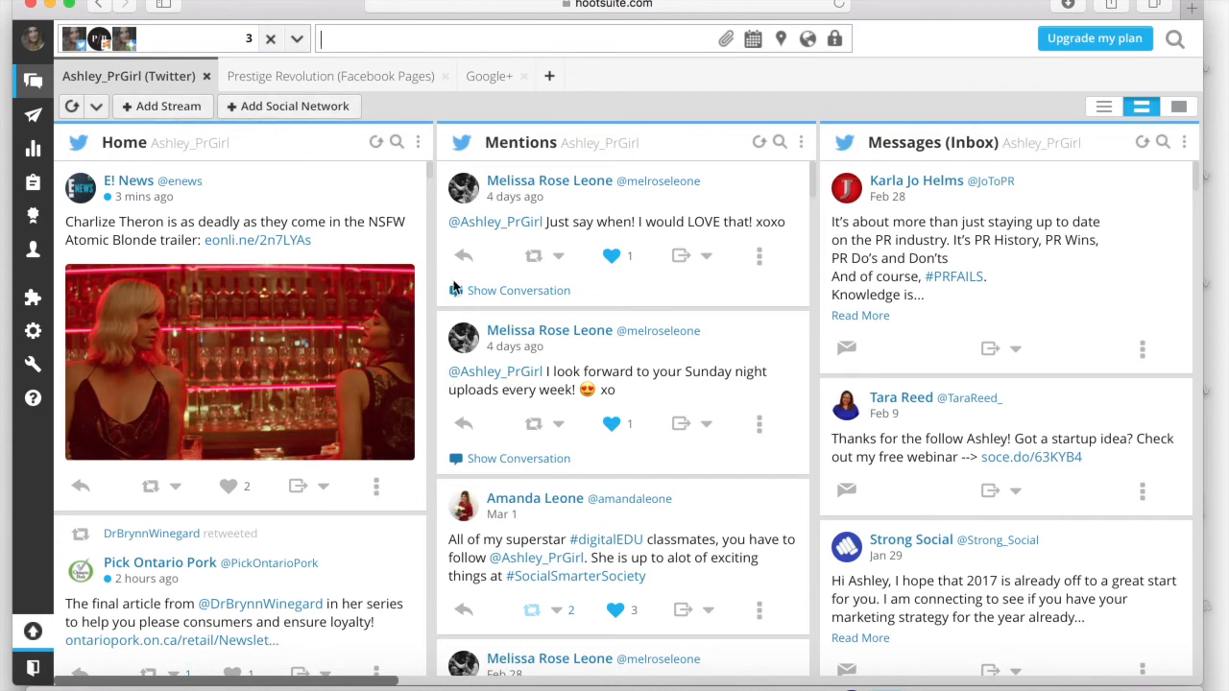
scroll(right, 3)
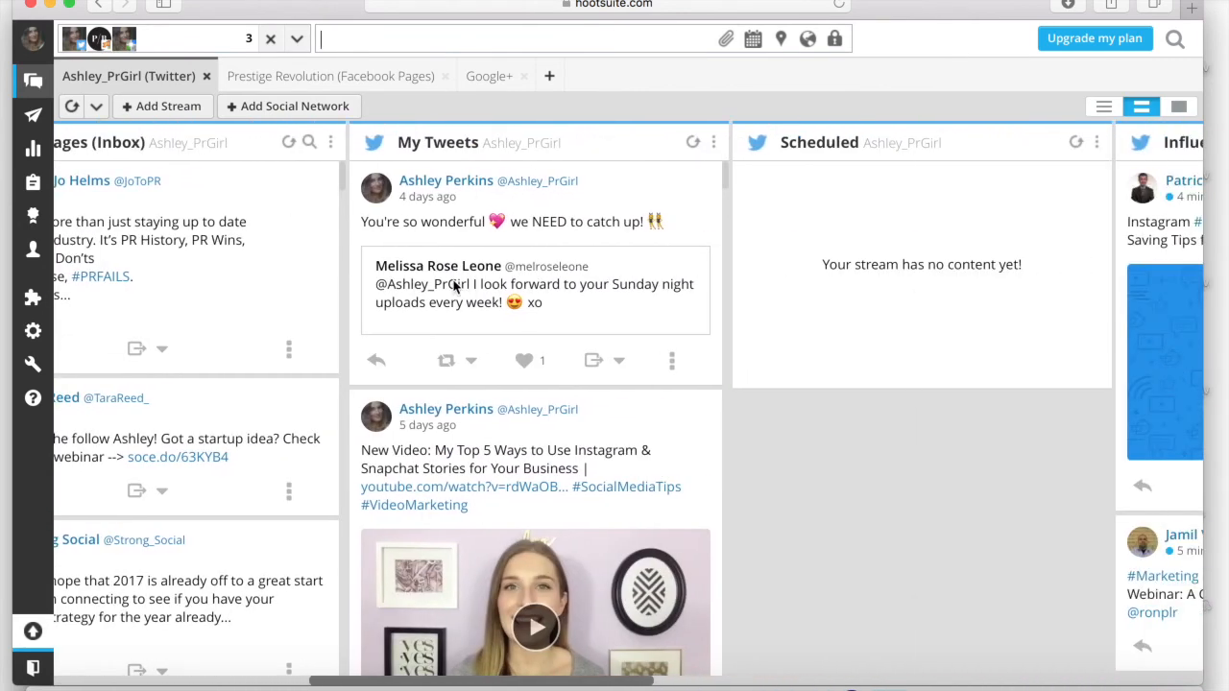
scroll(down, 3)
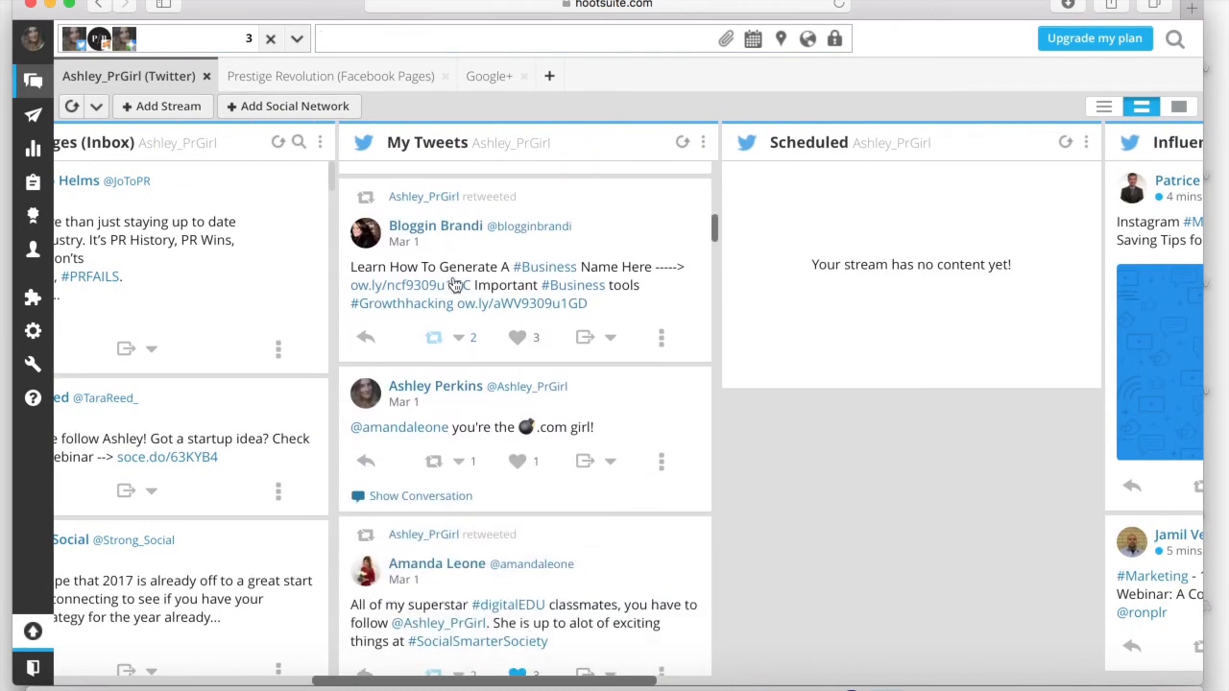
scroll(right, 3)
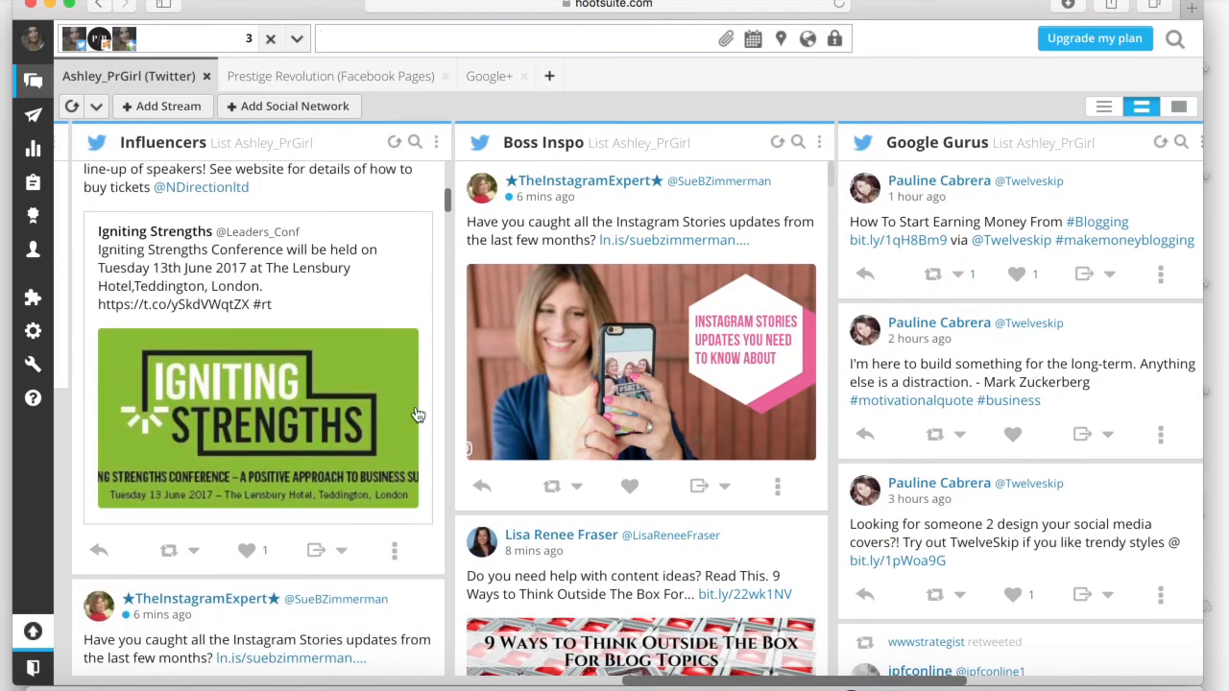
scroll(right, 3)
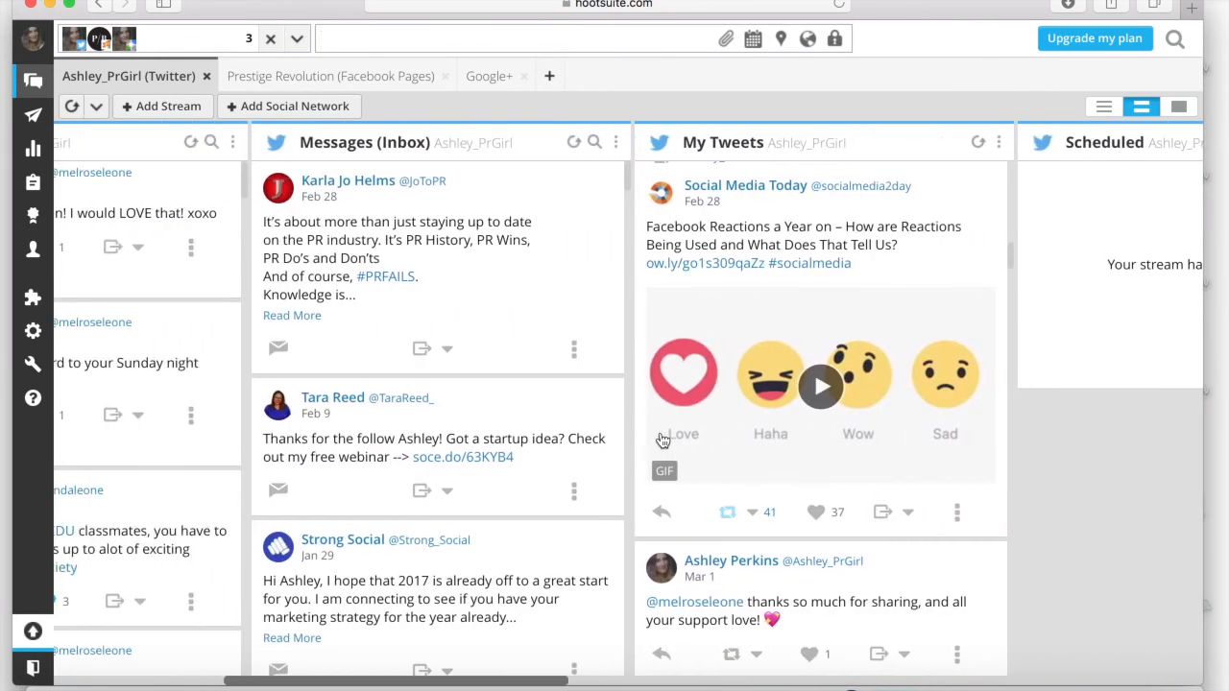
scroll(left, 3)
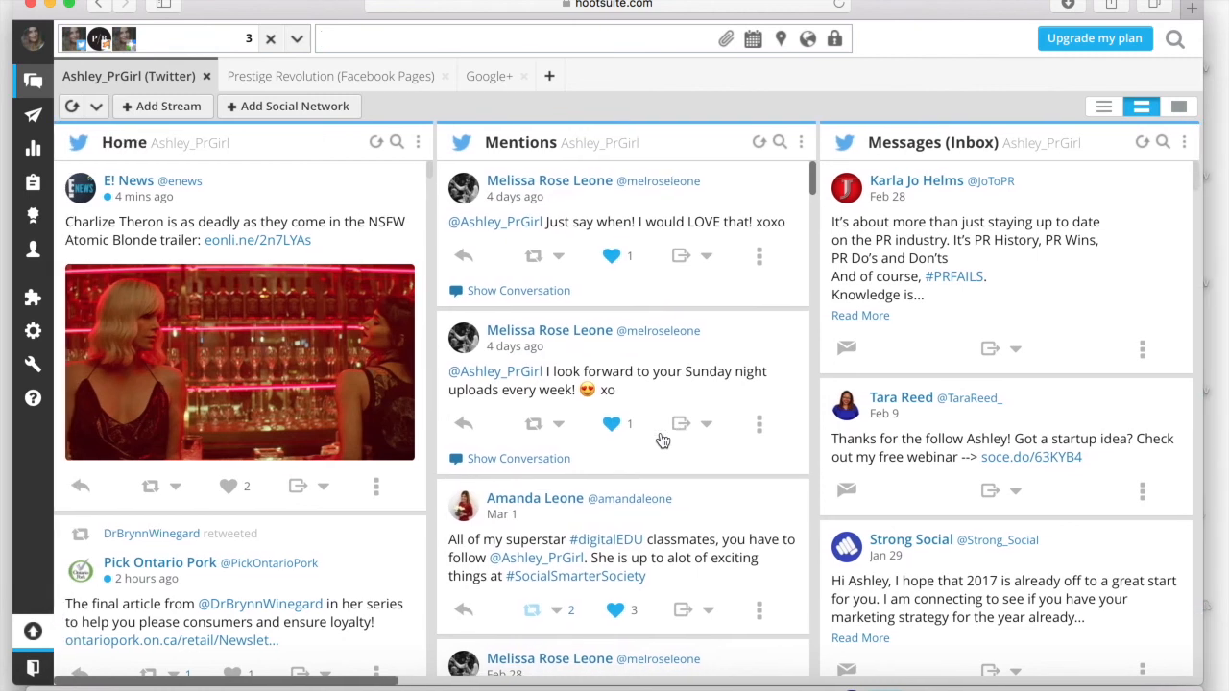
click(528, 38)
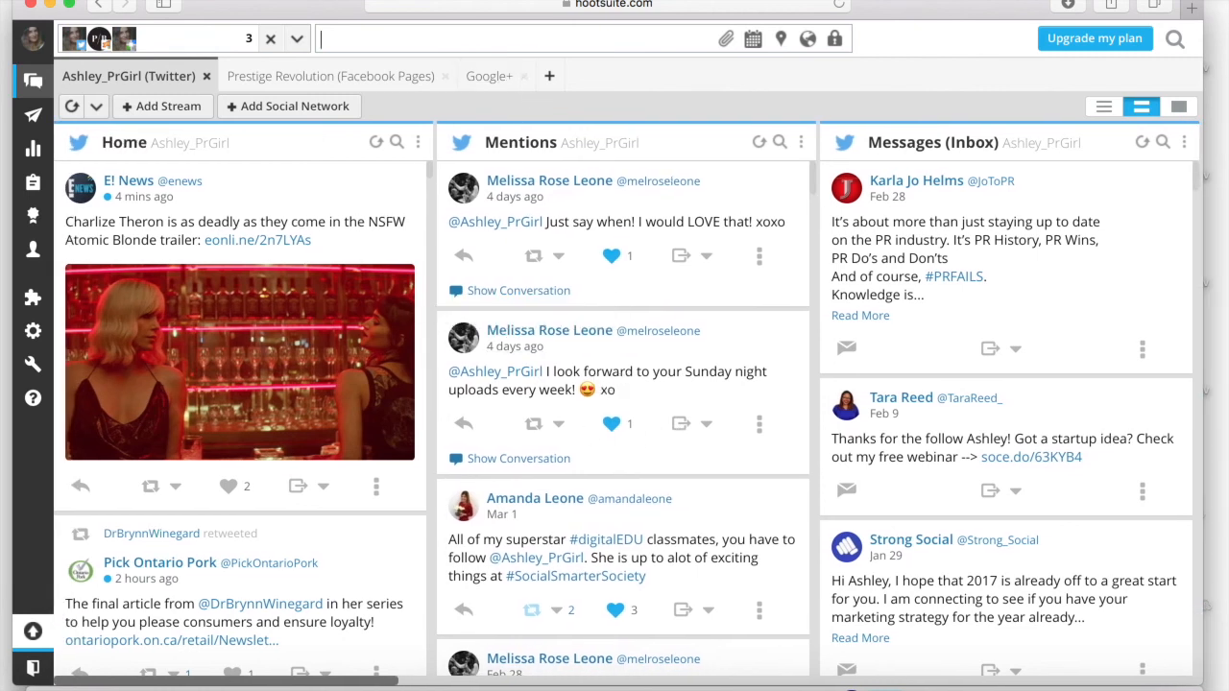